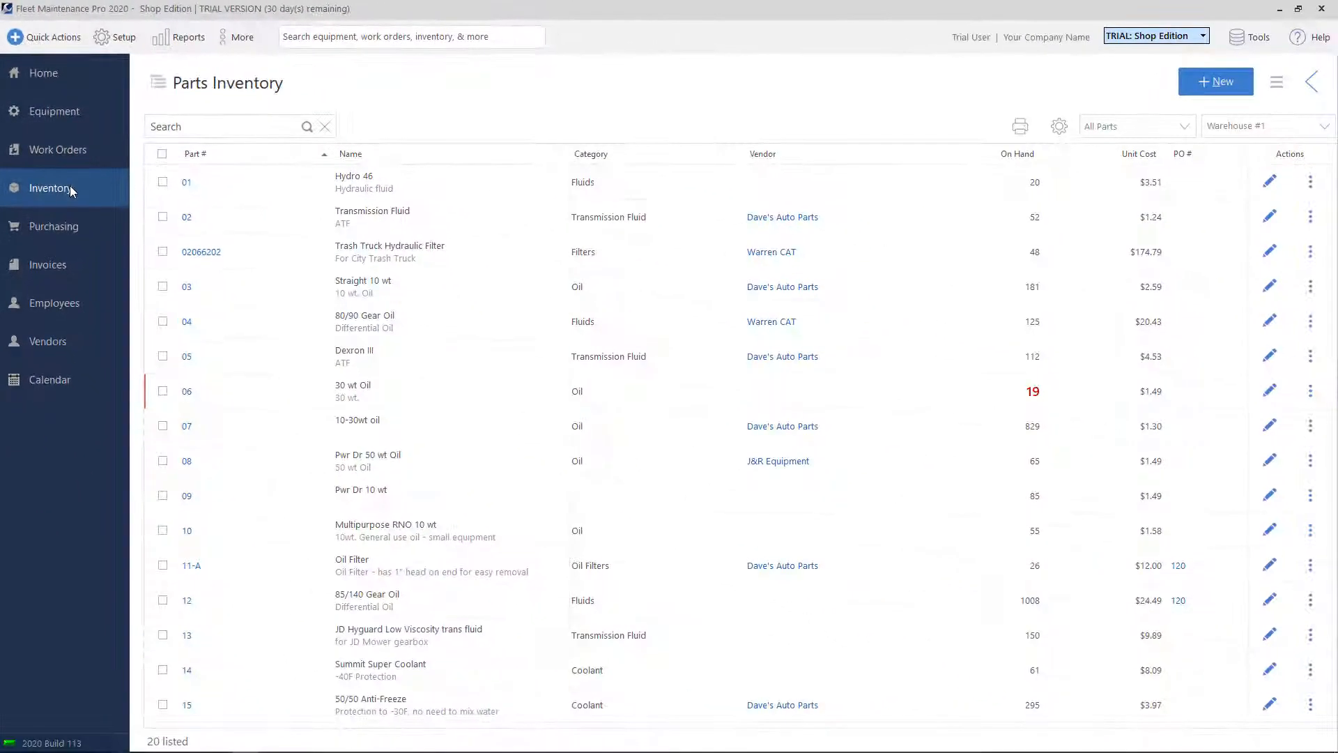
# Expand the Inventory section in the sidebar and bring up the Setup menu.
pyautogui.click(50, 189)
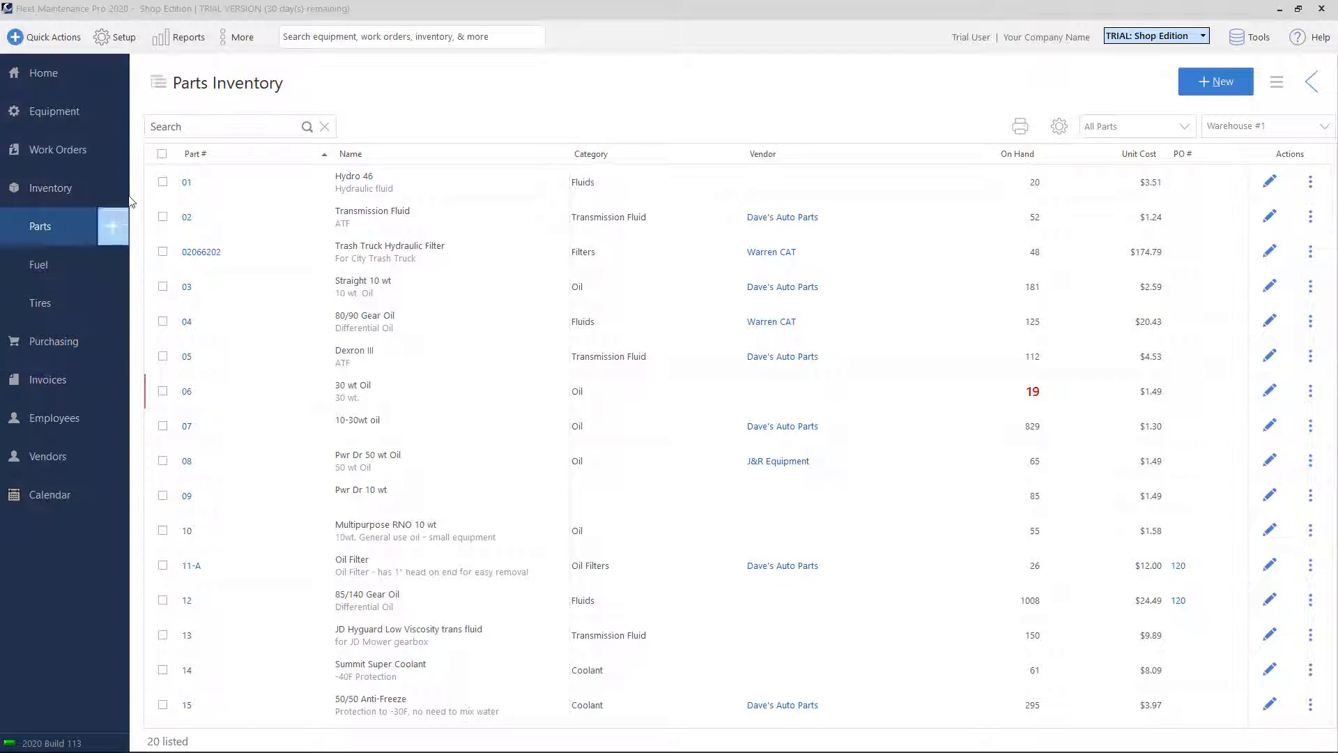
pyautogui.click(113, 36)
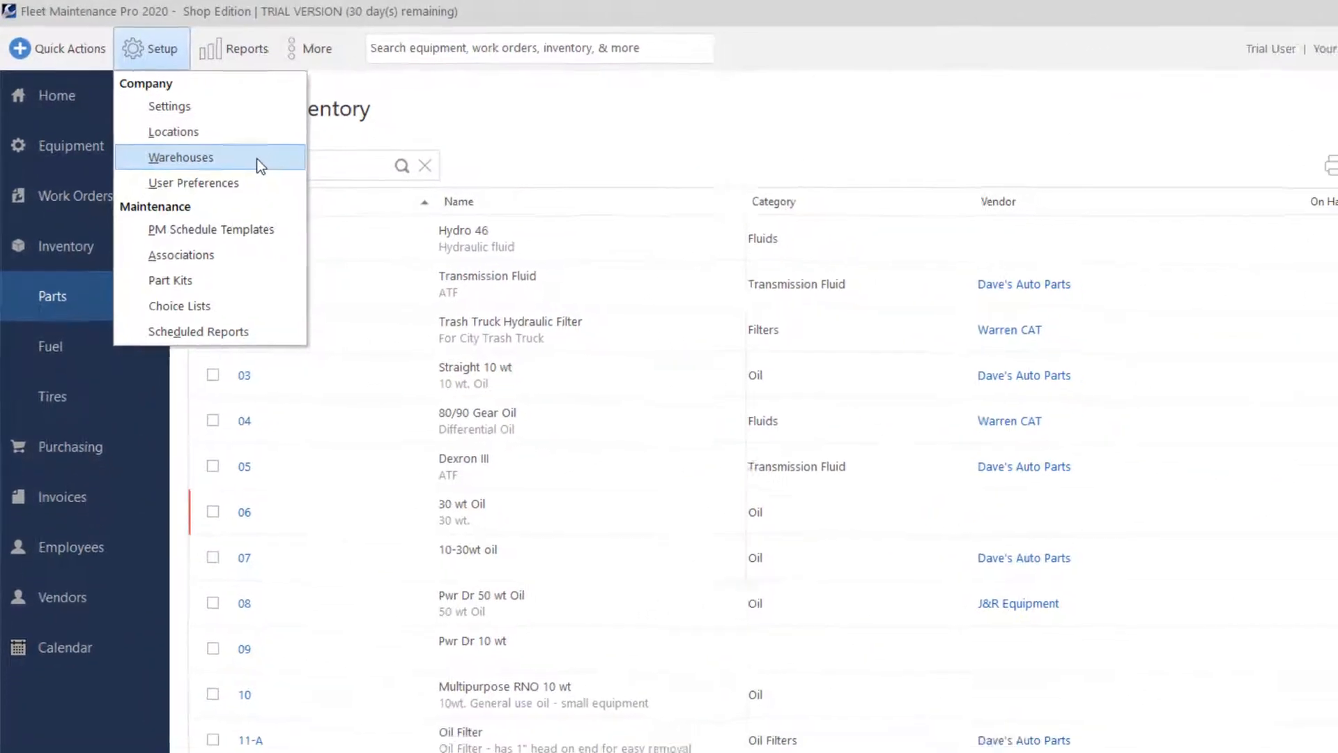
pyautogui.click(181, 157)
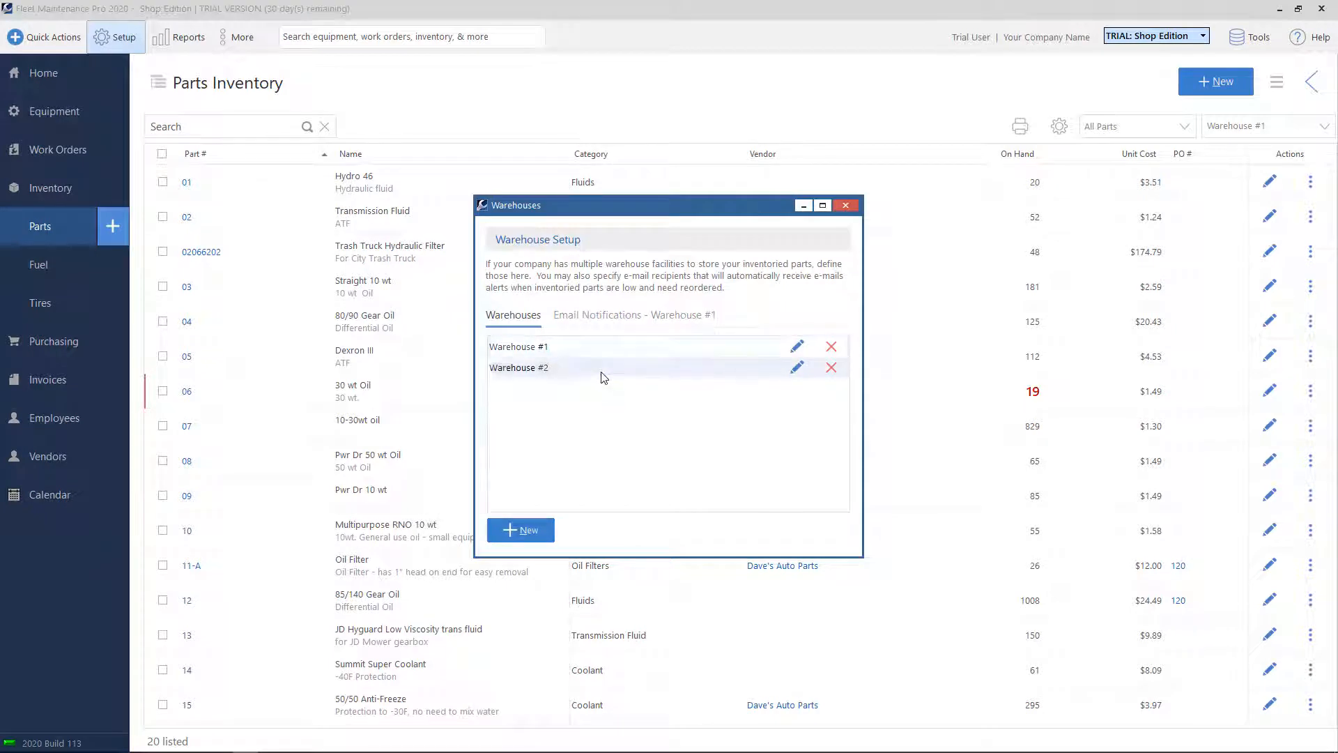
pyautogui.moveTo(795, 366)
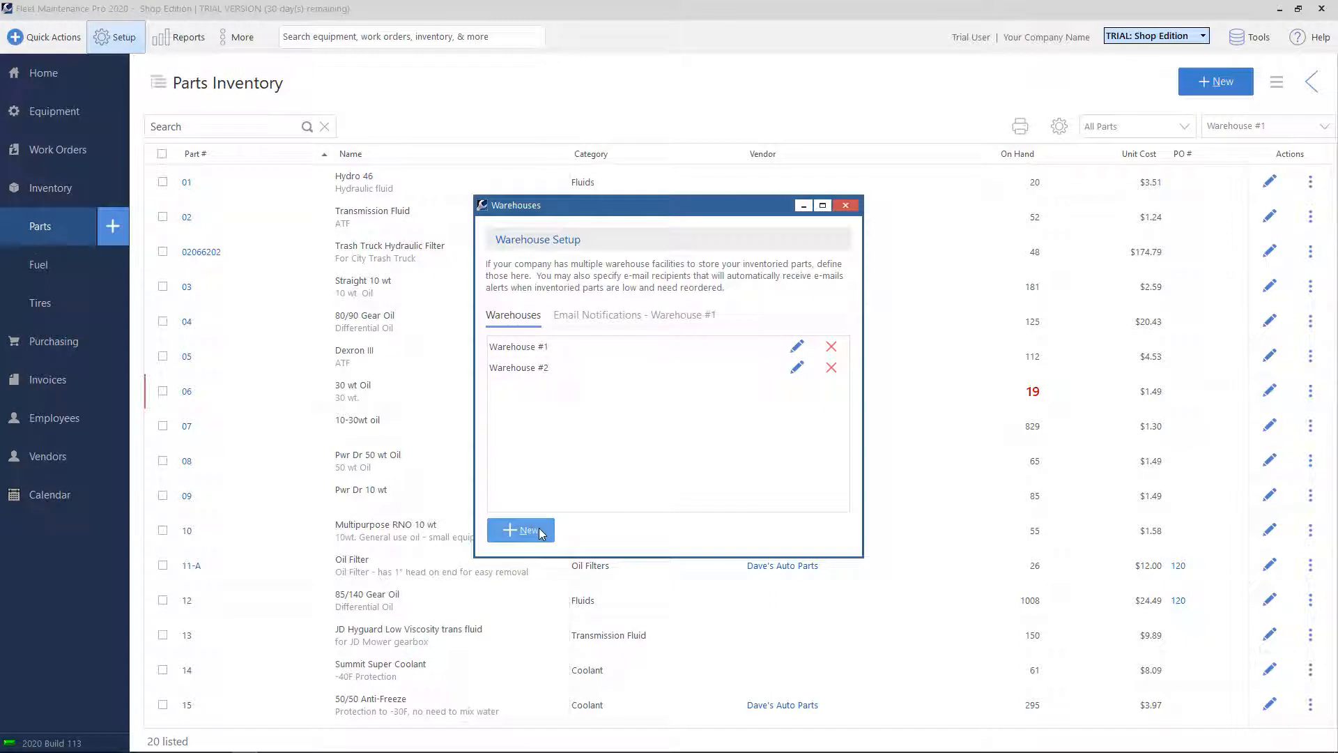
pyautogui.moveTo(854, 215)
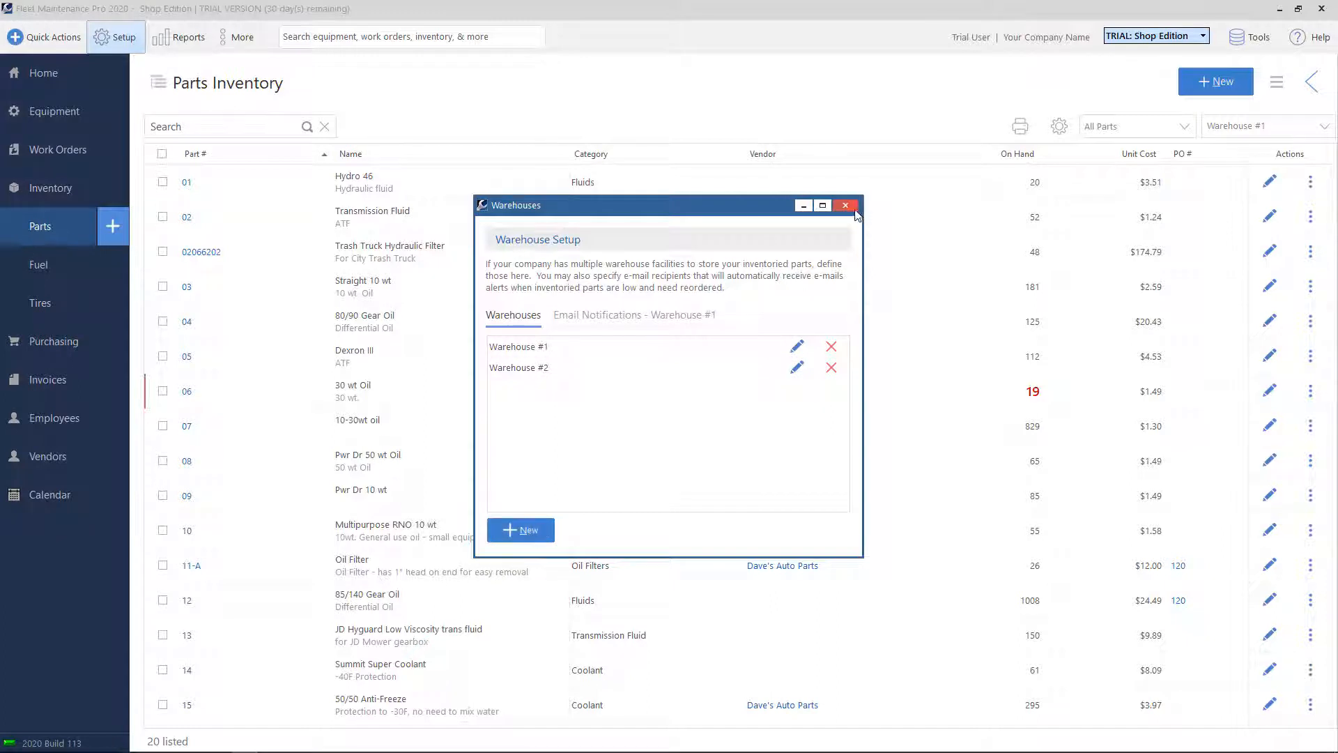
pyautogui.click(844, 205)
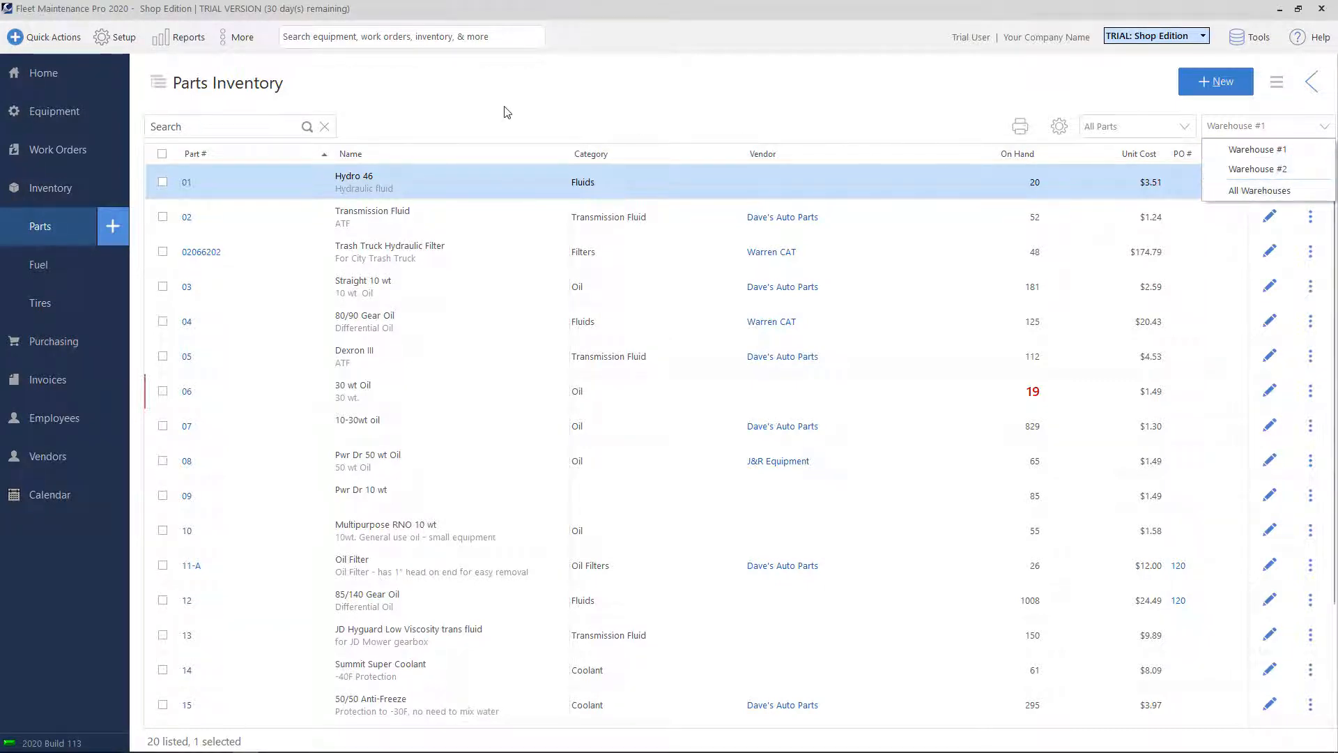
pyautogui.click(1267, 126)
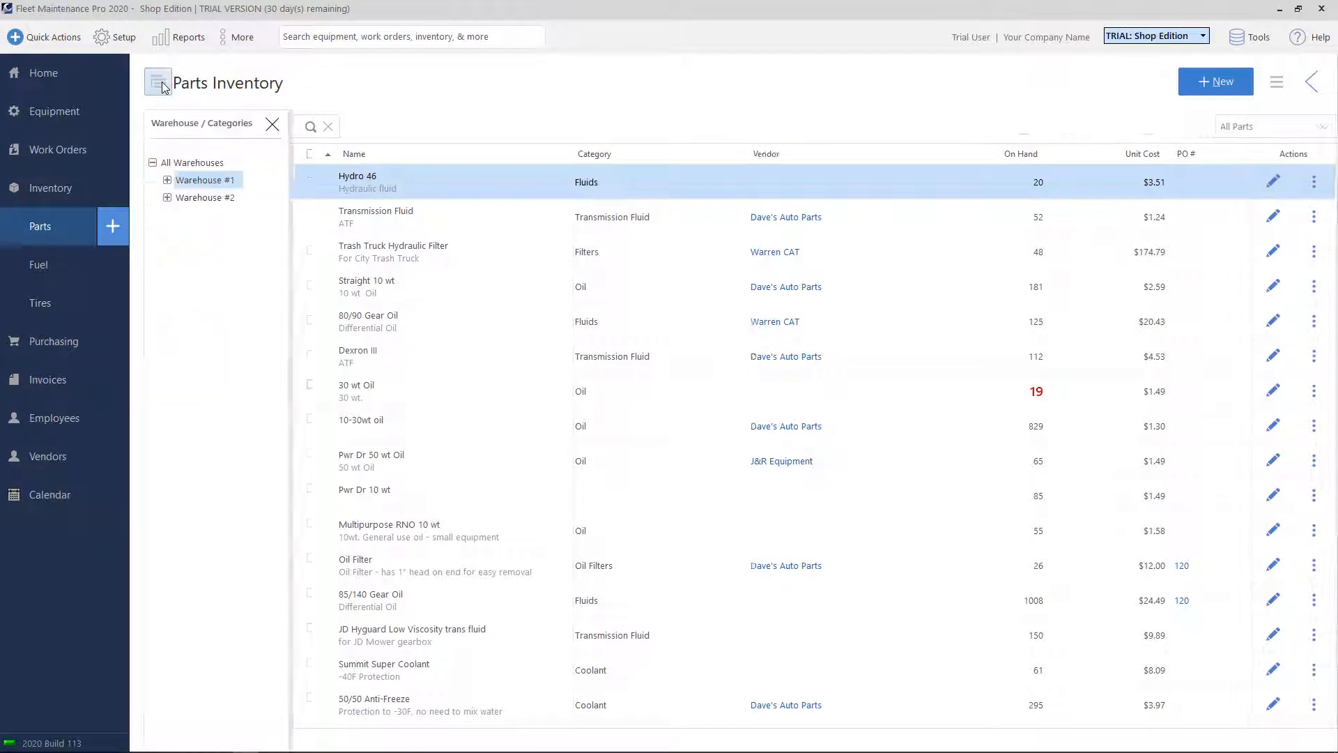
pyautogui.click(157, 82)
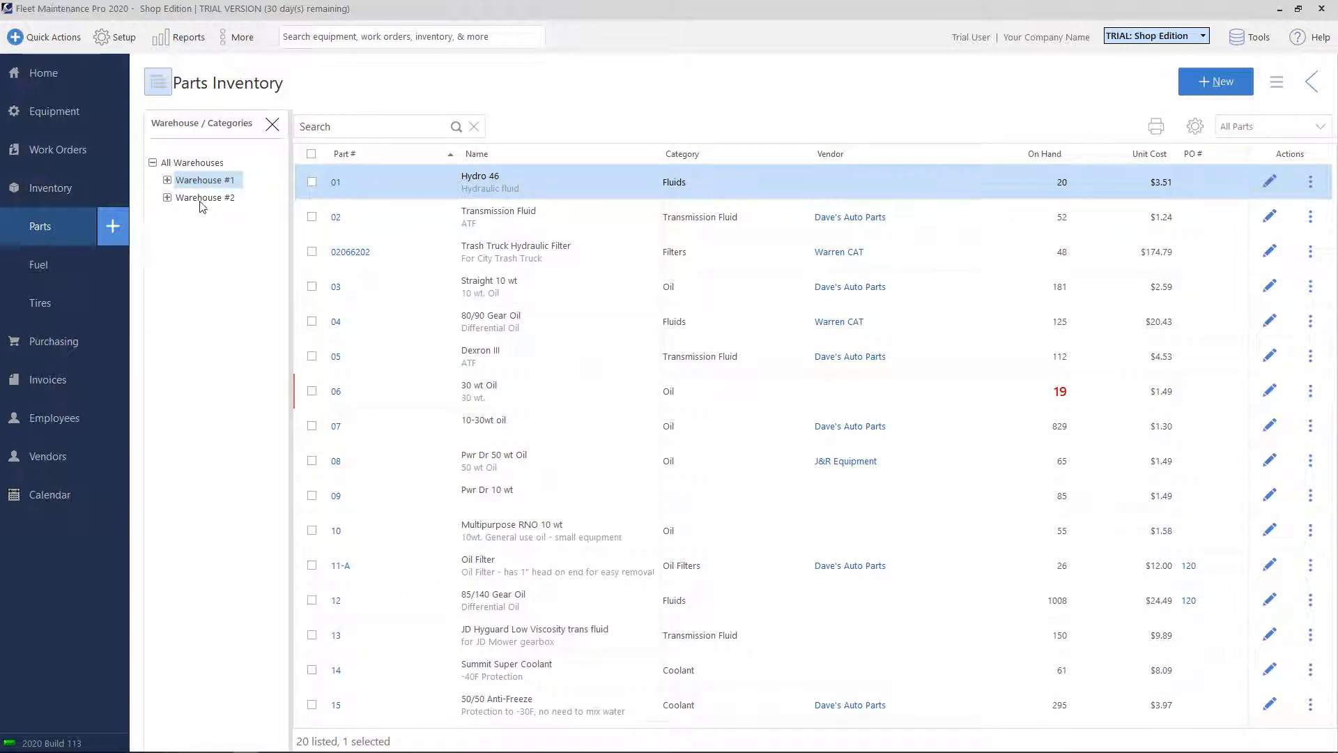
pyautogui.click(202, 197)
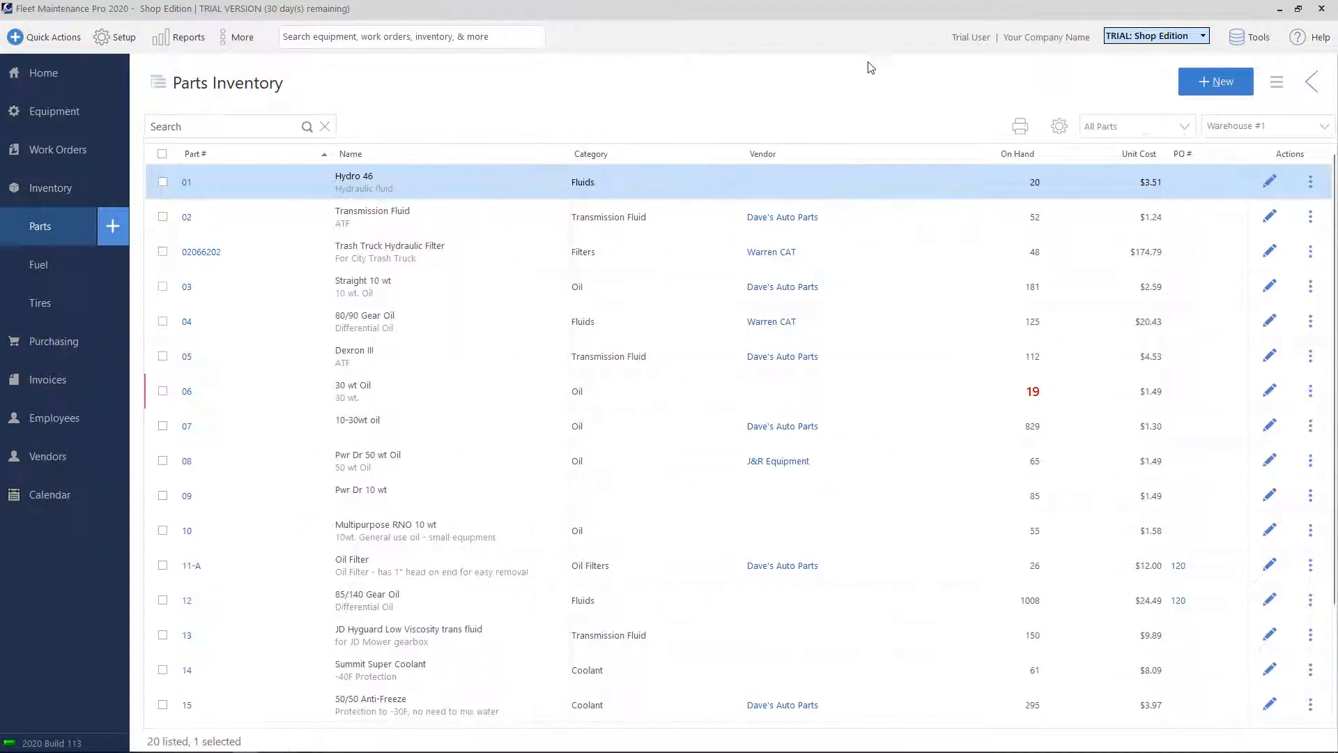
pyautogui.moveTo(811, 118)
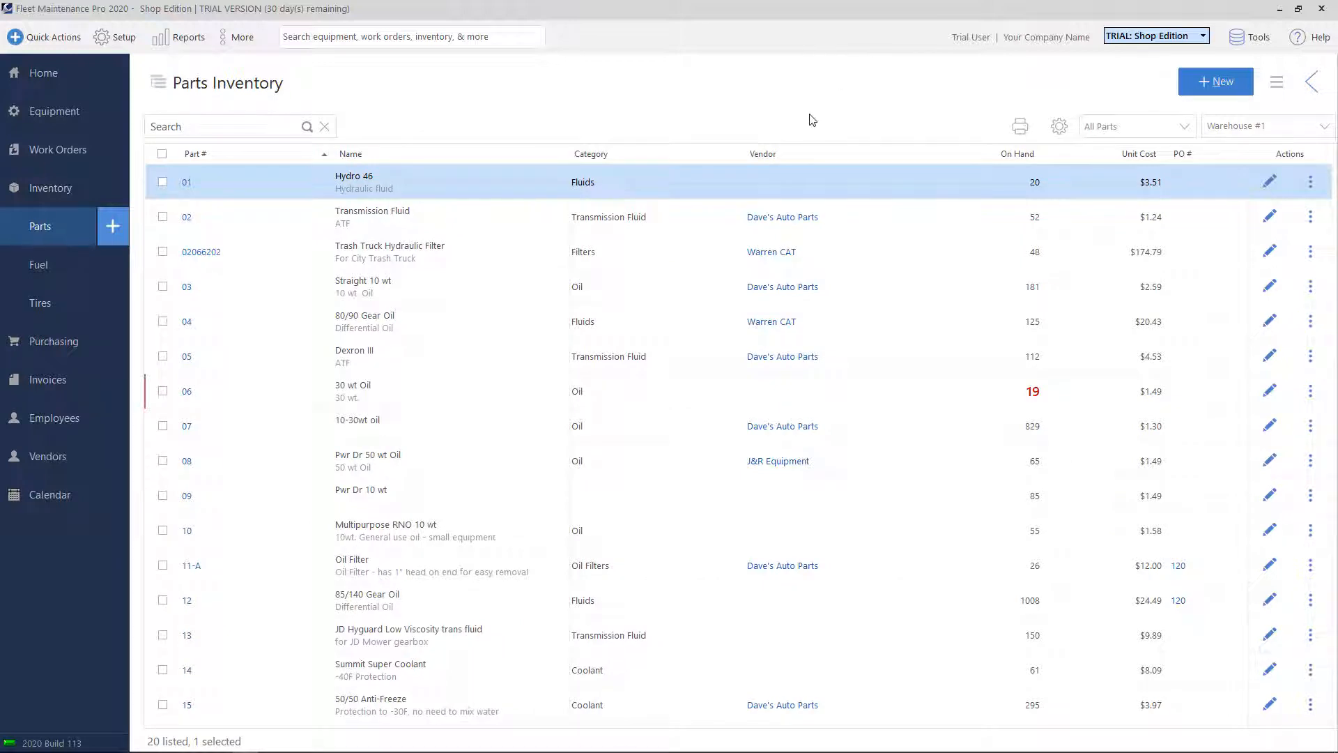
pyautogui.click(1266, 126)
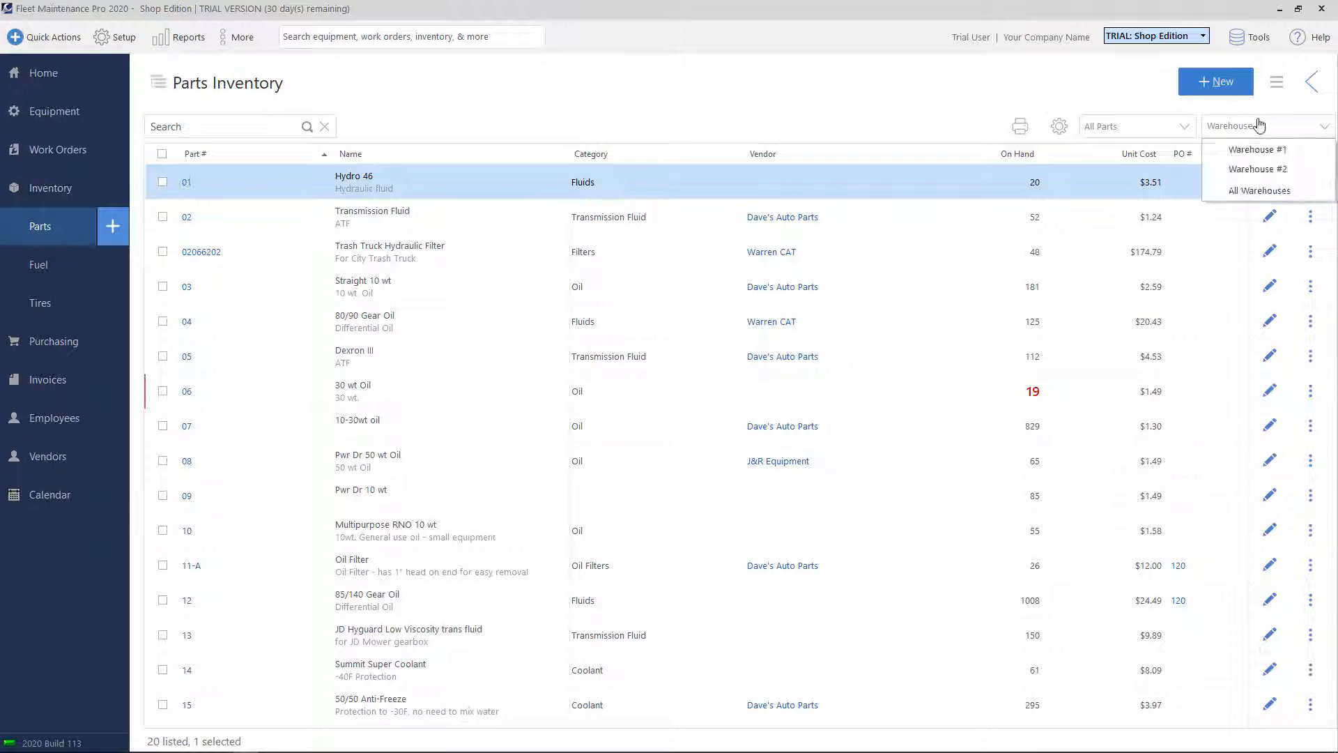
pyautogui.click(1259, 191)
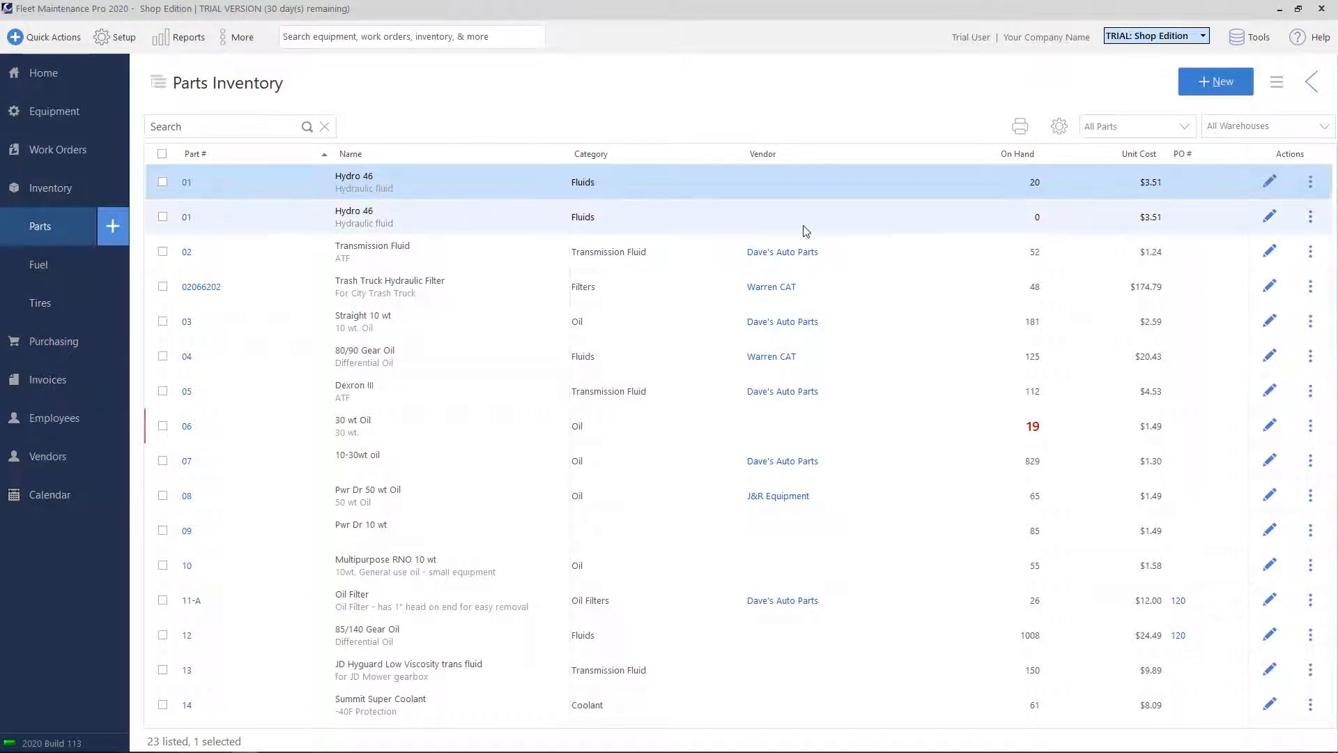
pyautogui.moveTo(1042, 216)
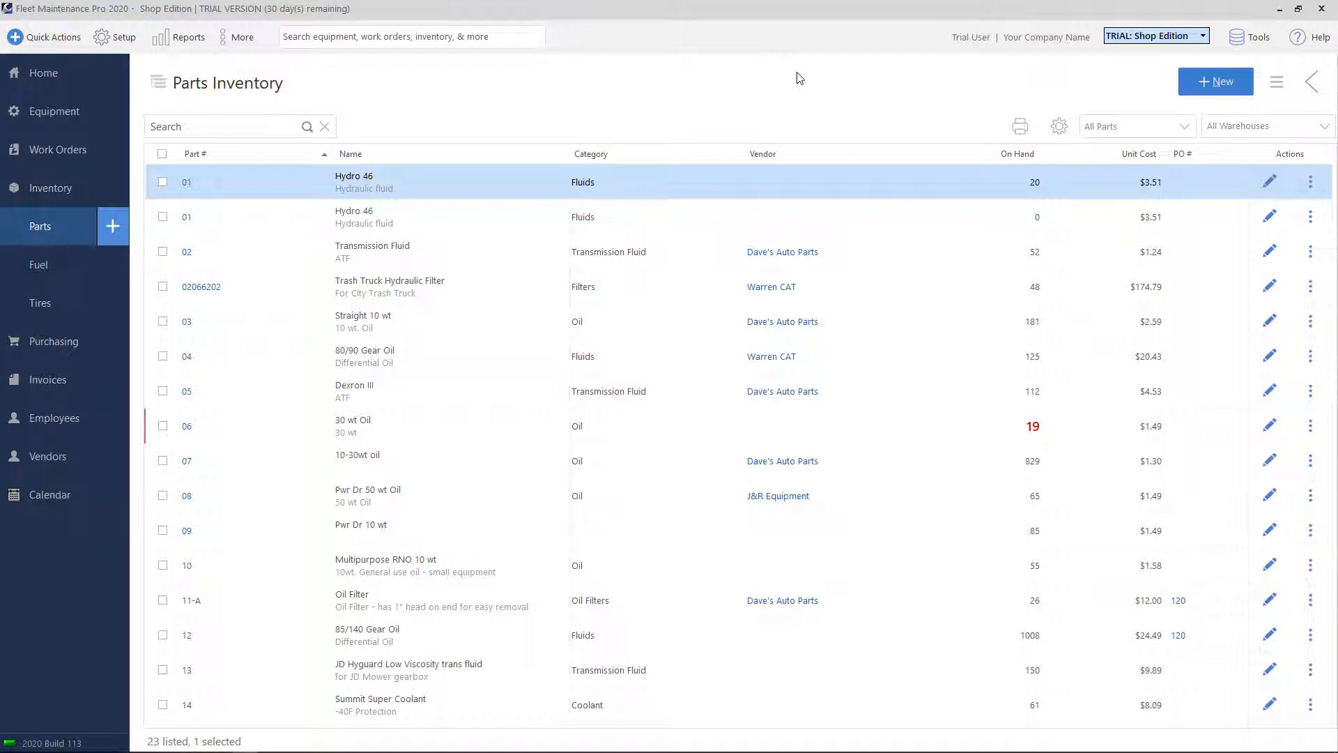
pyautogui.click(1265, 126)
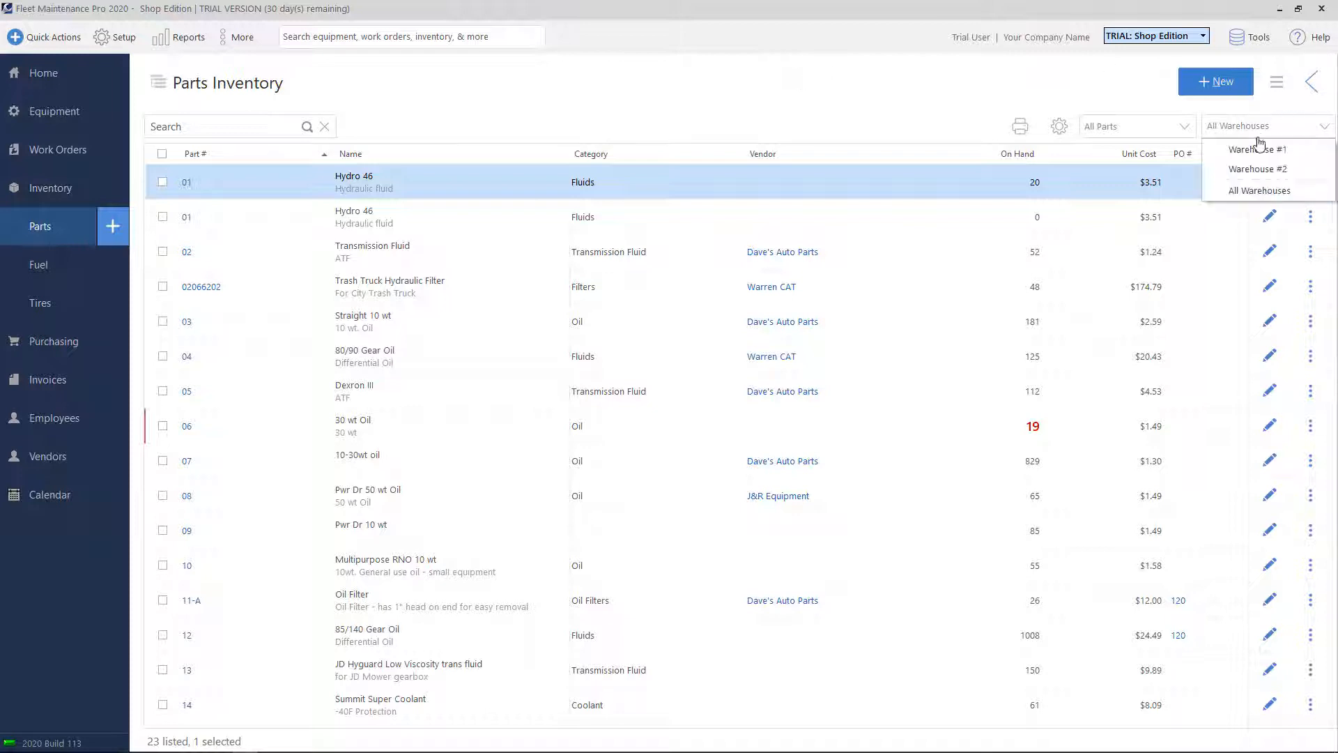
pyautogui.click(1256, 149)
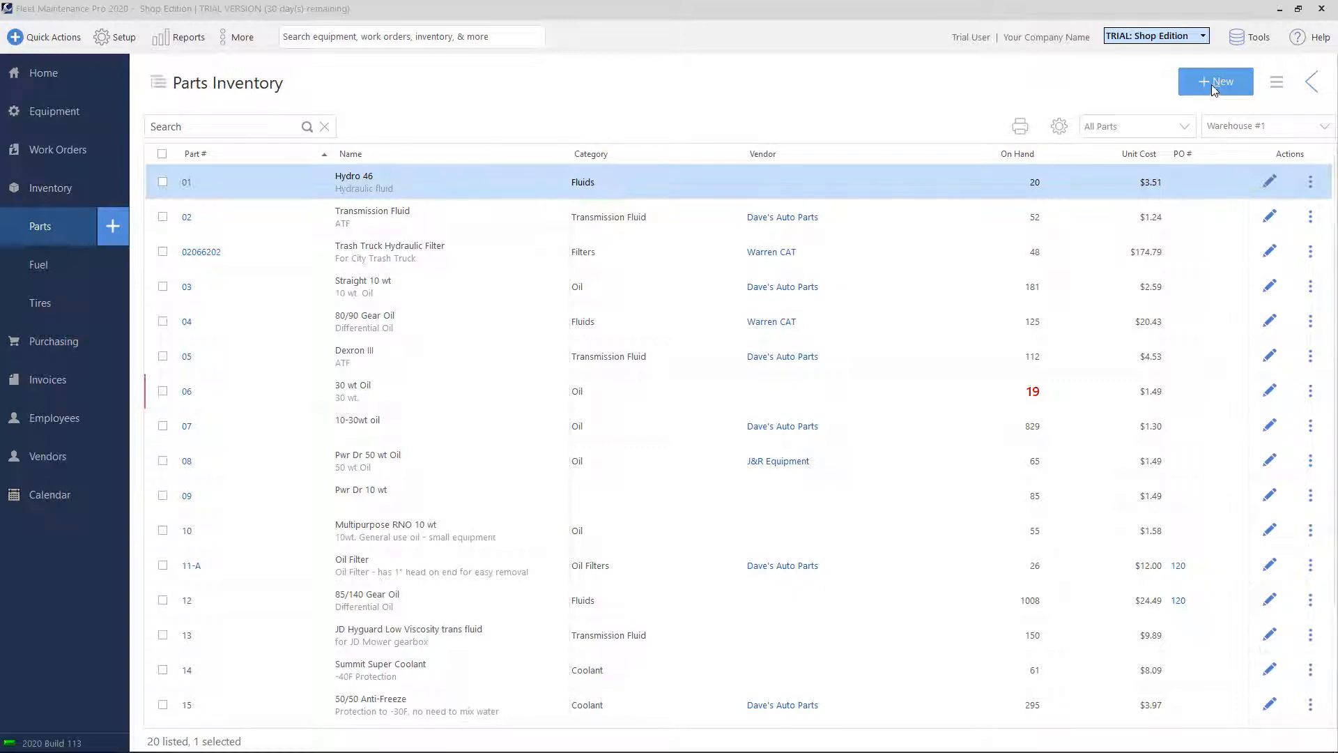
# Start a new part numbered 001 Test Part, named Test Part, with description Filter.
pyautogui.click(1214, 81)
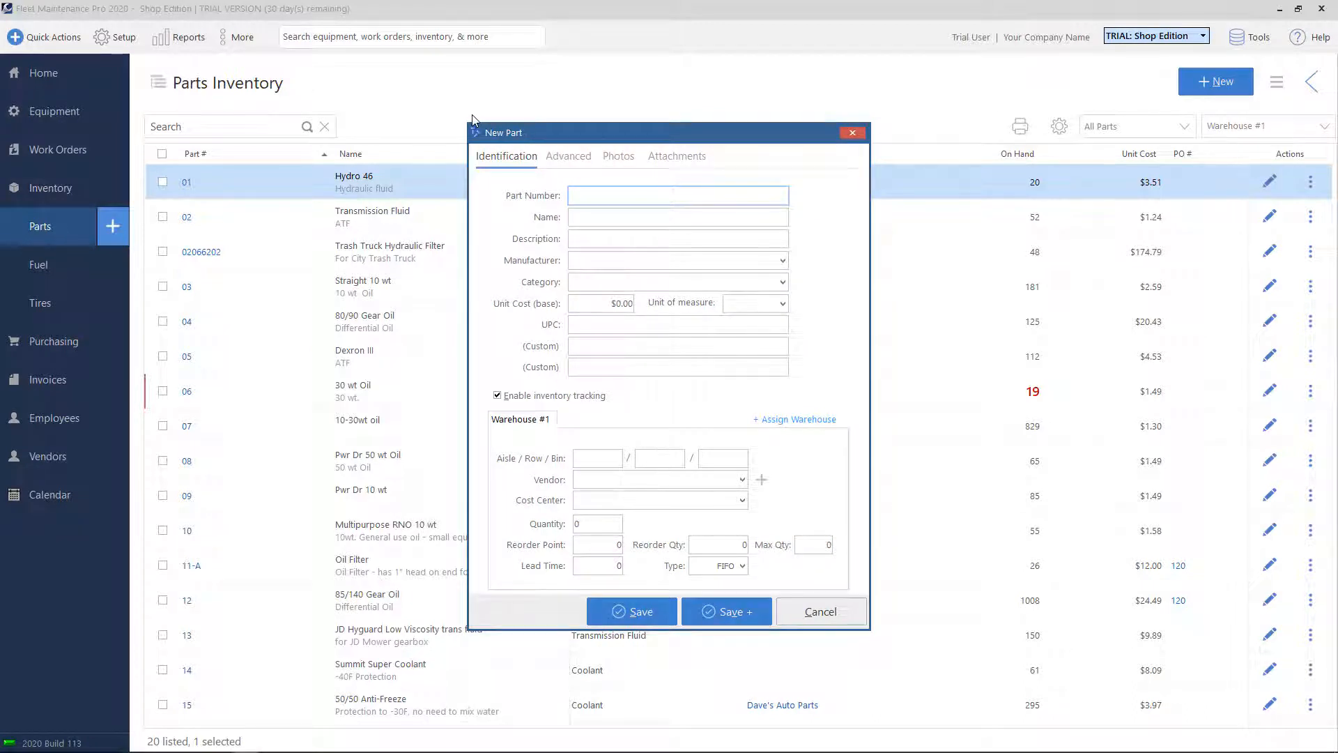
pyautogui.moveTo(632, 461)
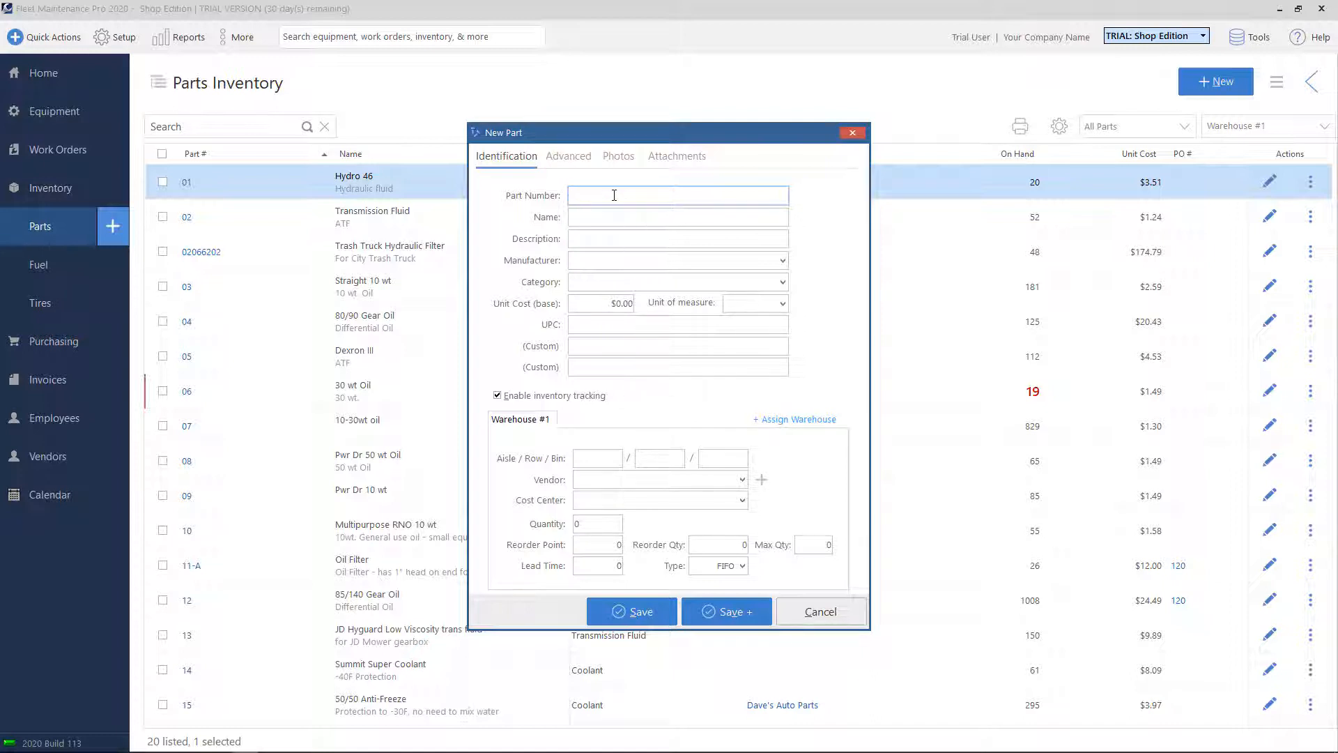
pyautogui.write('0011')
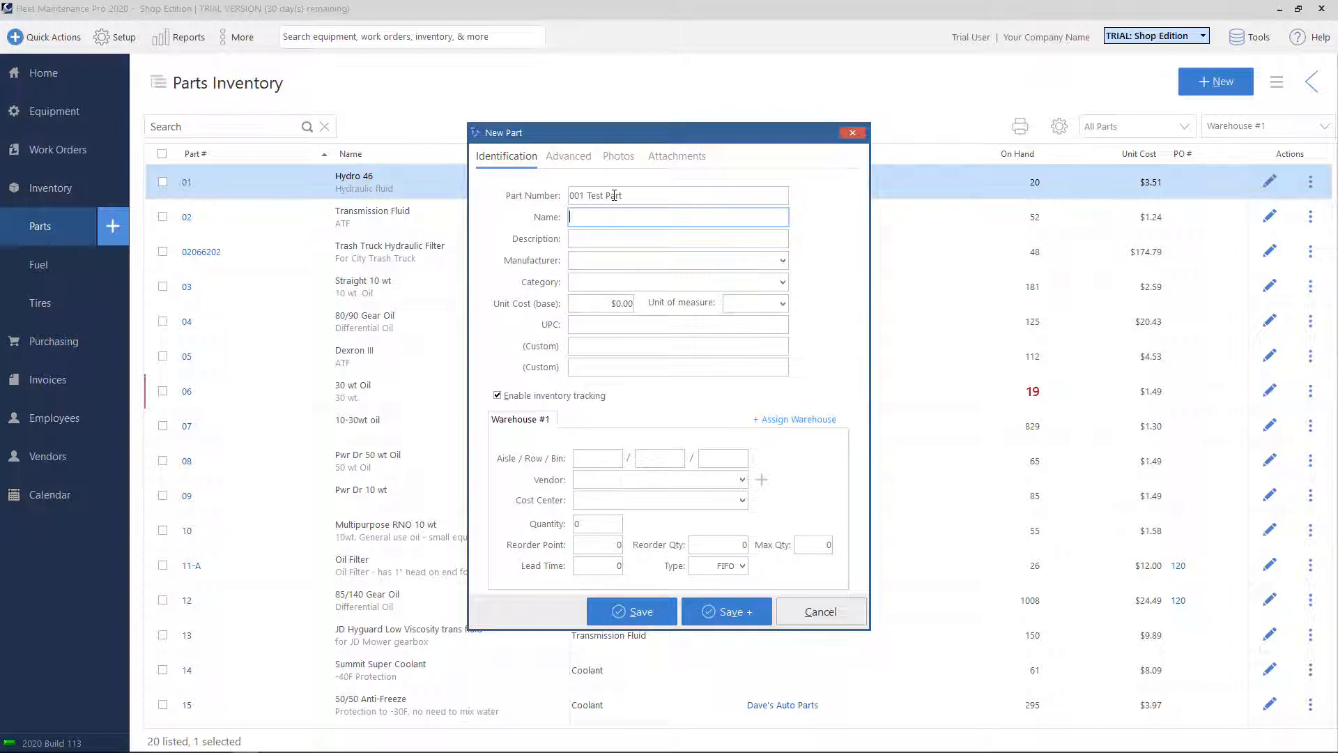
pyautogui.write('Test Part')
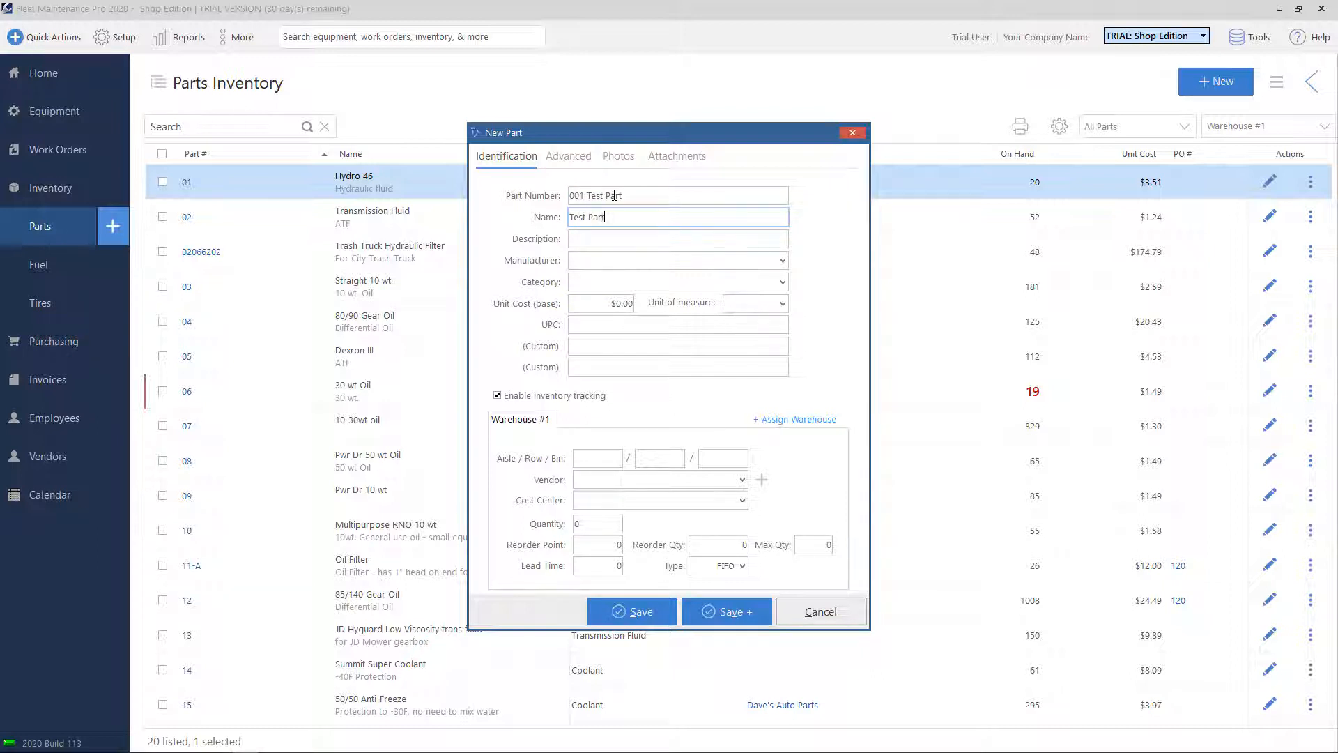
pyautogui.click(678, 239)
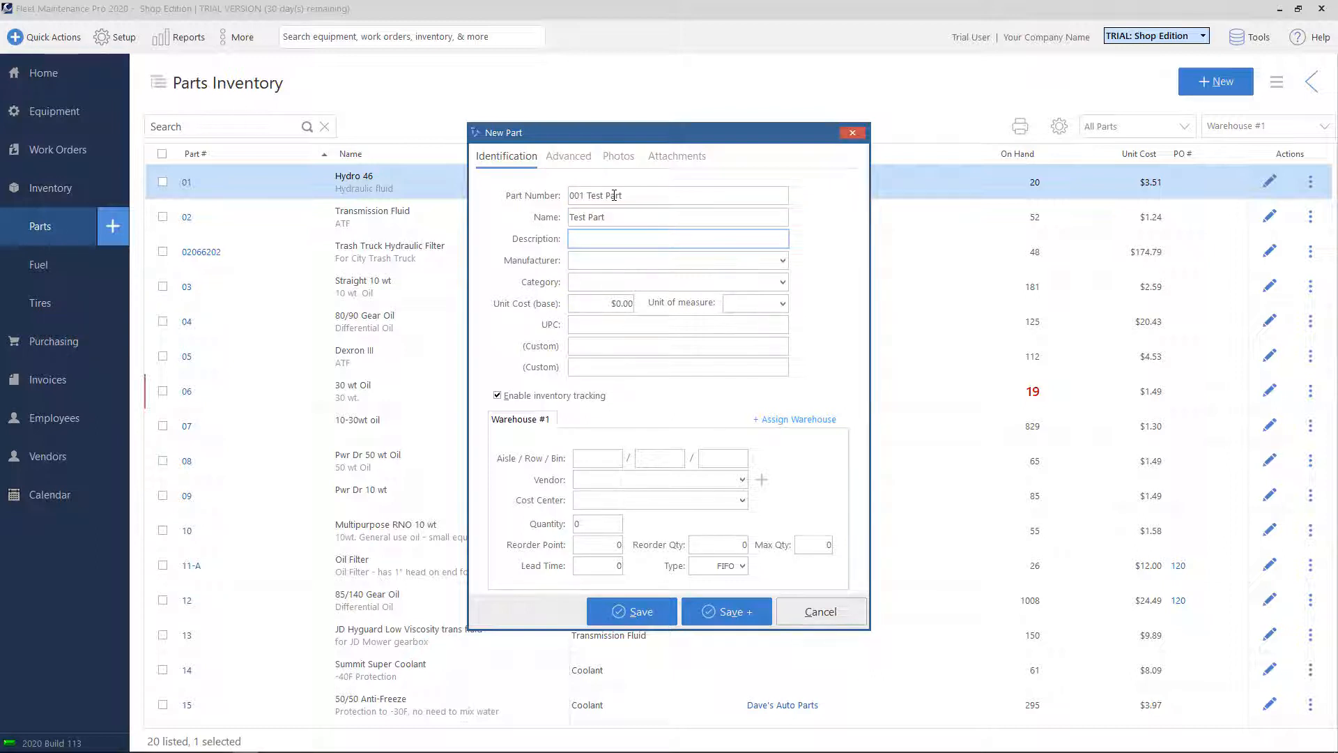
pyautogui.write('Filter')
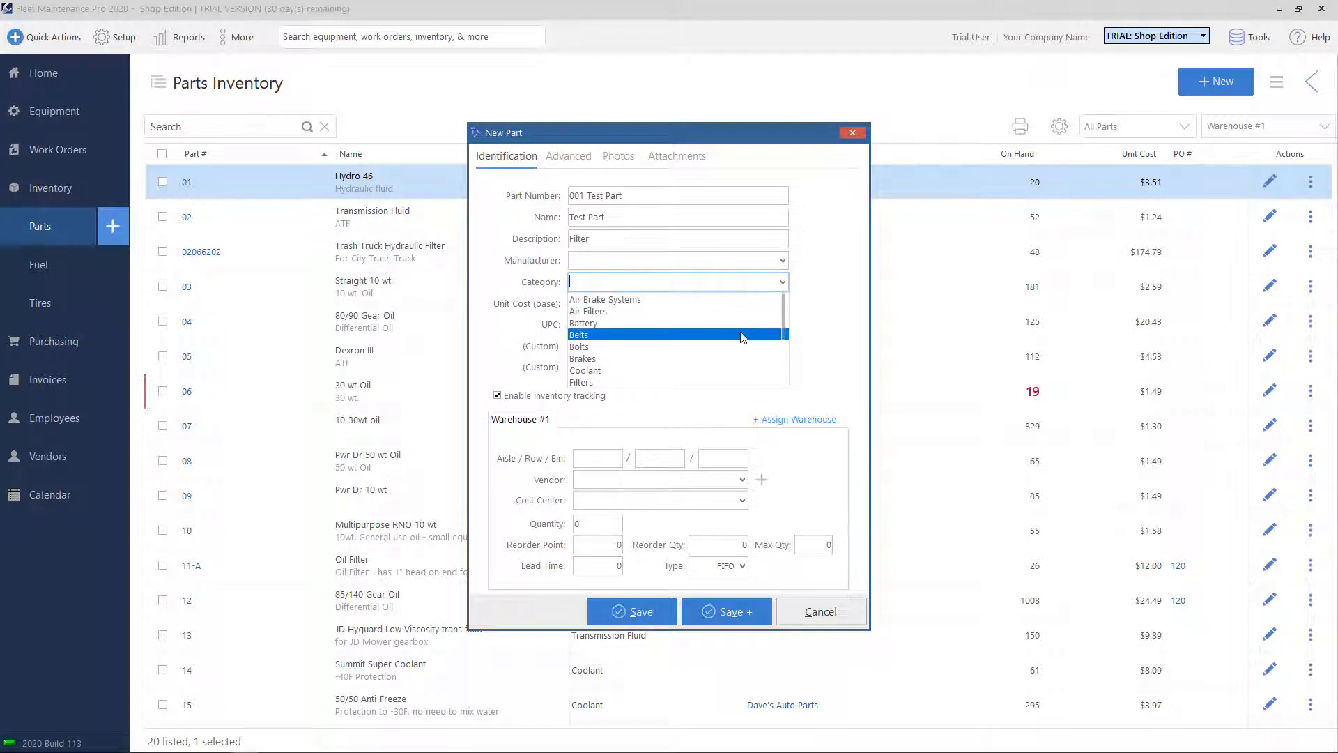
# File the new part under the Filters category.
pyautogui.scroll(-3)
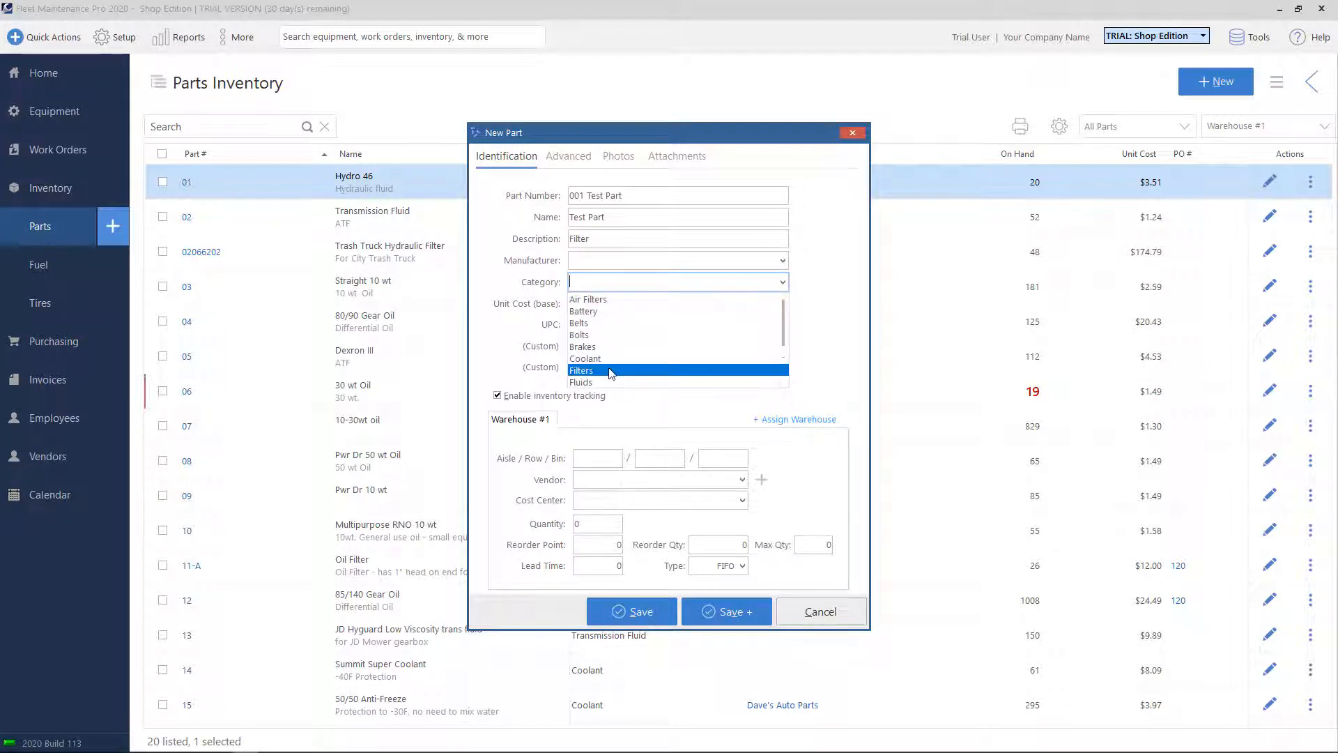
pyautogui.click(581, 371)
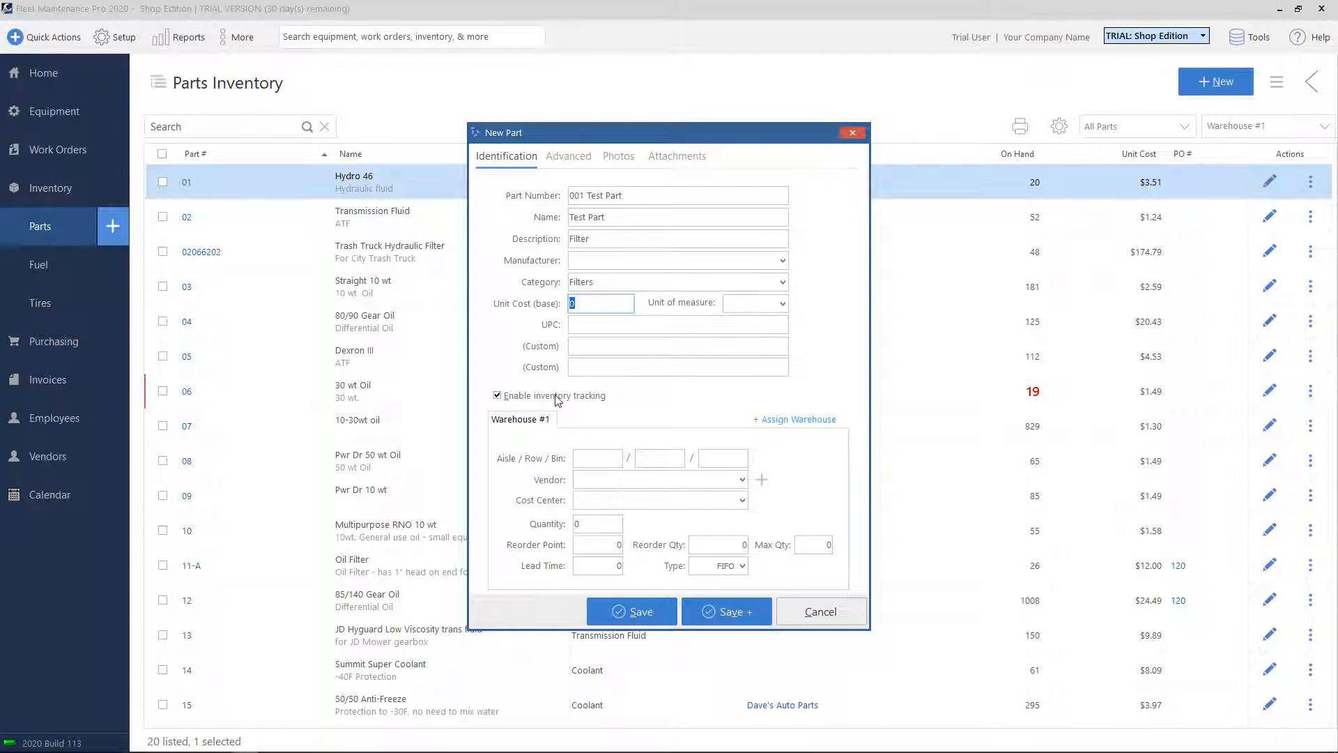
# Give the new part a unit cost of $10.00.
pyautogui.click(497, 395)
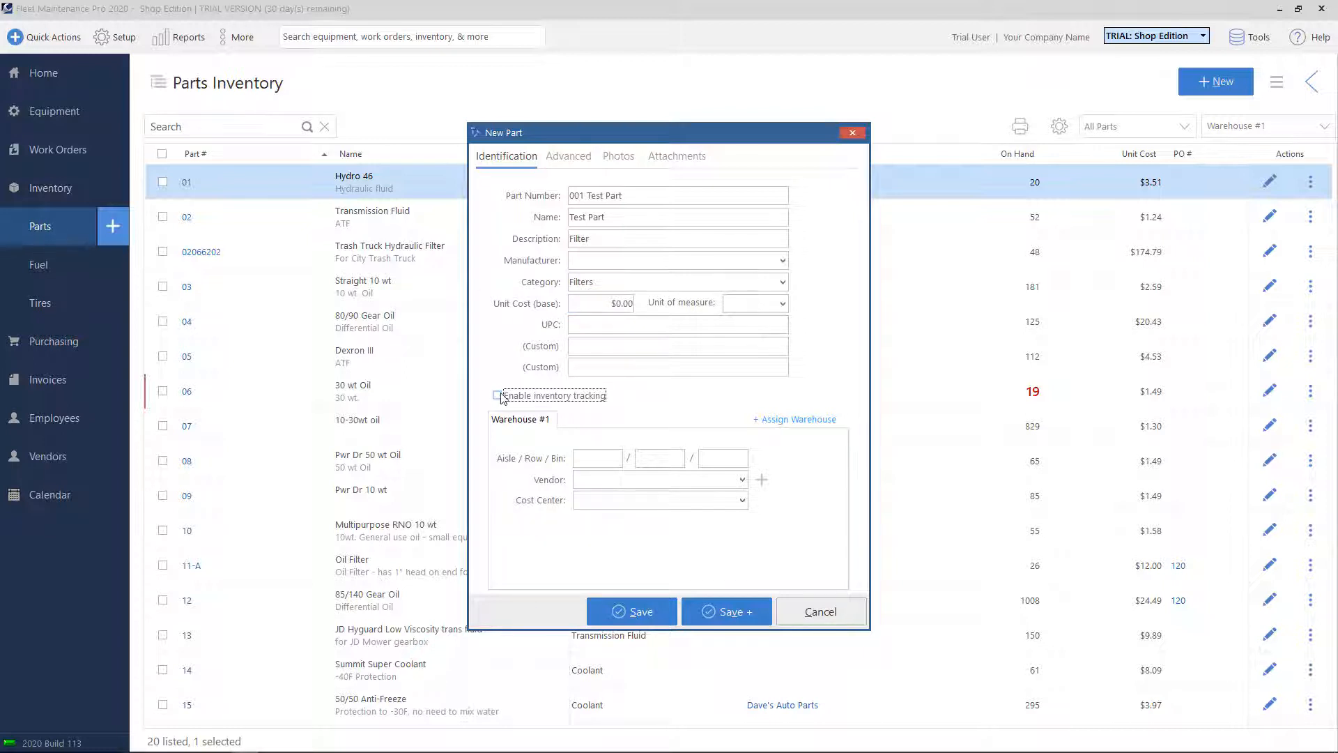
pyautogui.click(600, 303)
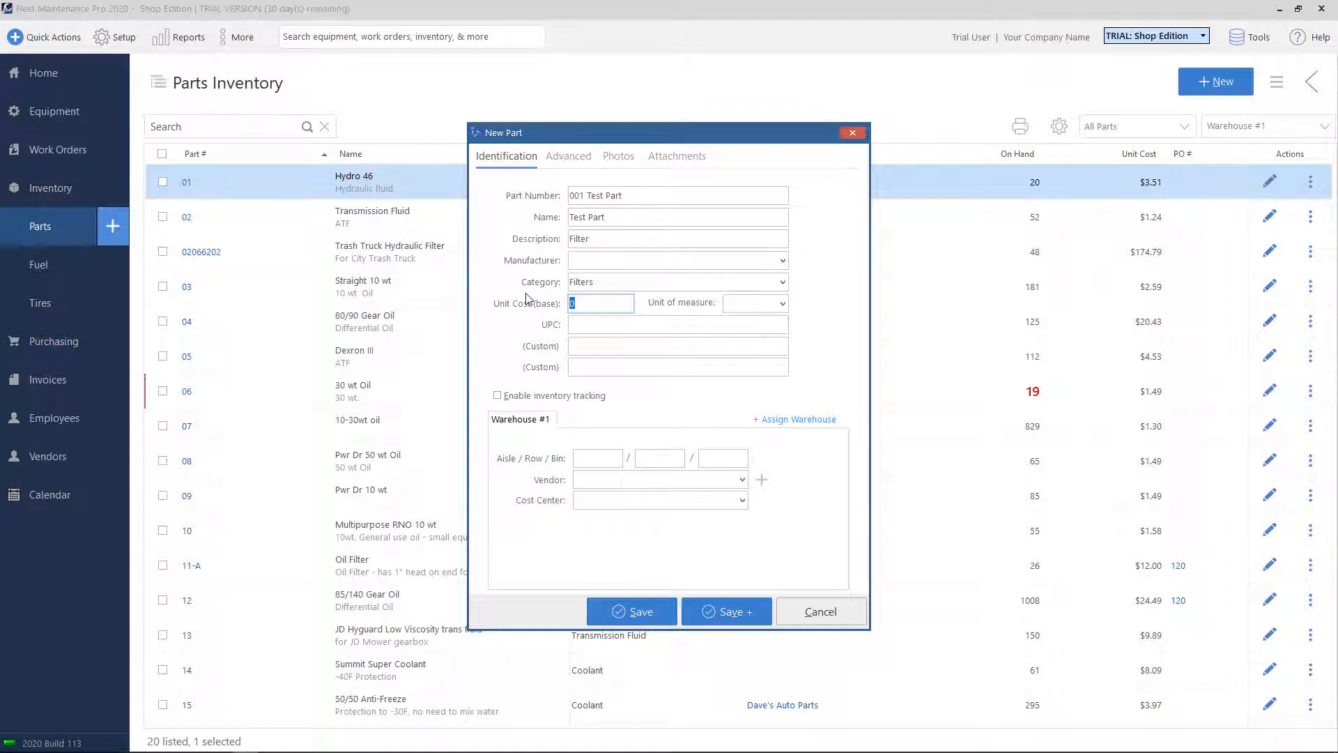
pyautogui.write('10.00')
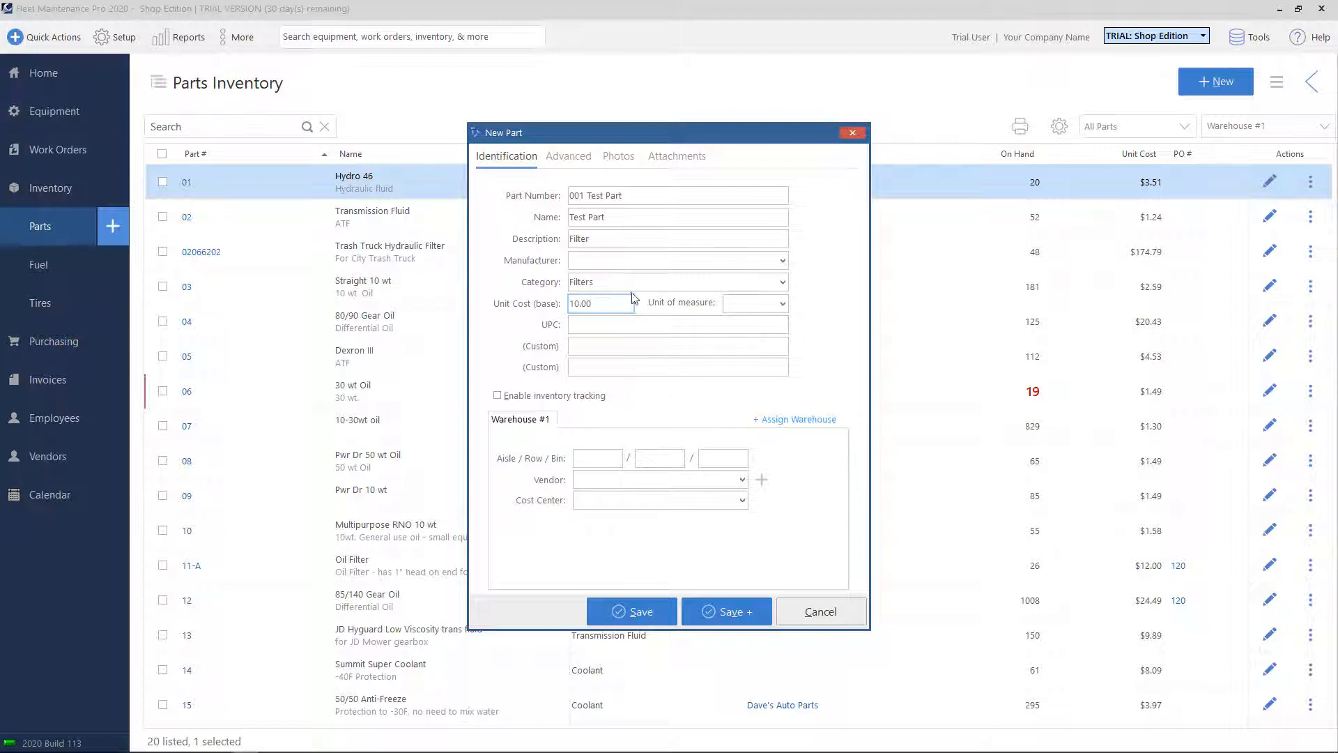
pyautogui.click(677, 324)
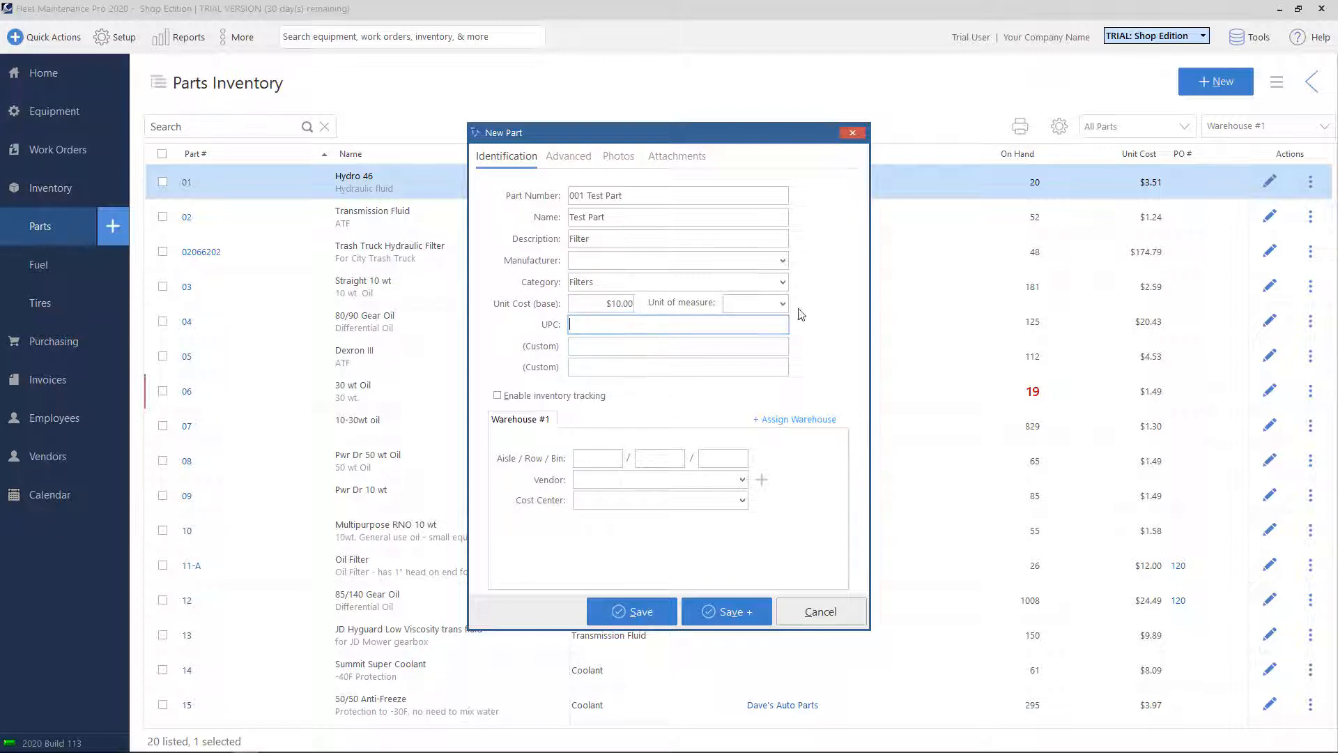
# Set the part's unit of measure to Each.
pyautogui.click(778, 303)
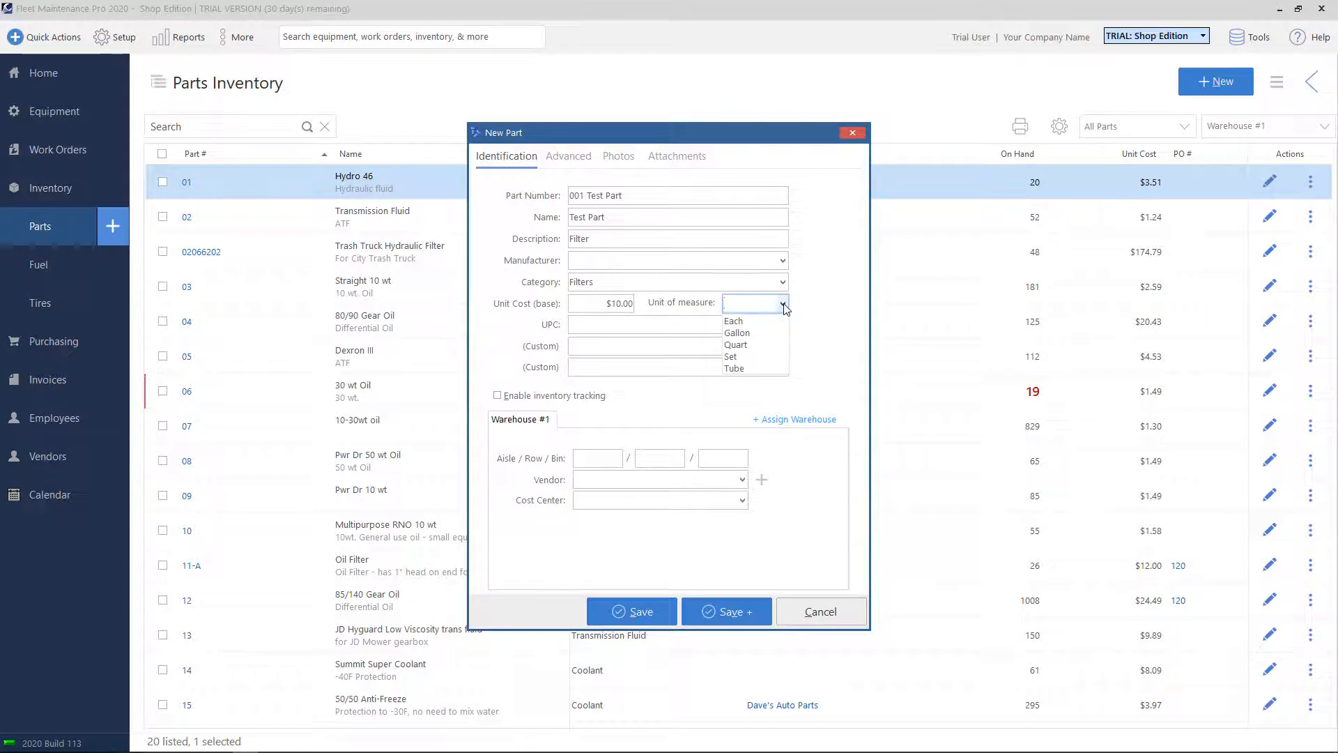
pyautogui.moveTo(735, 321)
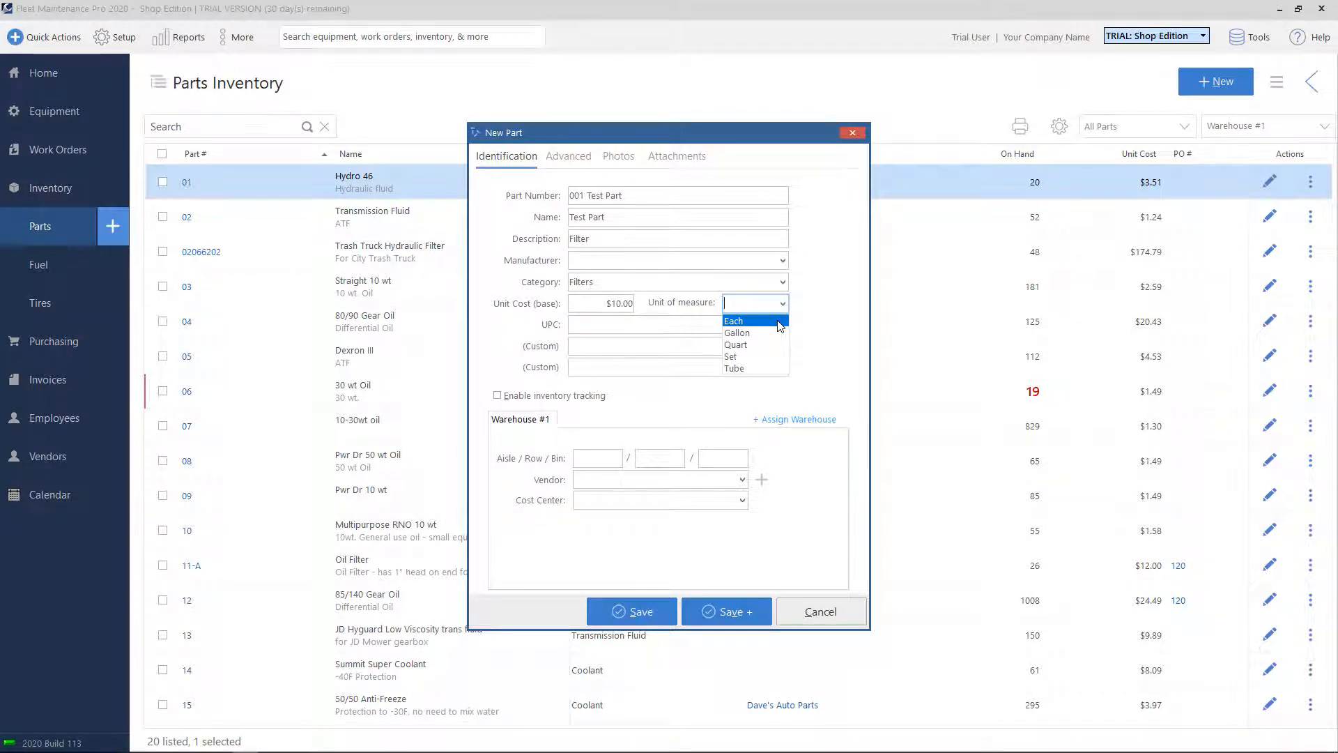
pyautogui.moveTo(736, 333)
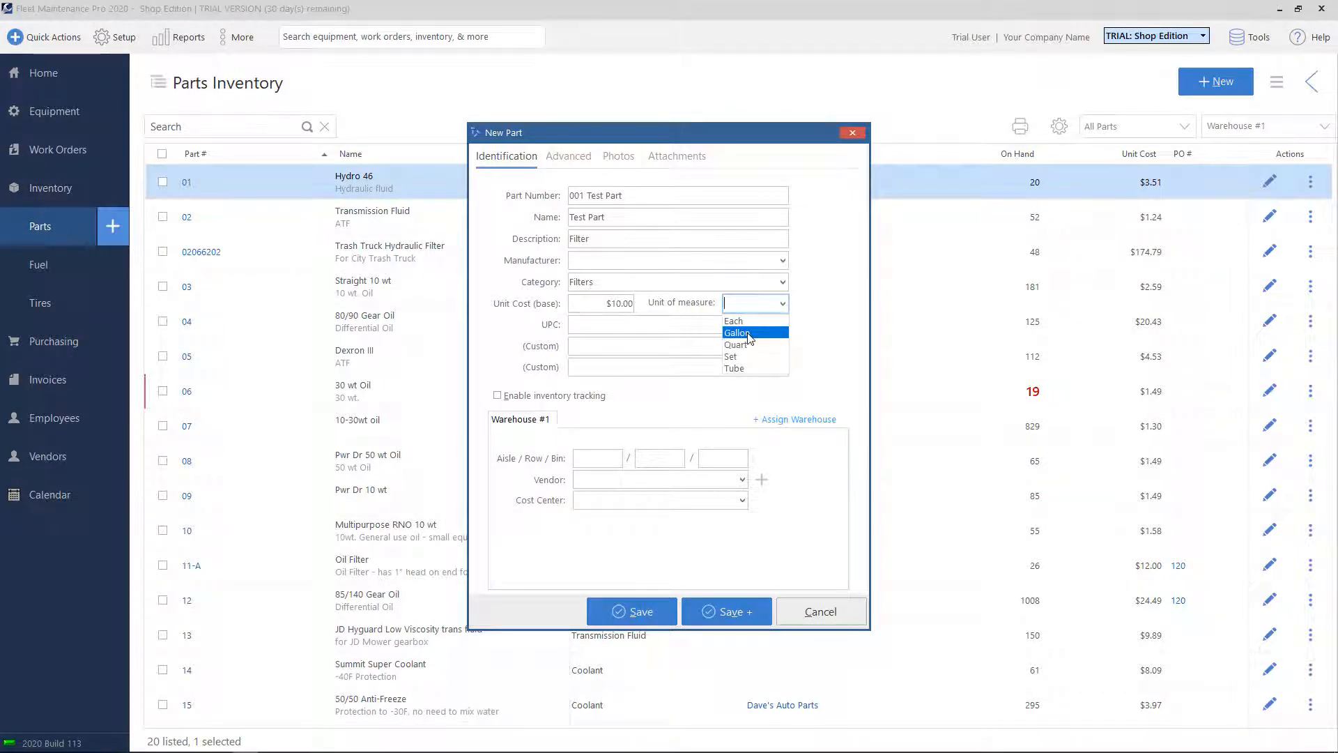
pyautogui.moveTo(733, 321)
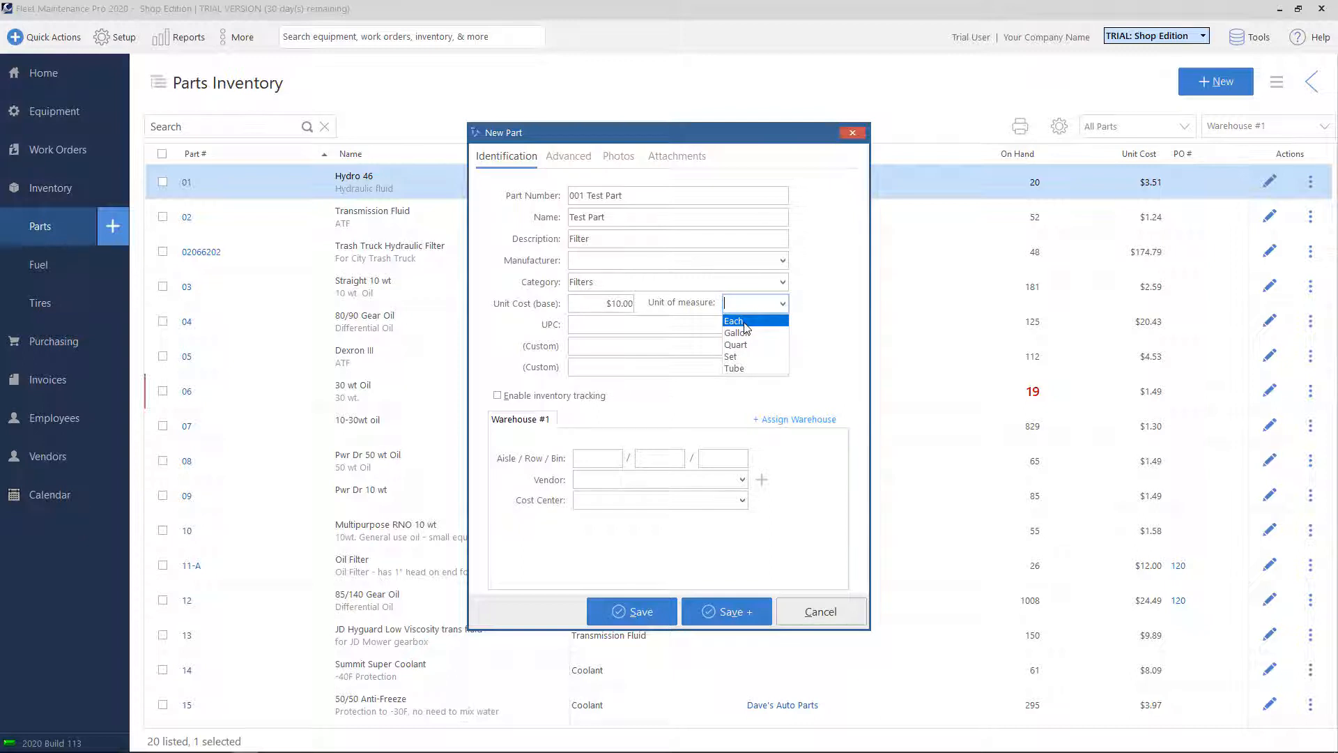
pyautogui.click(735, 321)
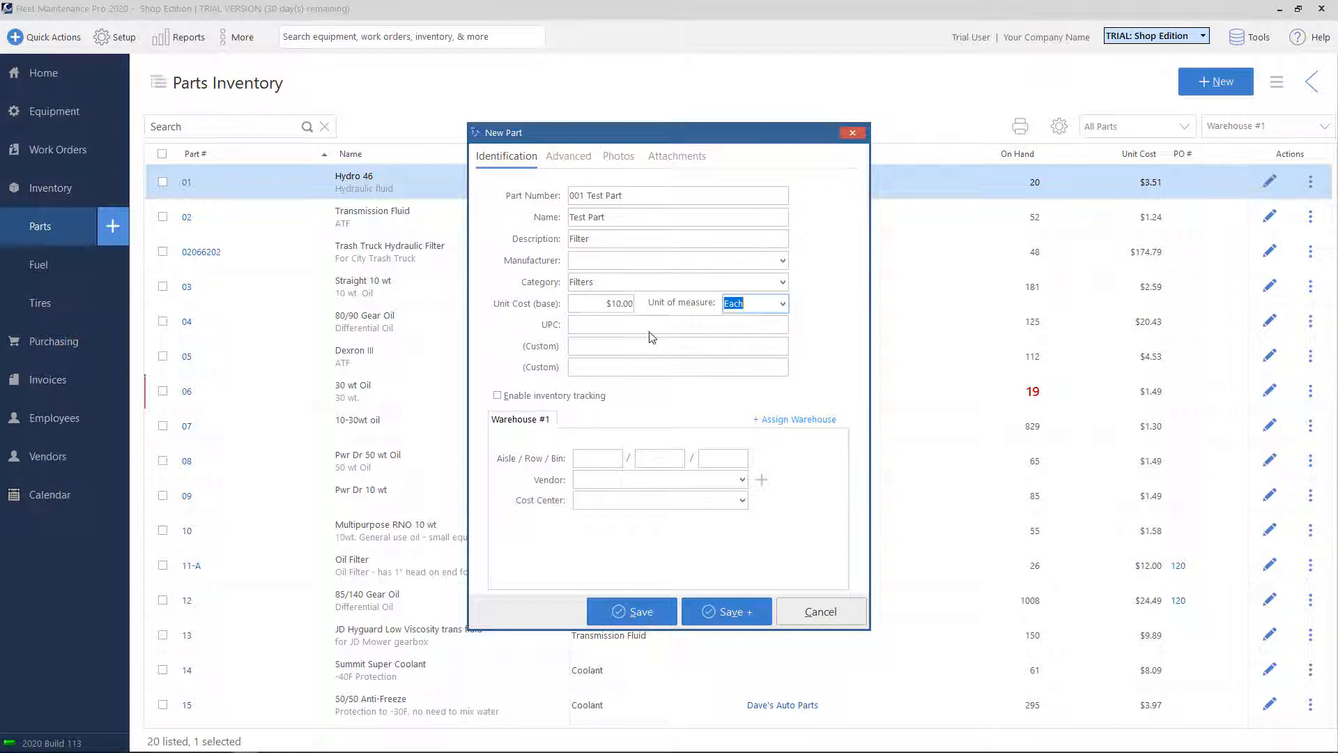
pyautogui.click(677, 325)
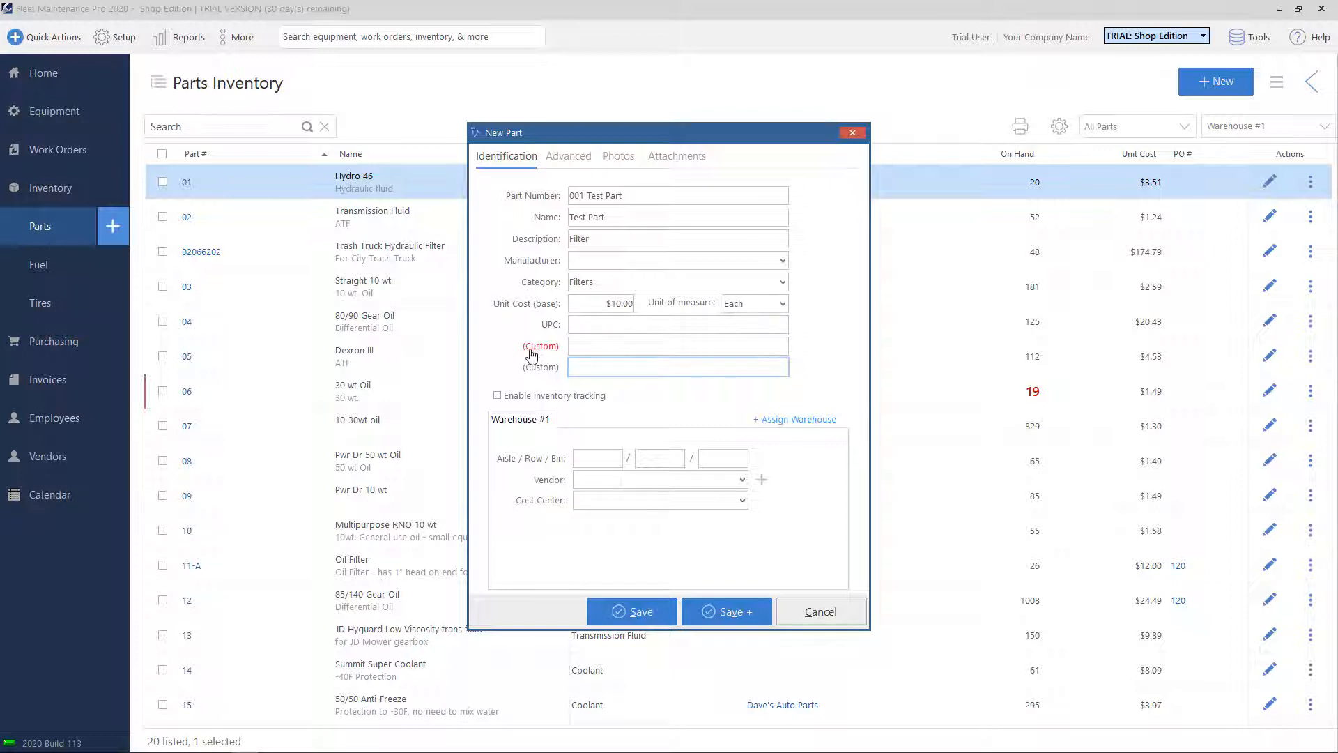
pyautogui.click(540, 345)
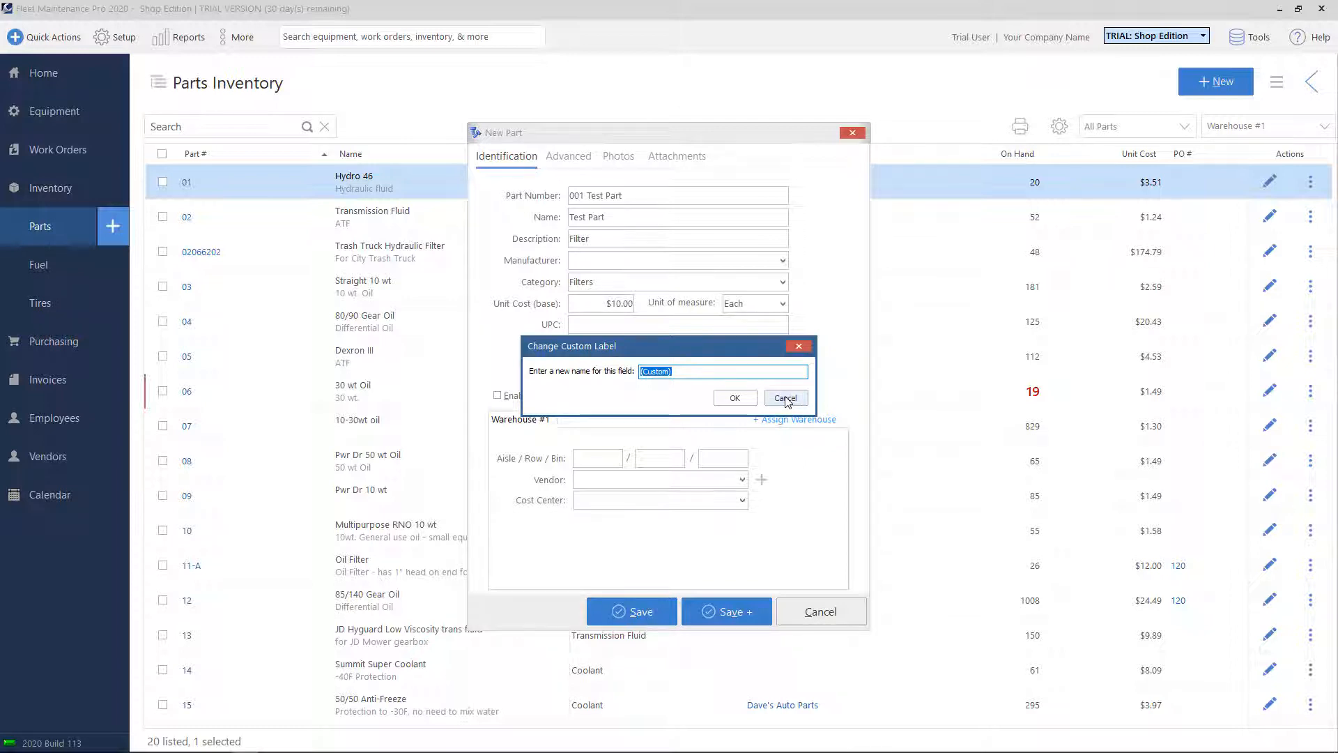
pyautogui.click(783, 397)
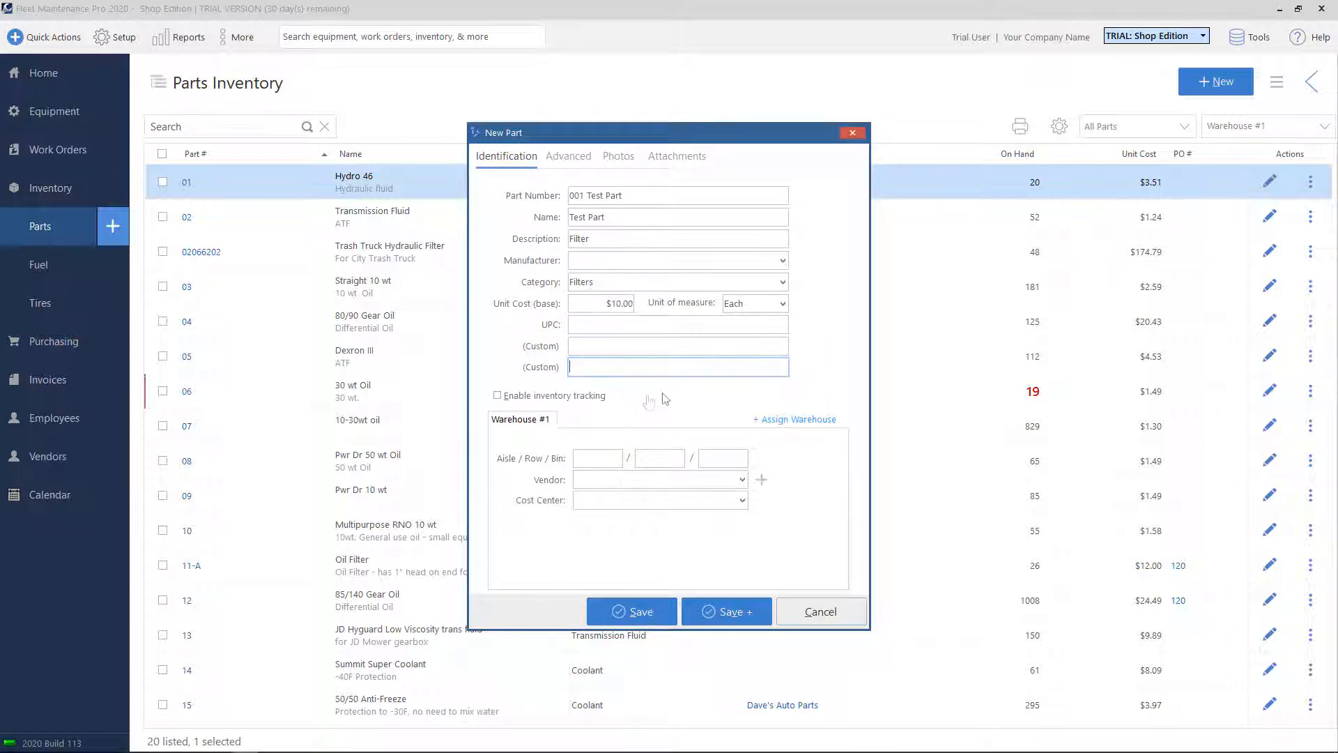
pyautogui.moveTo(666, 398)
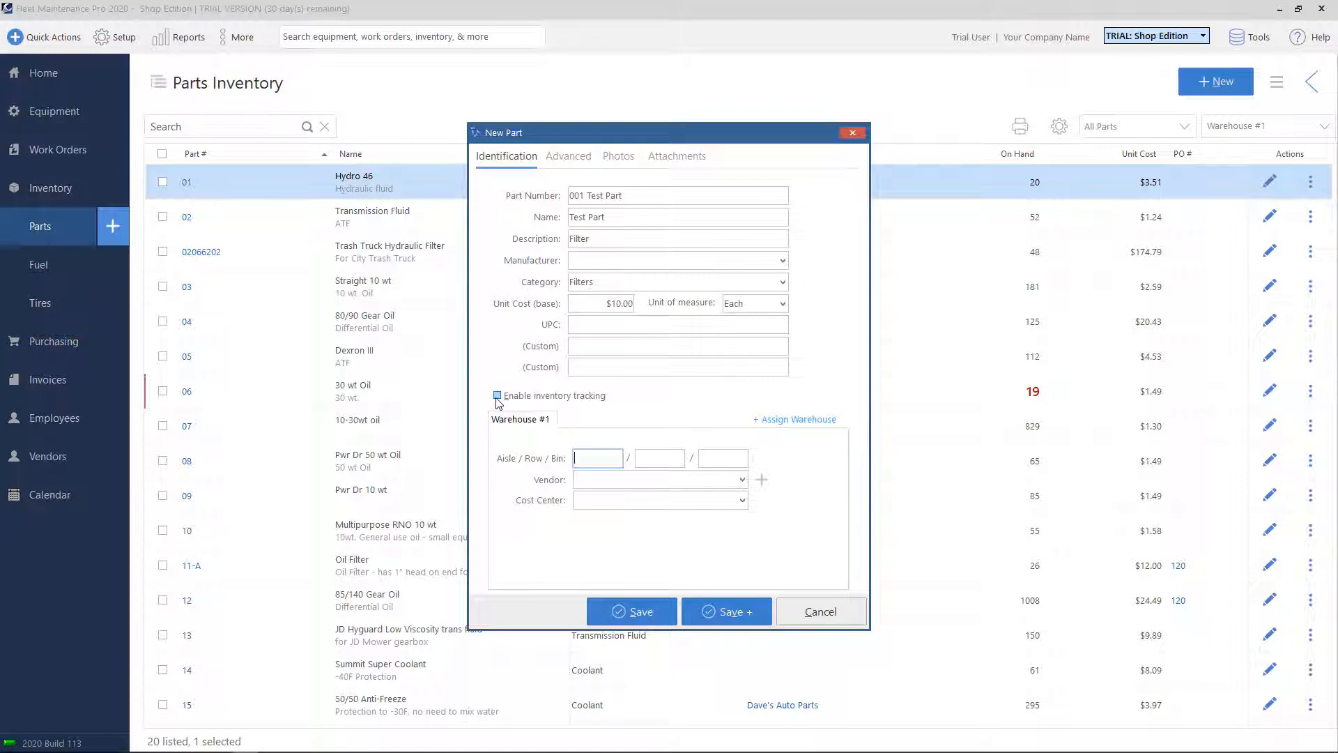
# Enable inventory tracking for the part and show its Warehouse #1 stock settings.
pyautogui.click(497, 395)
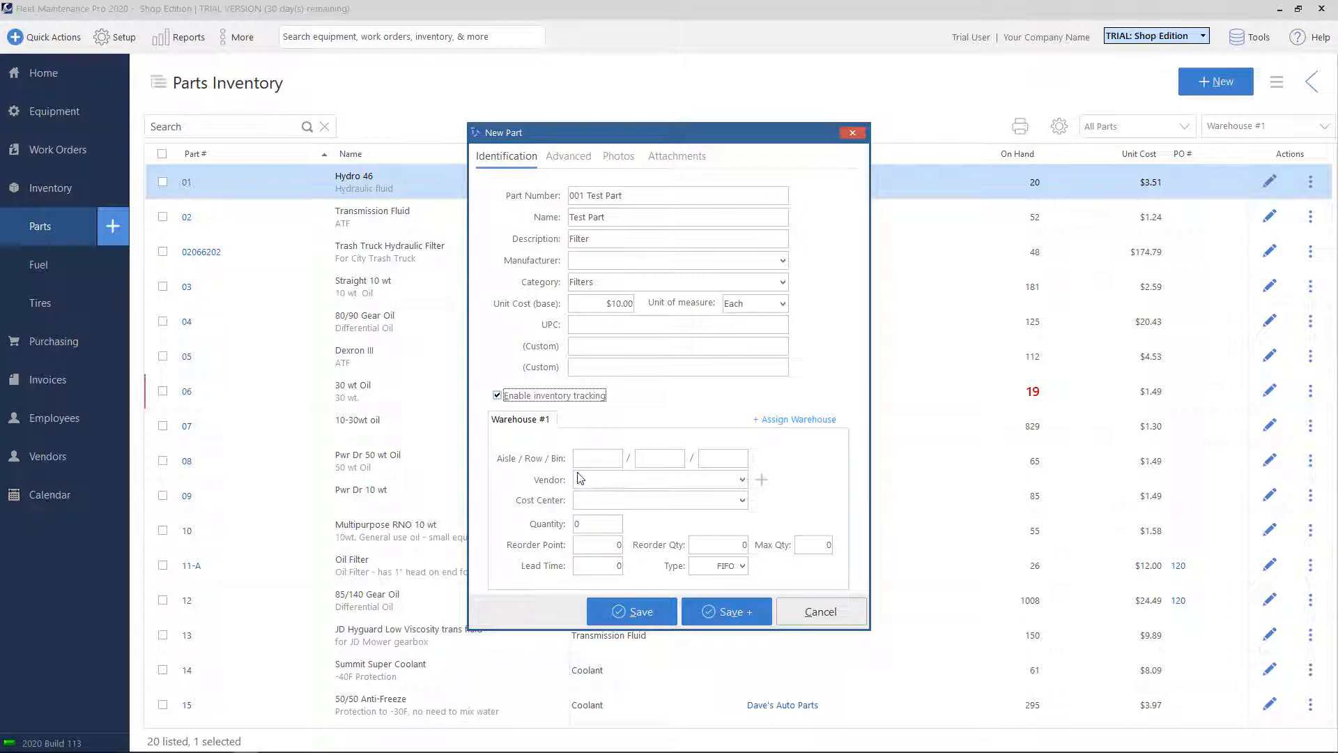
pyautogui.moveTo(514, 421)
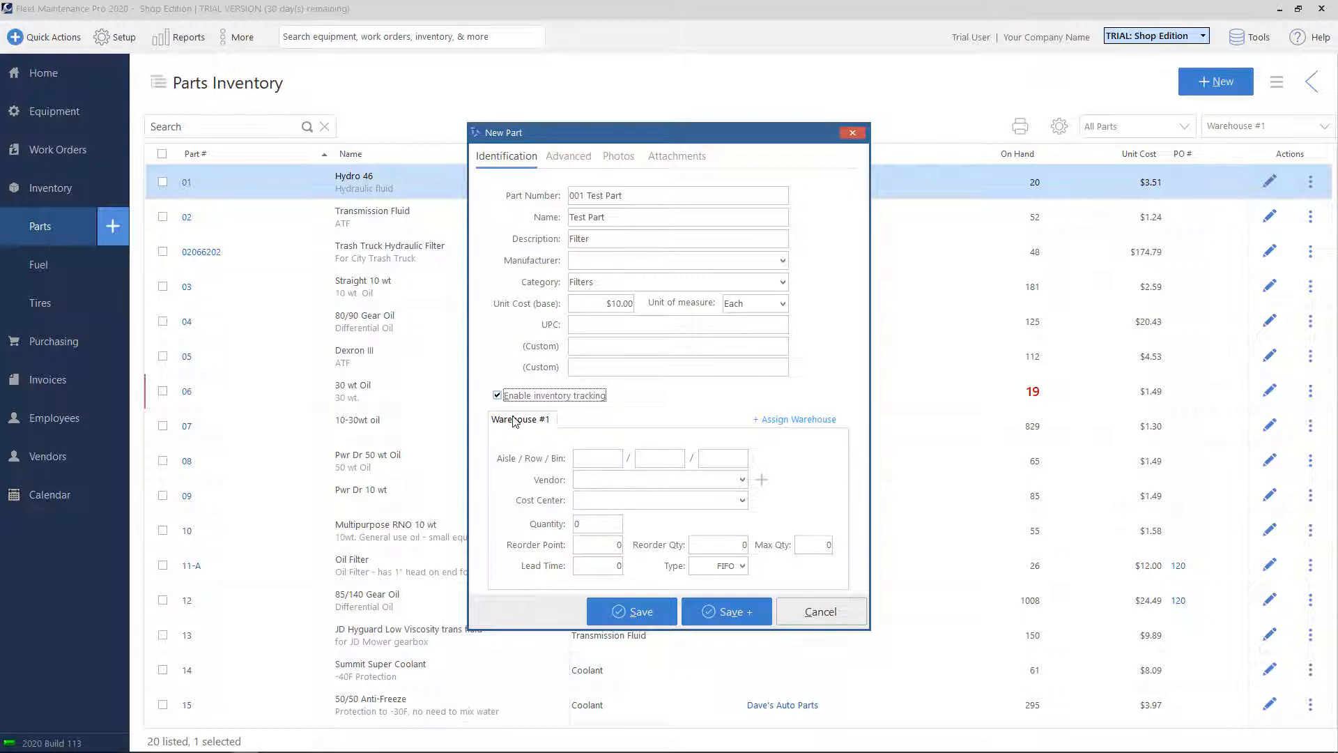
pyautogui.click(521, 419)
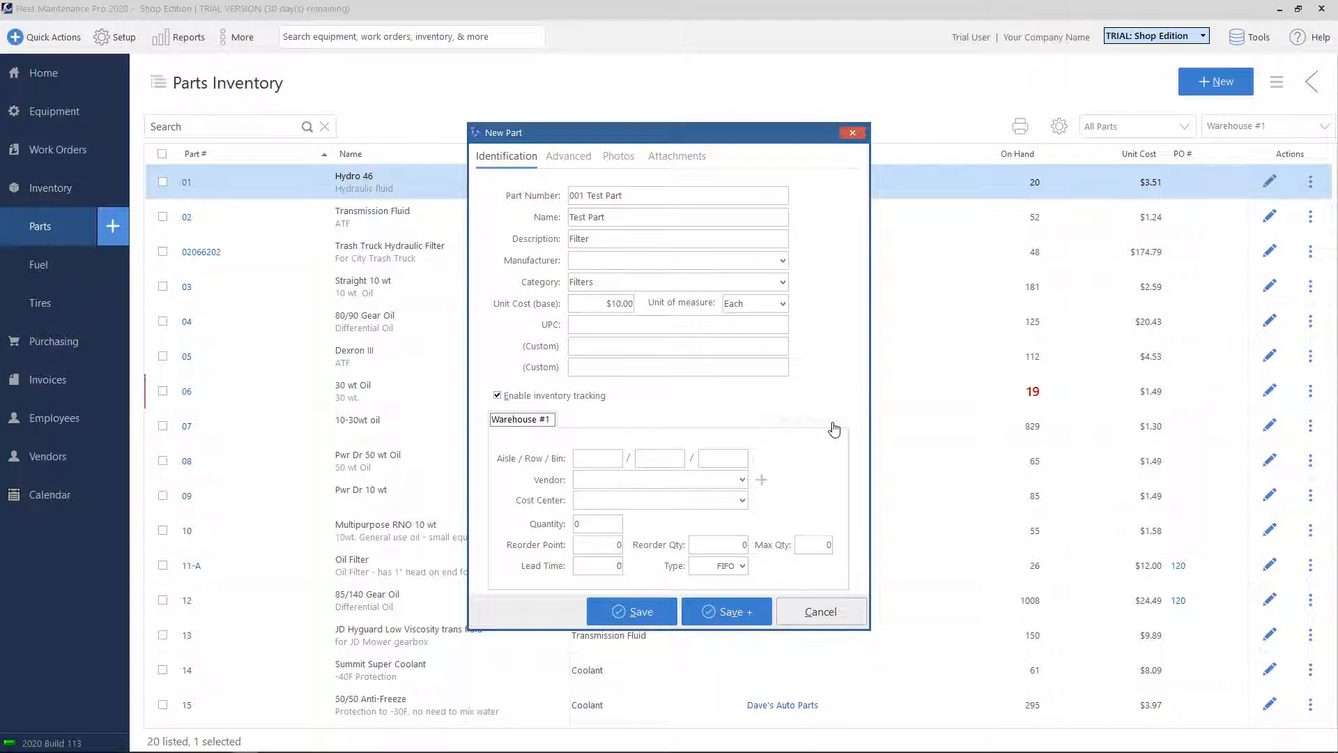
pyautogui.click(760, 478)
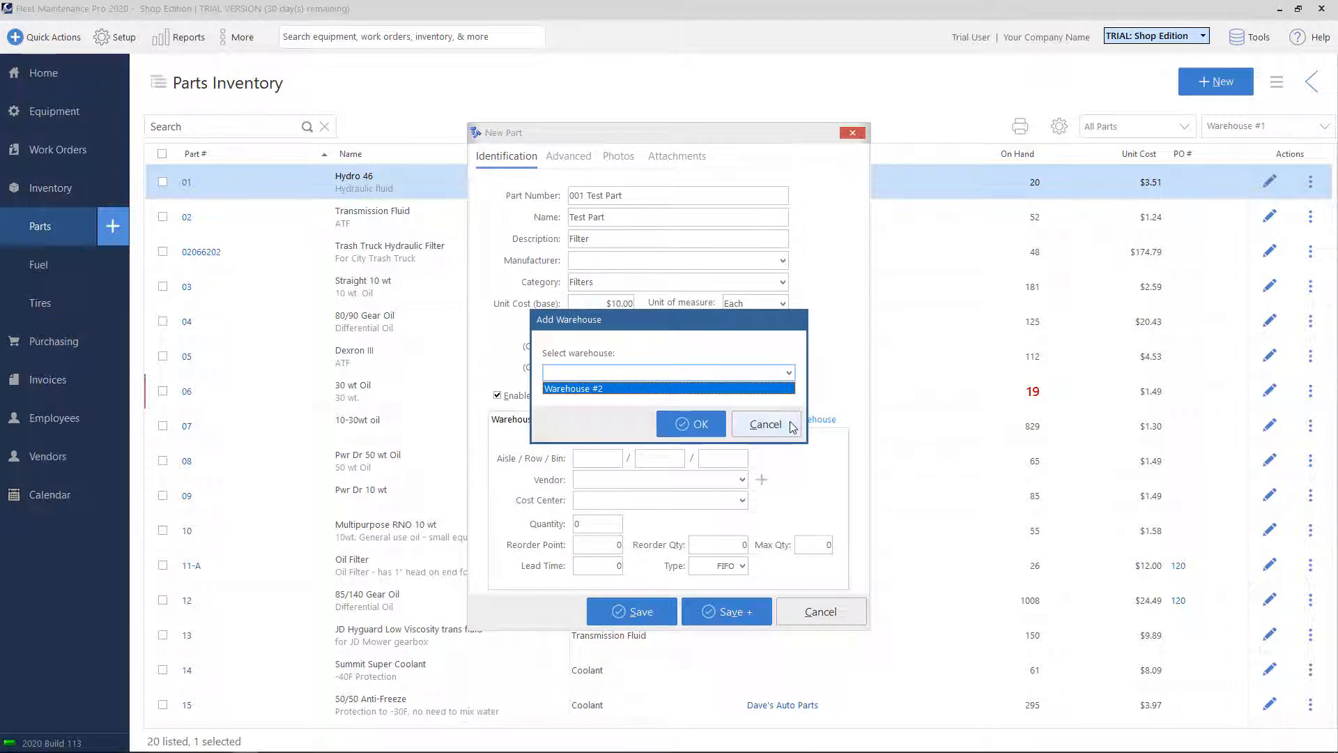
pyautogui.click(765, 423)
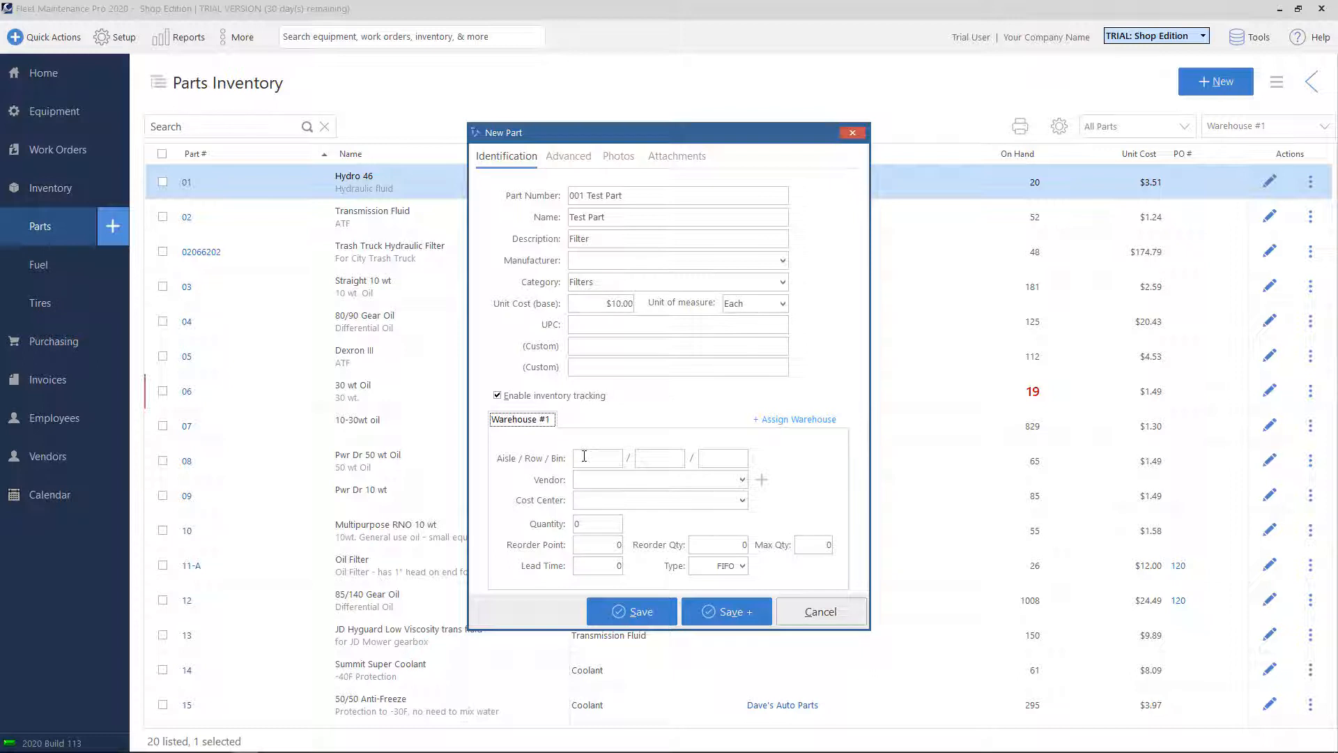
pyautogui.moveTo(590, 479)
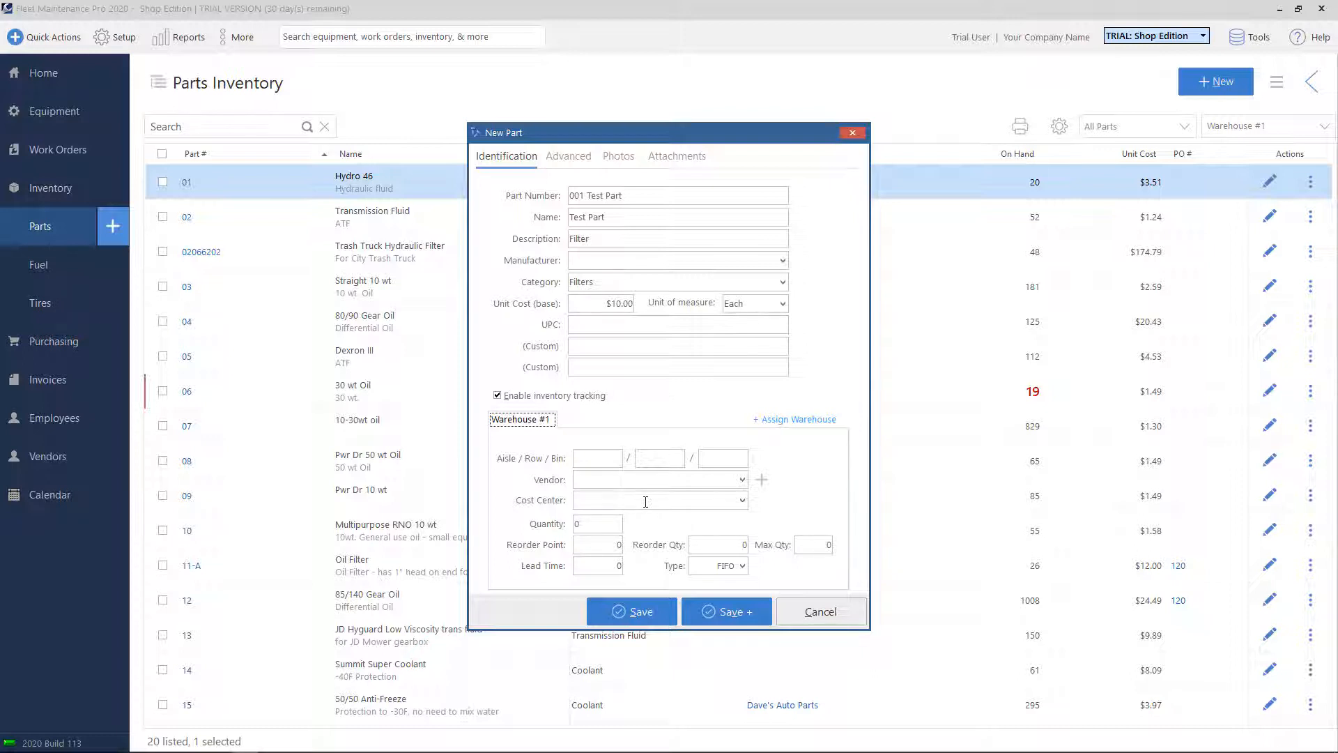
# Enter Warehouse #1 stock: quantity 5, reorder point 2, reorder qty 5, max qty 20.
pyautogui.click(598, 523)
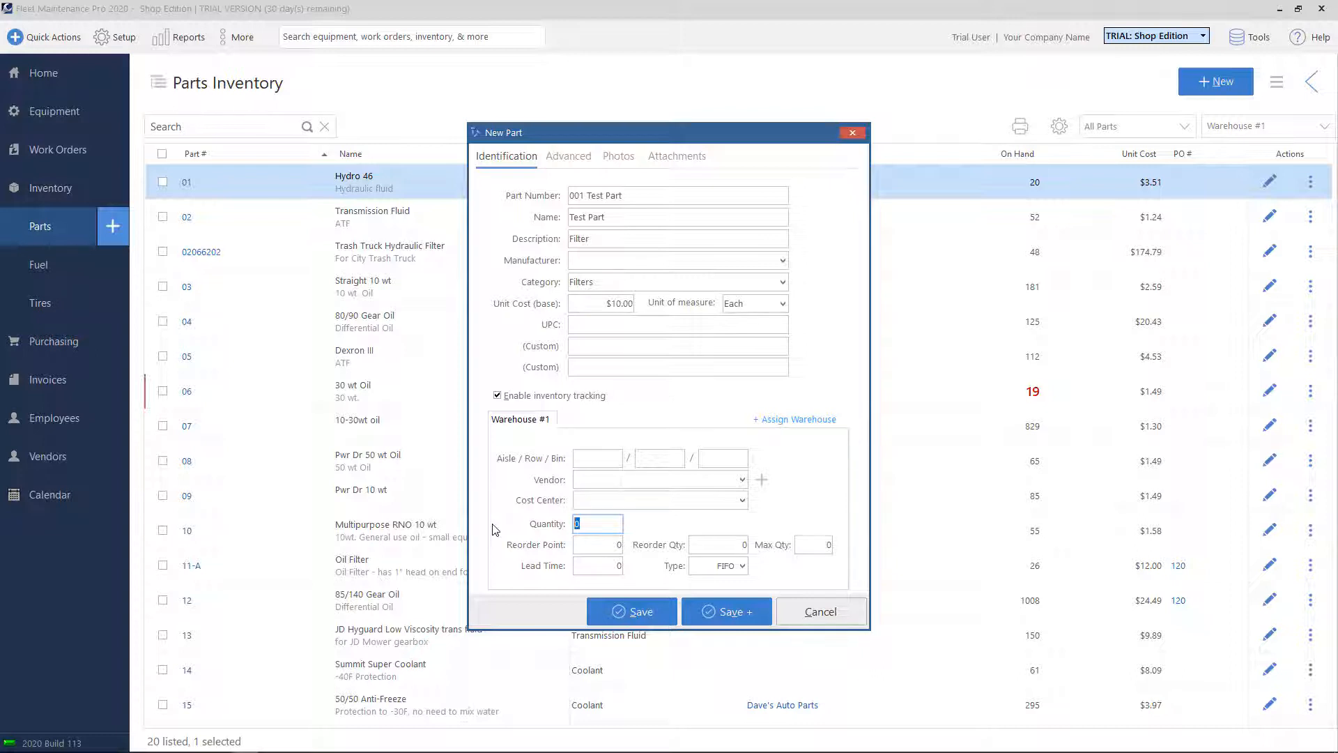
pyautogui.moveTo(598, 523)
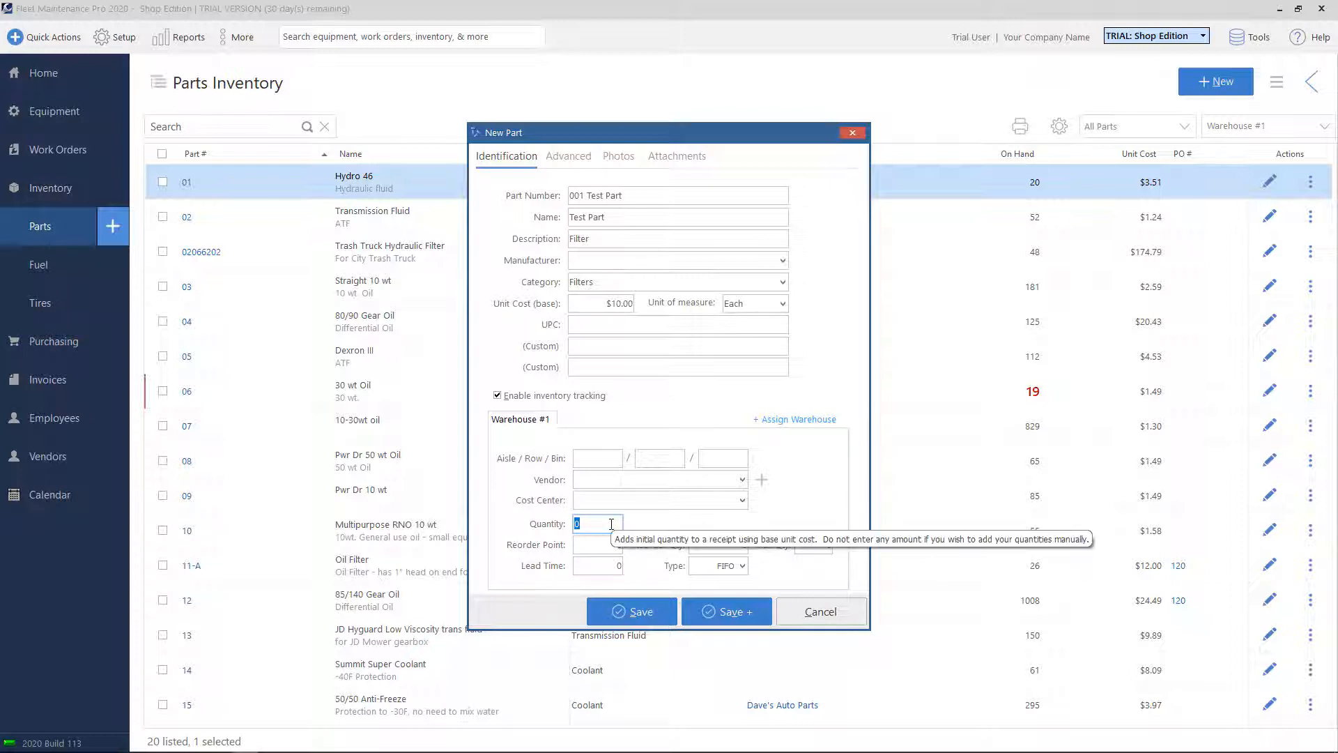
pyautogui.write('5')
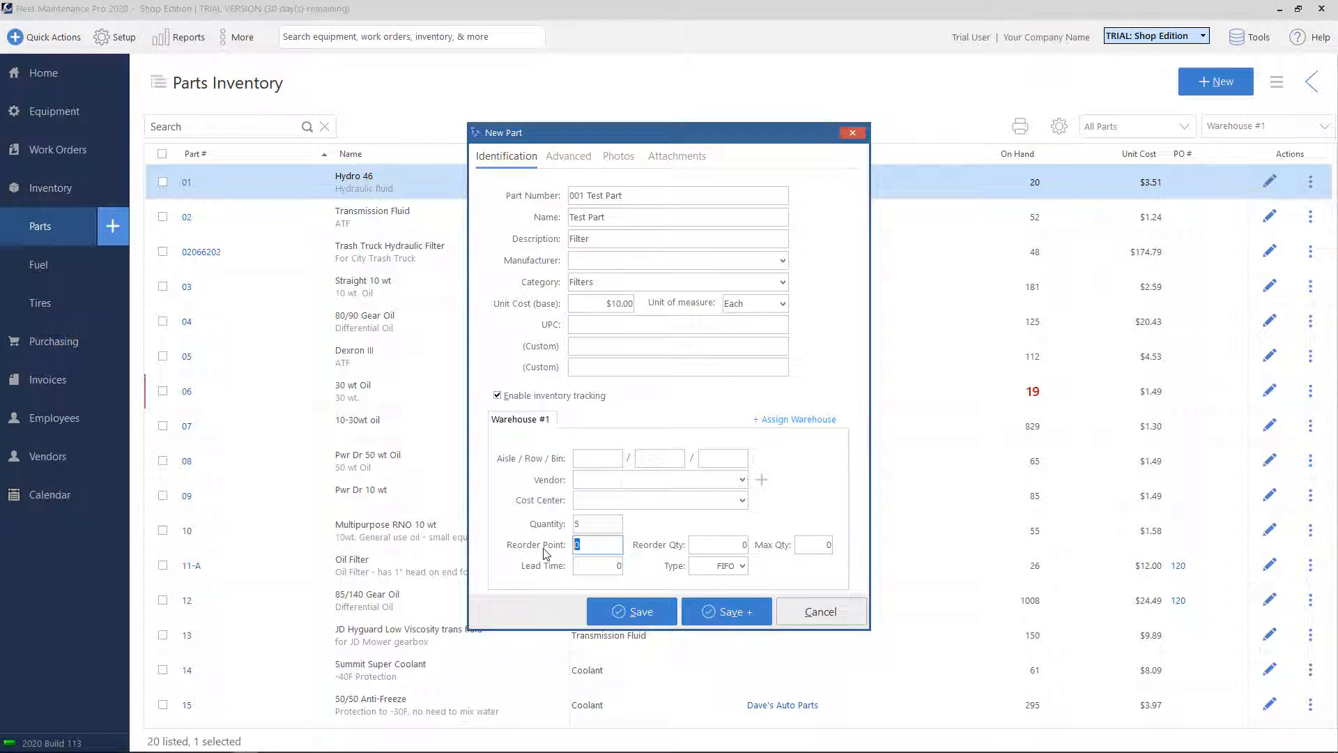
pyautogui.write('2')
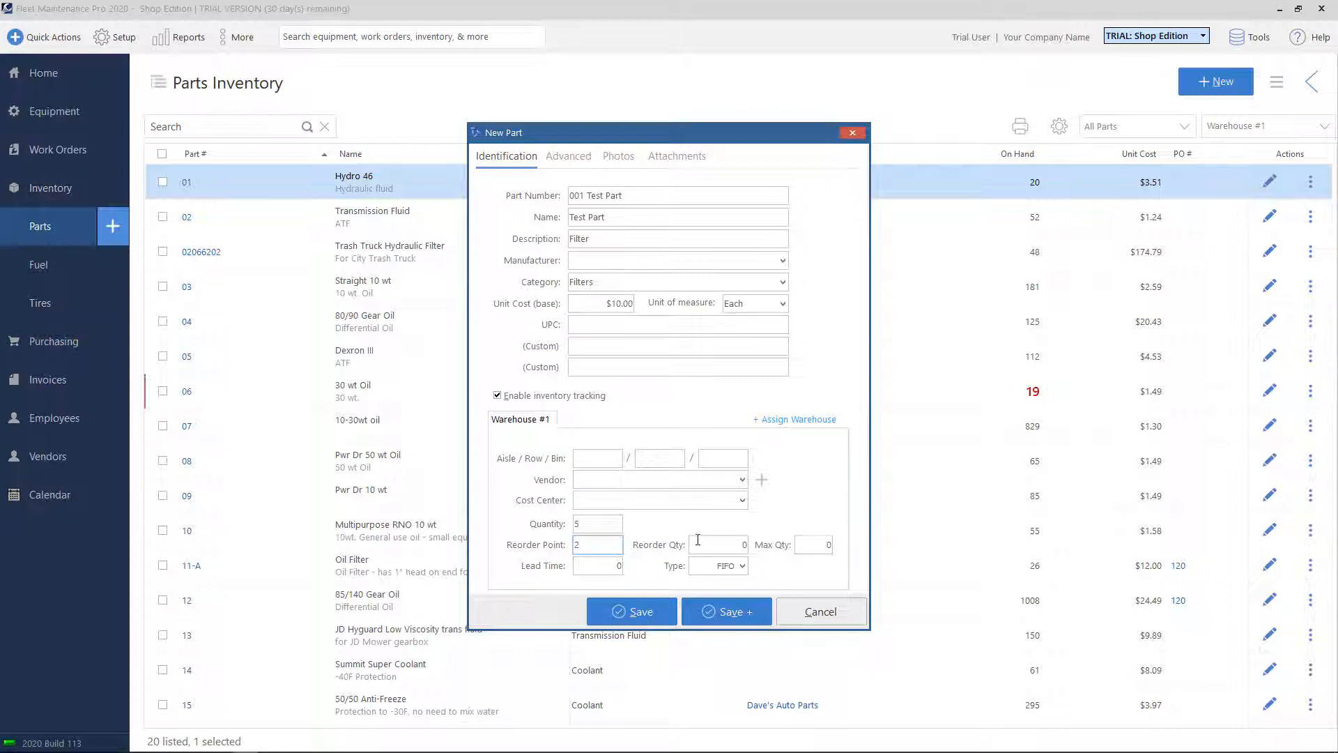
pyautogui.click(716, 545)
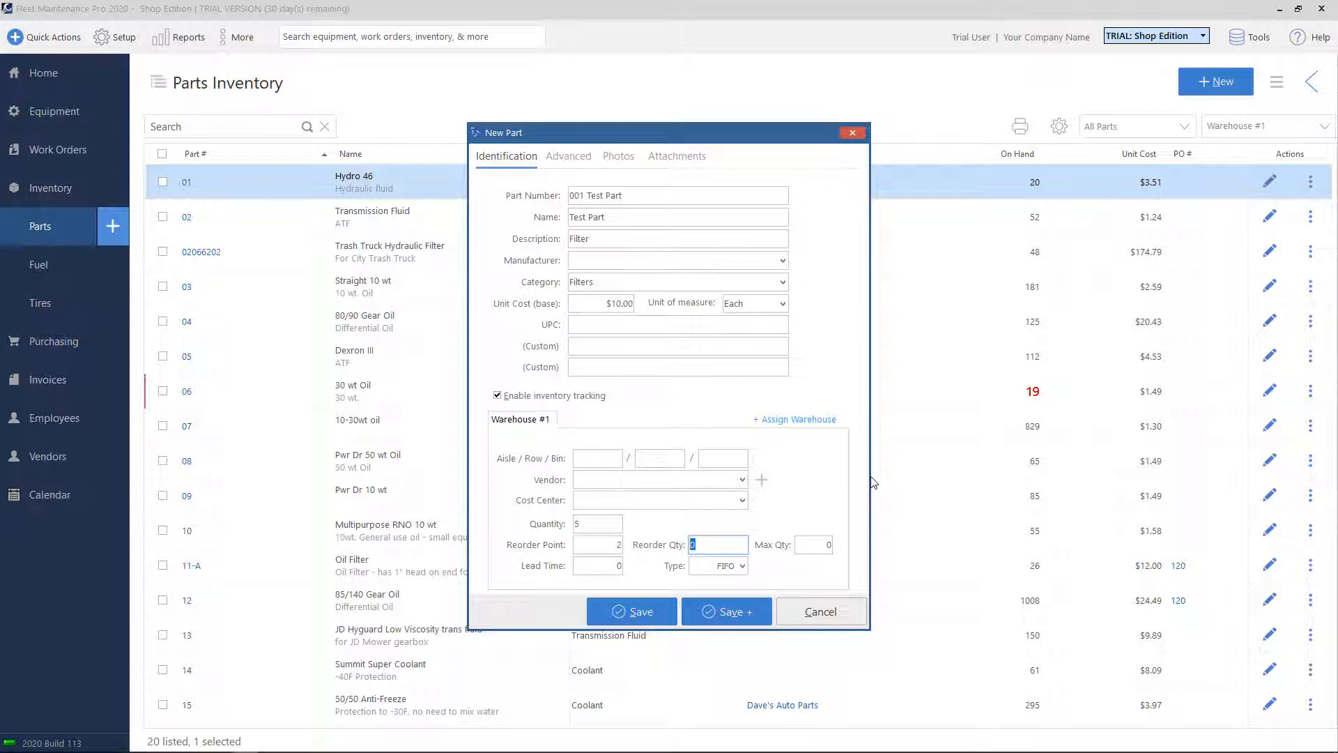
pyautogui.write('5')
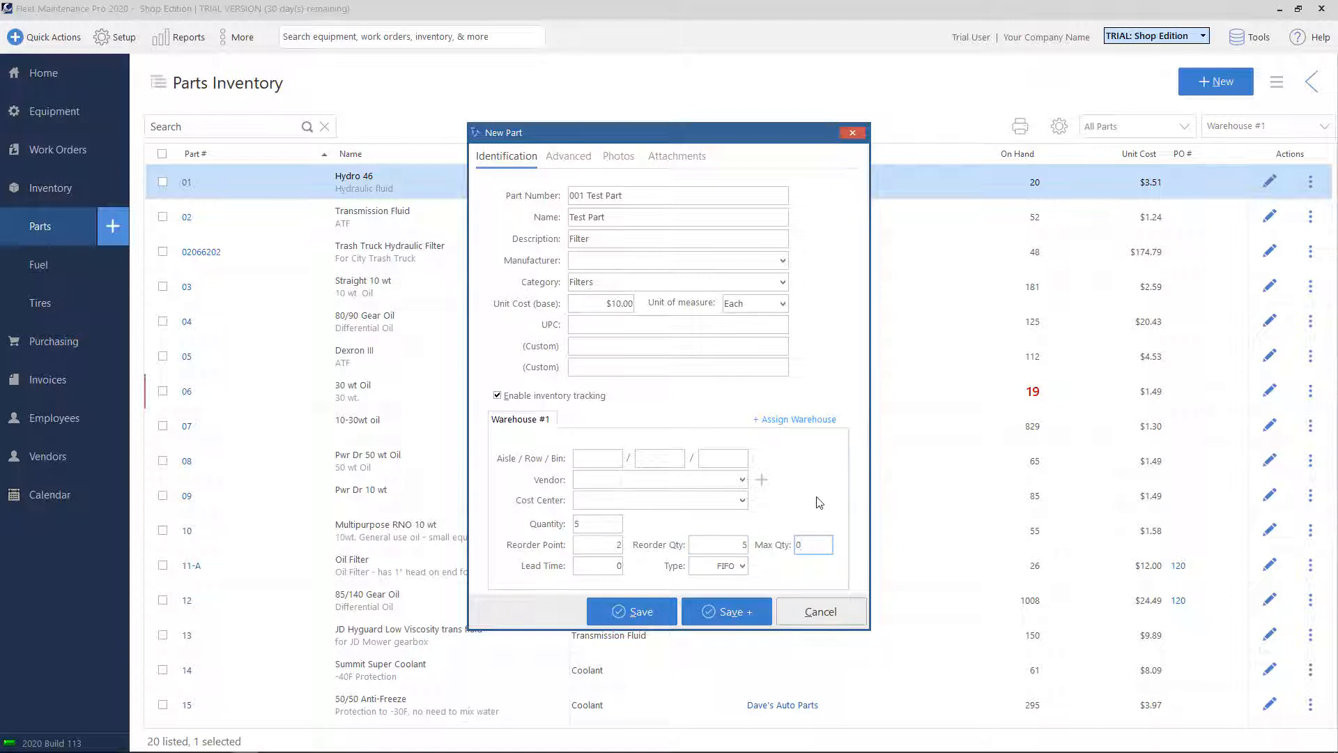
pyautogui.click(811, 545)
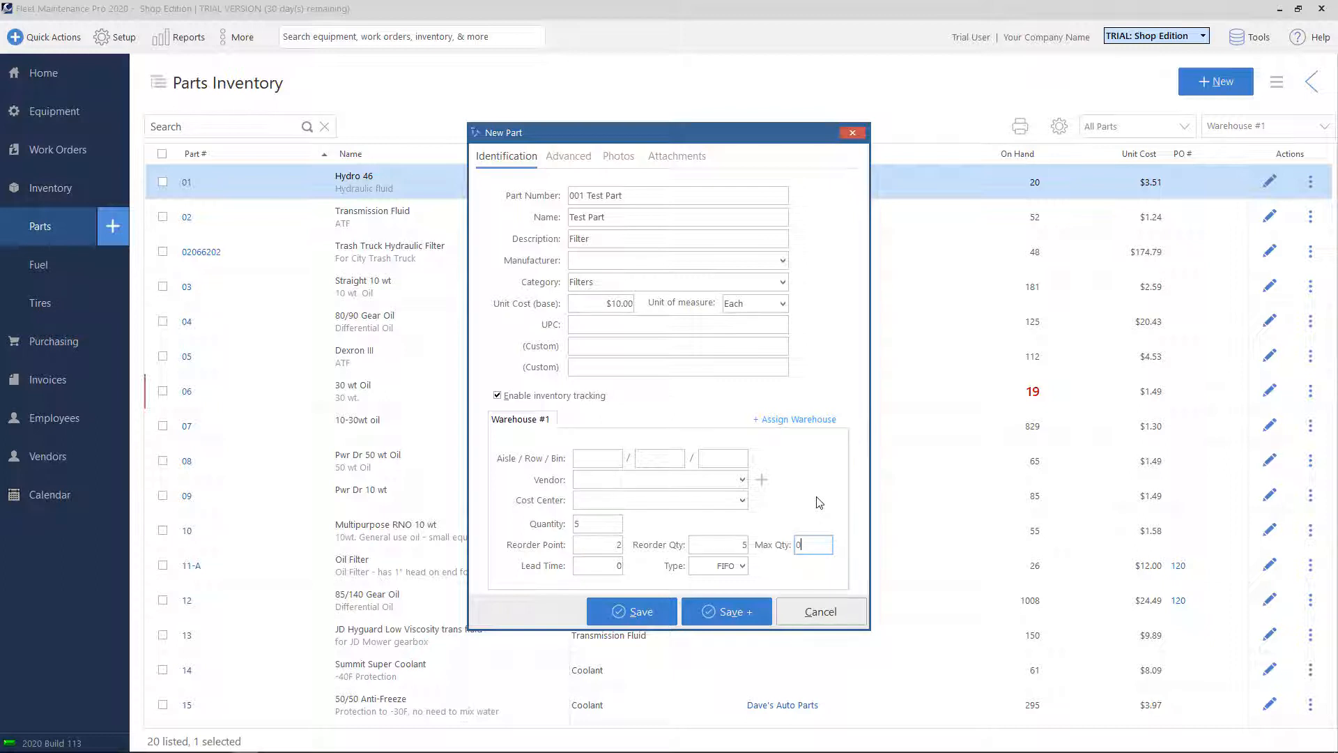
pyautogui.press('Backspace')
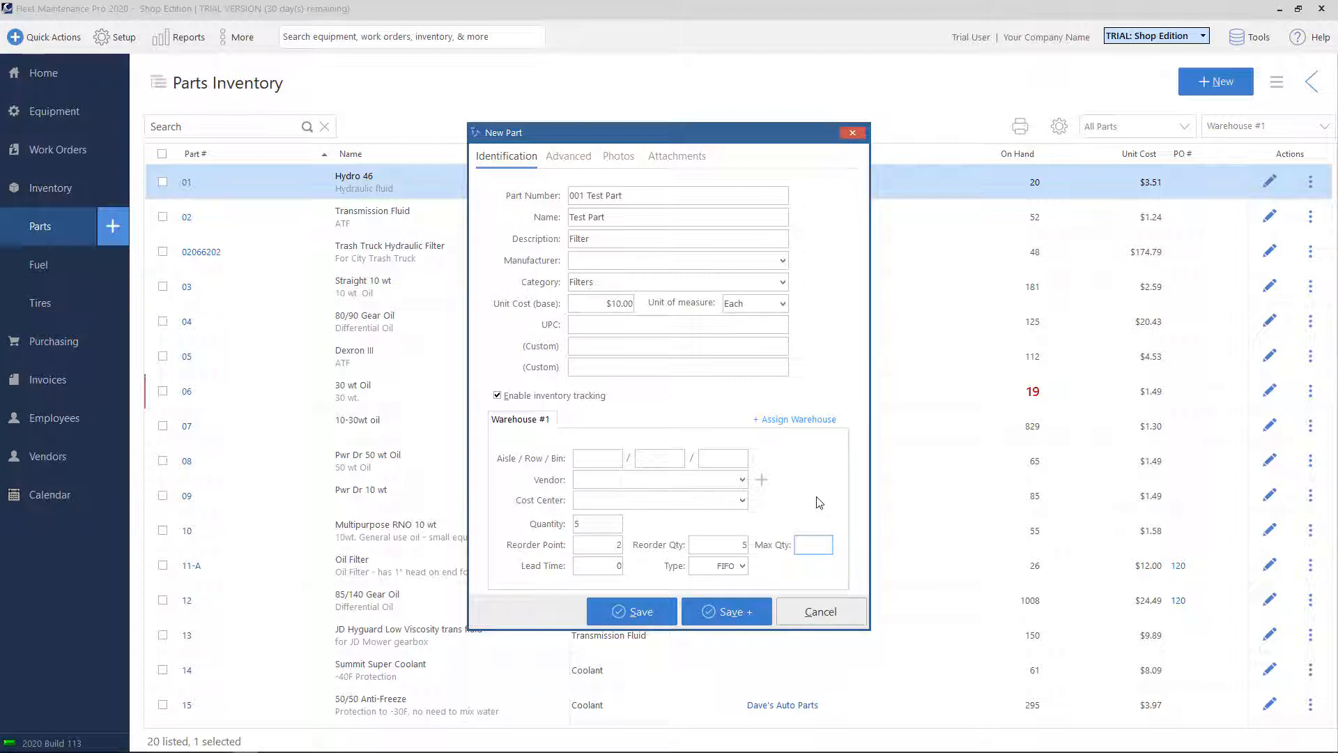
pyautogui.write('20')
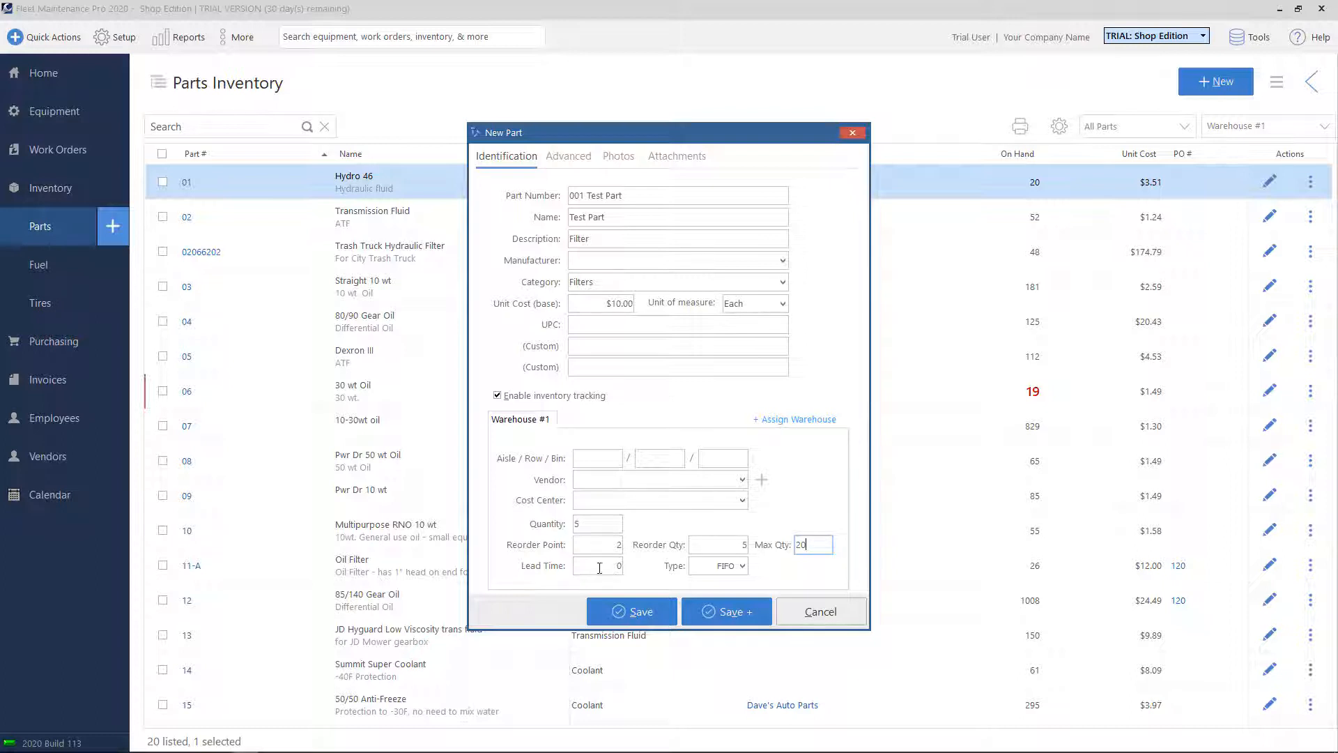
pyautogui.click(595, 565)
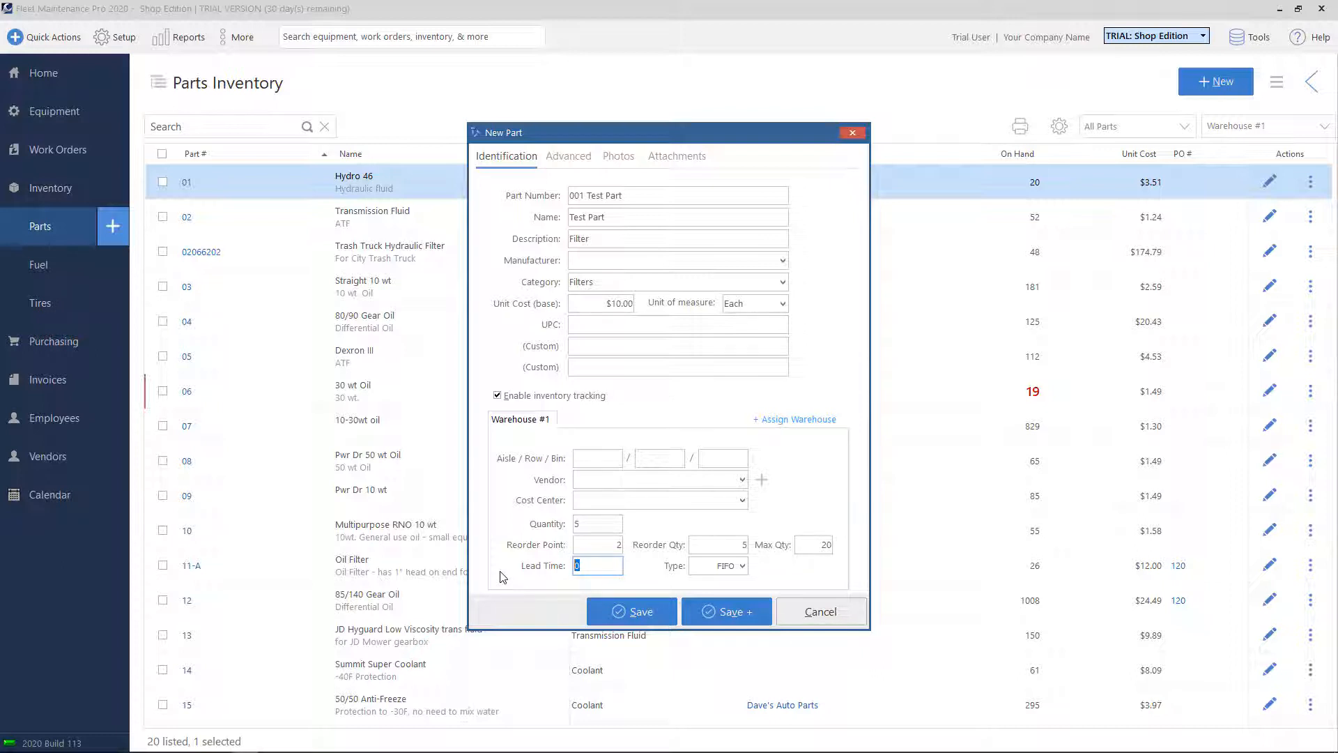
pyautogui.click(743, 565)
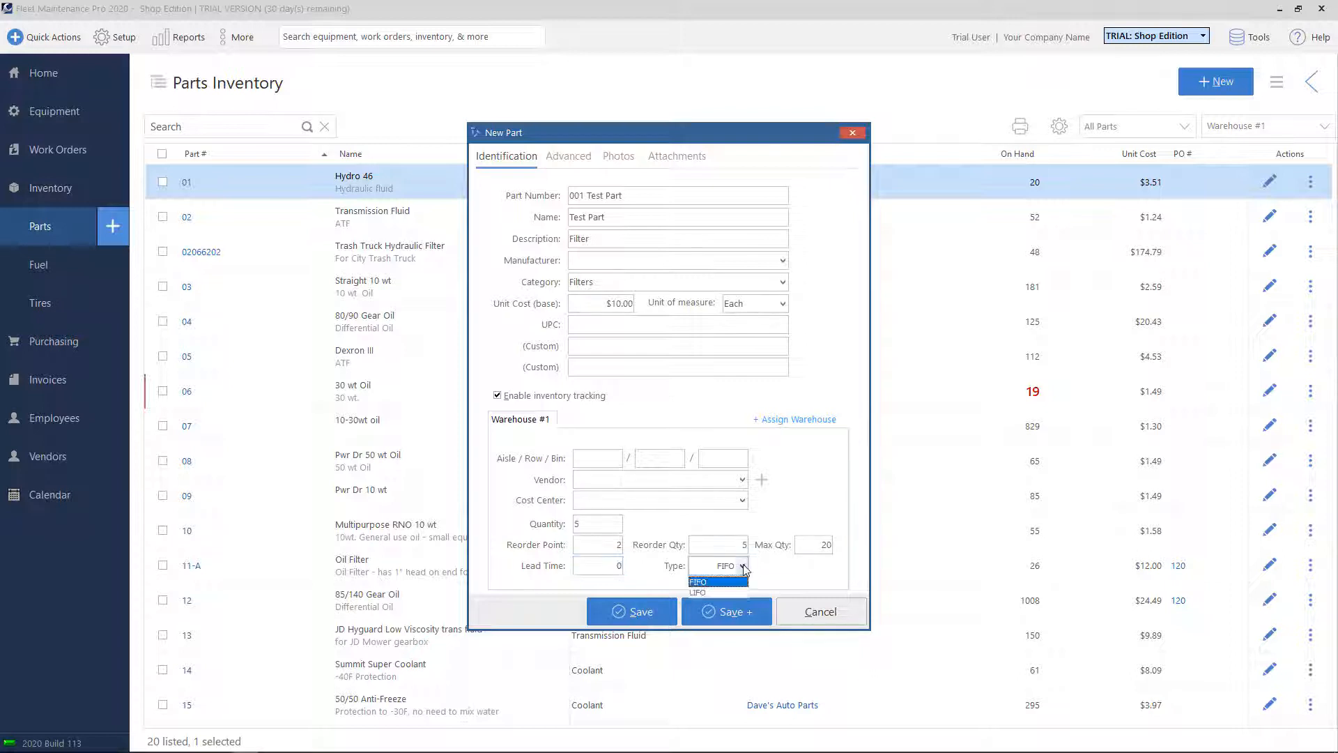
pyautogui.moveTo(699, 593)
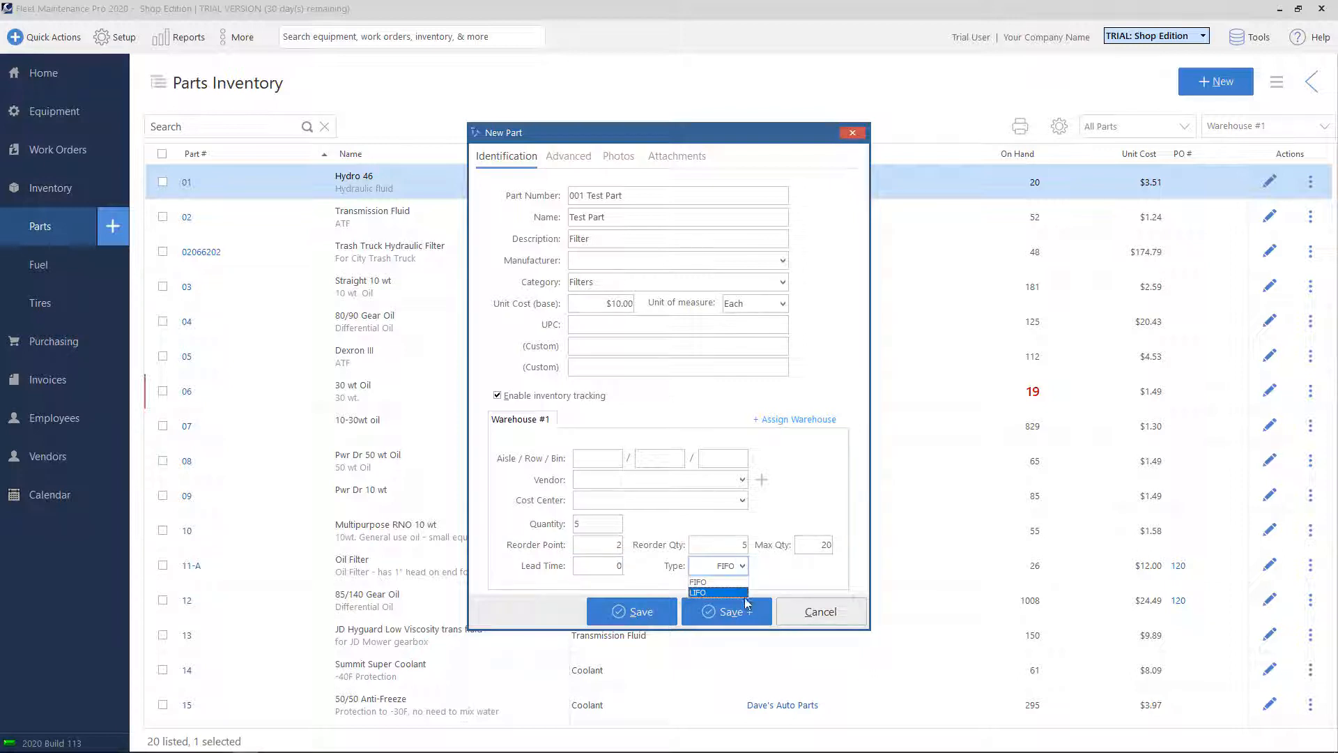
pyautogui.moveTo(716, 581)
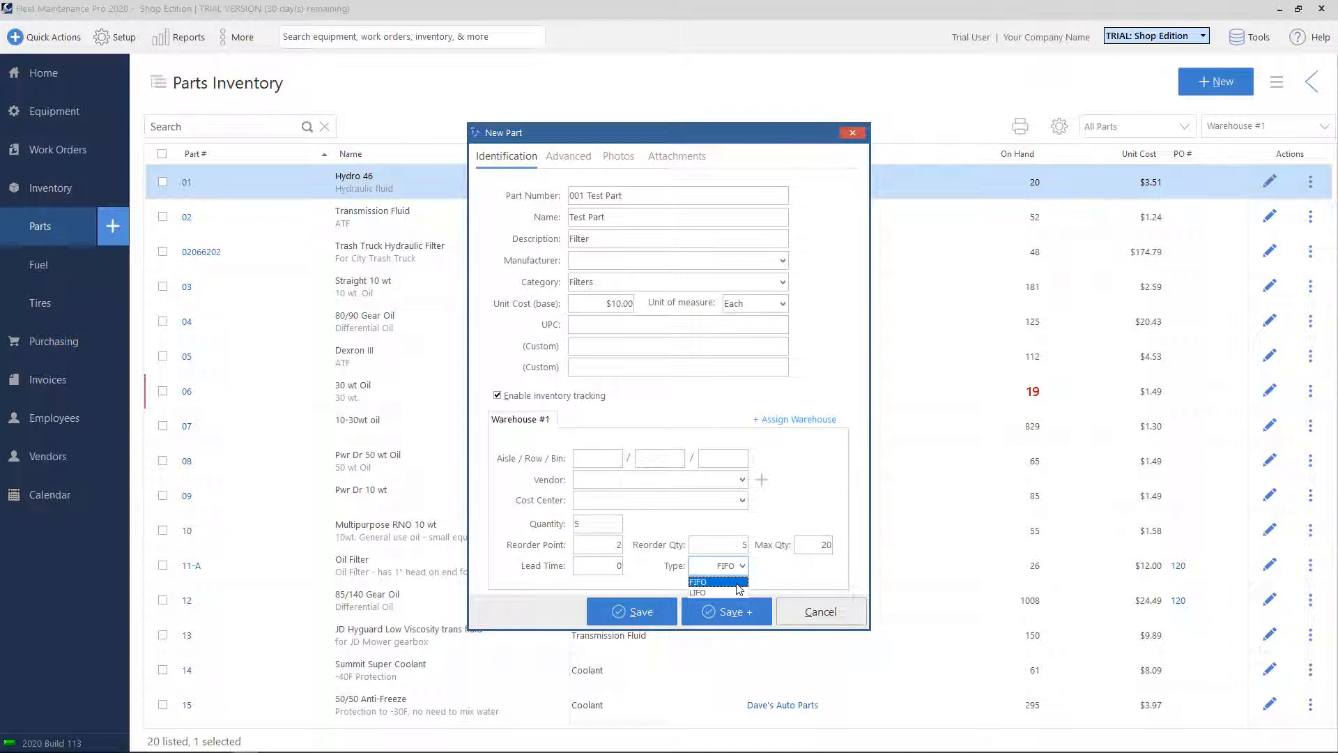
pyautogui.click(697, 581)
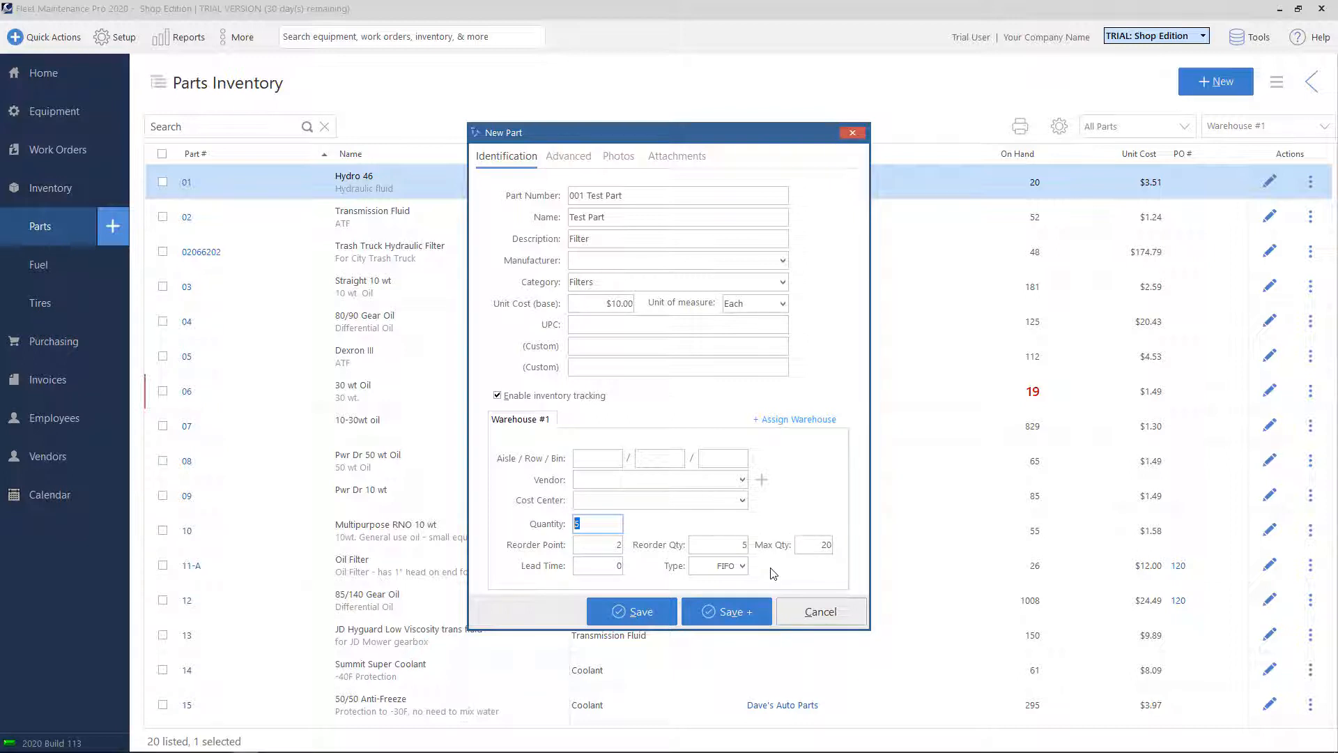
pyautogui.click(742, 565)
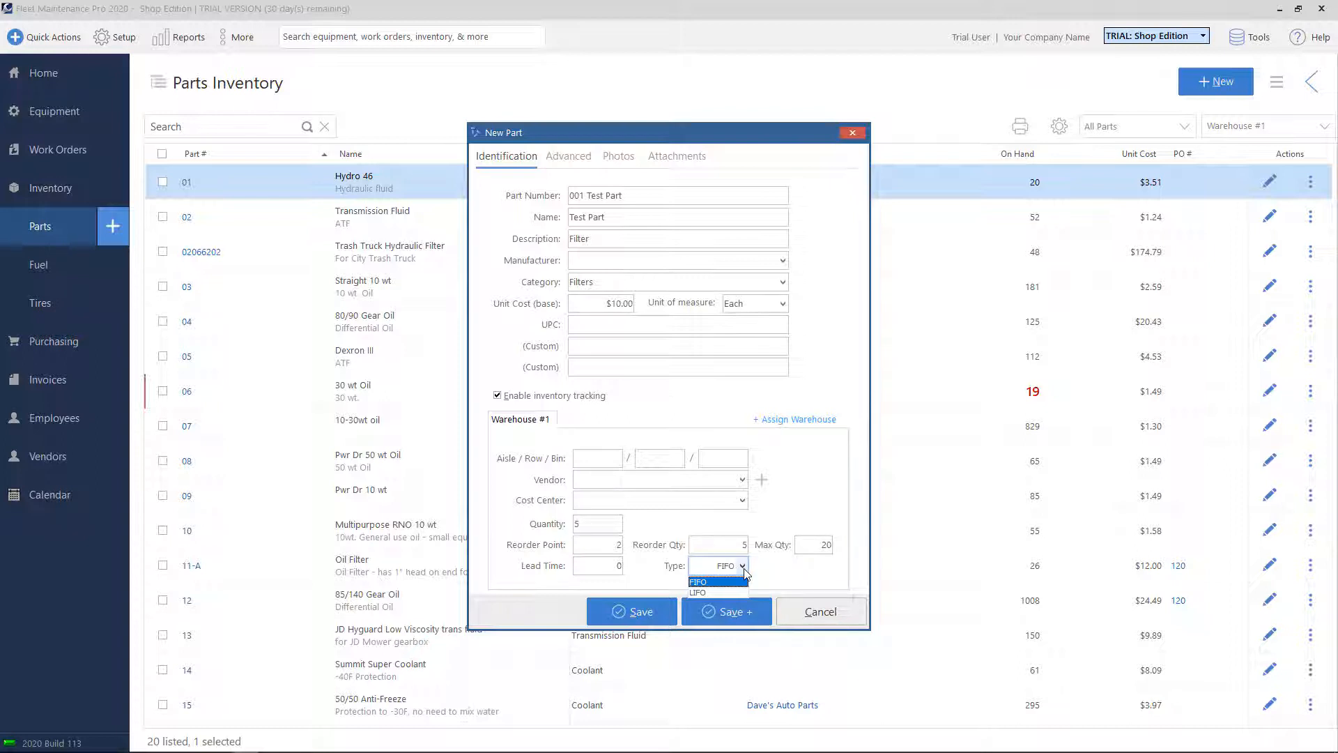
pyautogui.moveTo(699, 591)
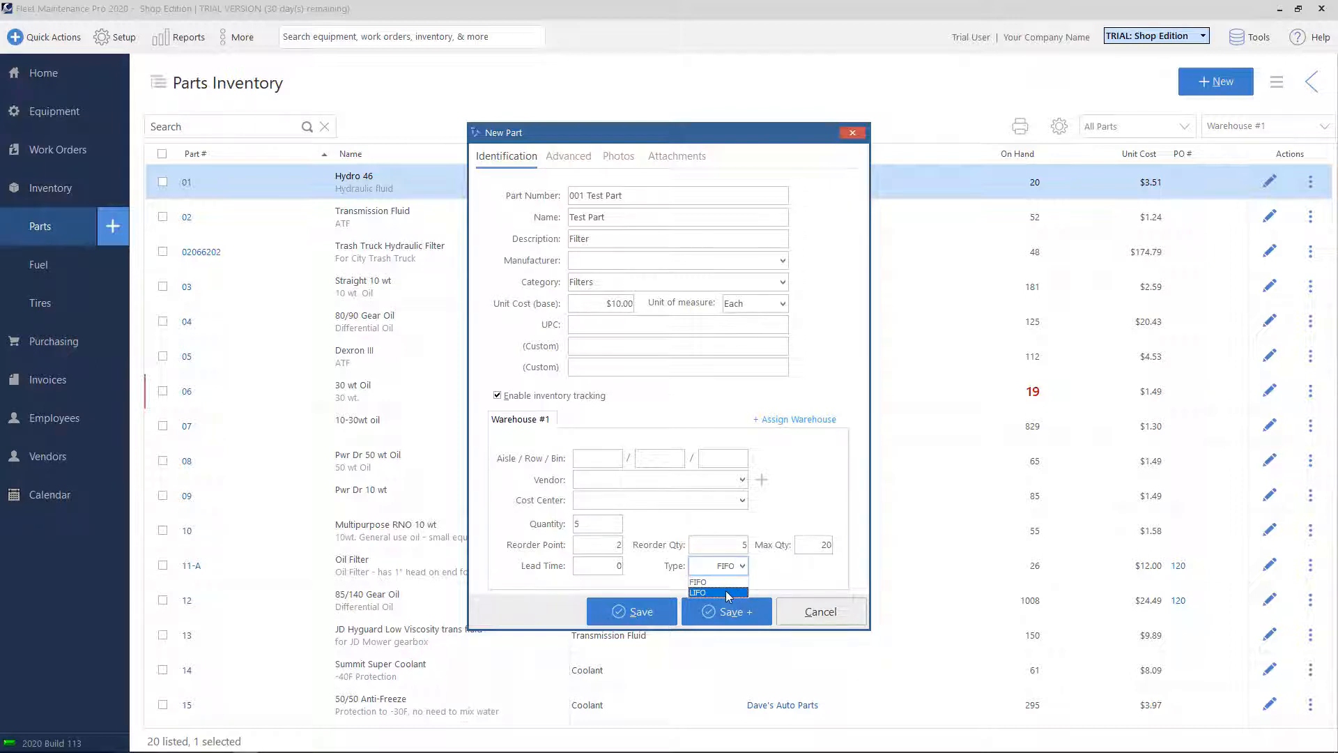
pyautogui.click(712, 581)
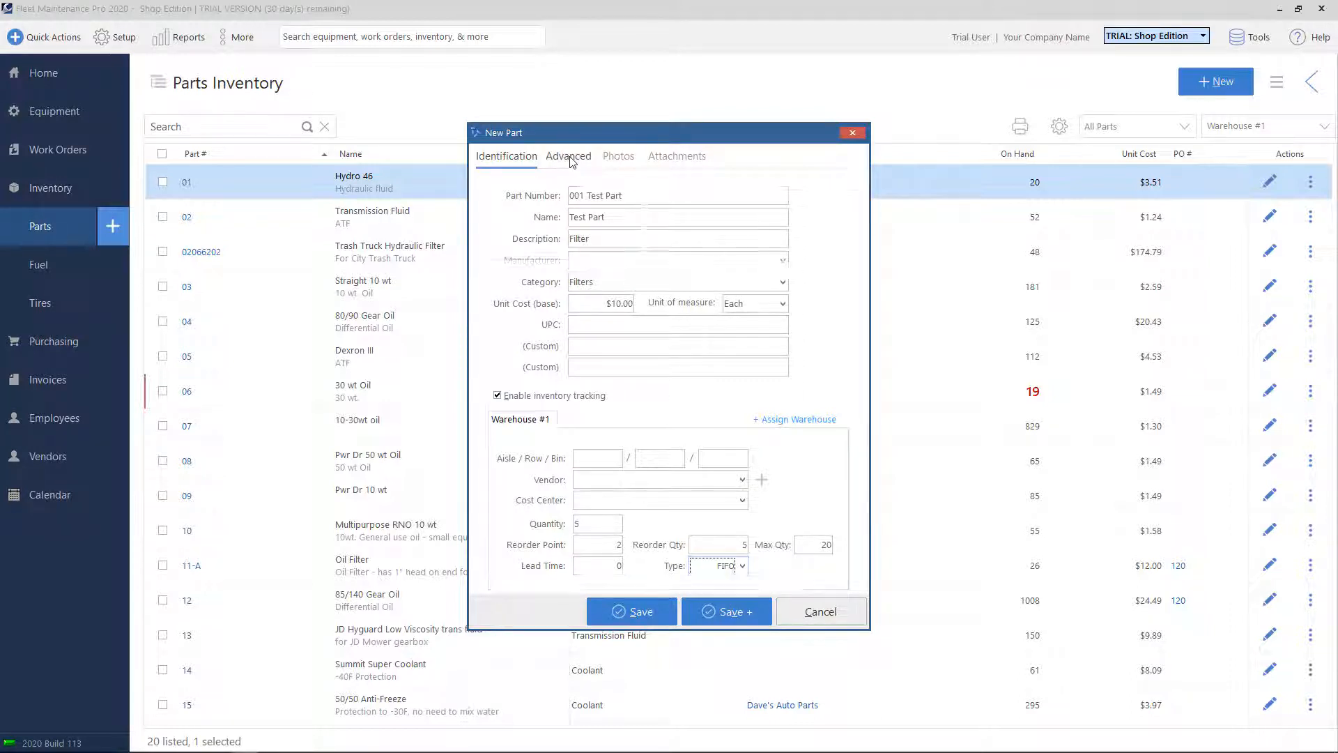
# Review the part's Advanced, Photos and Attachments sections, then return to Identification.
pyautogui.click(567, 155)
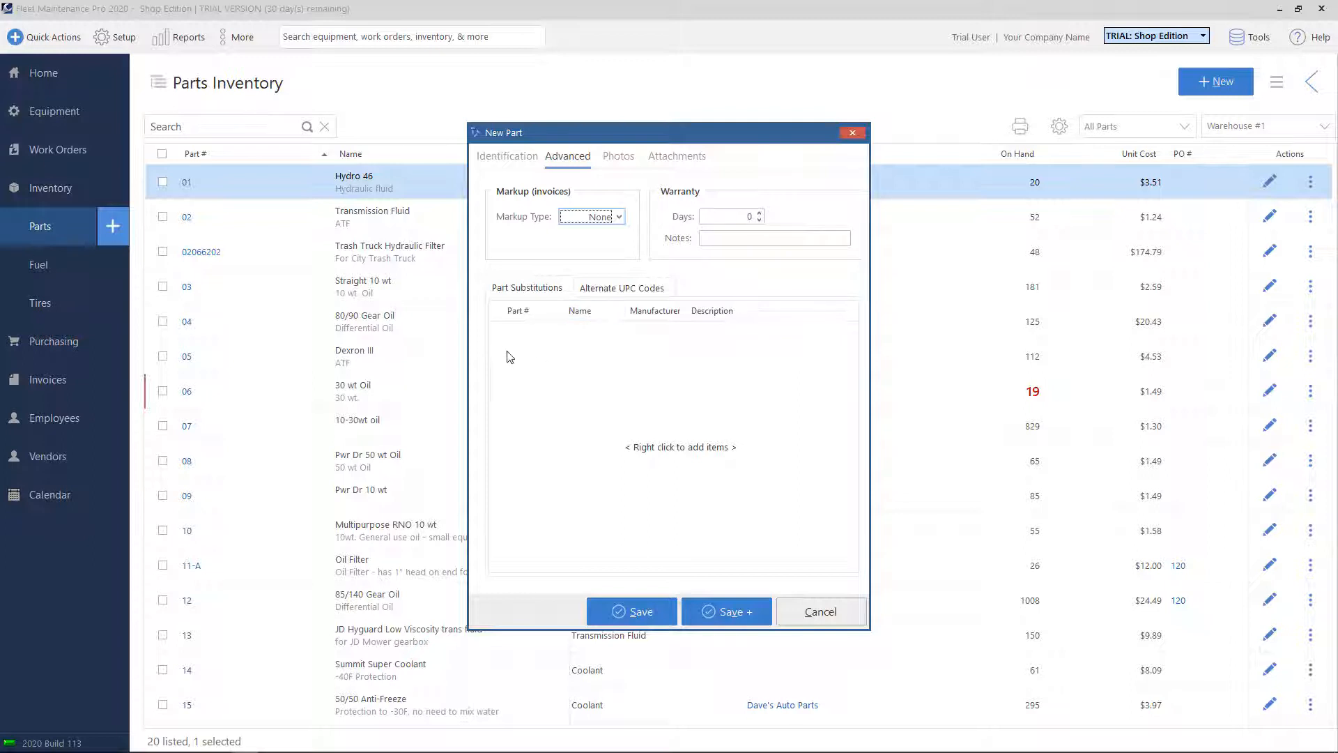
pyautogui.moveTo(656, 365)
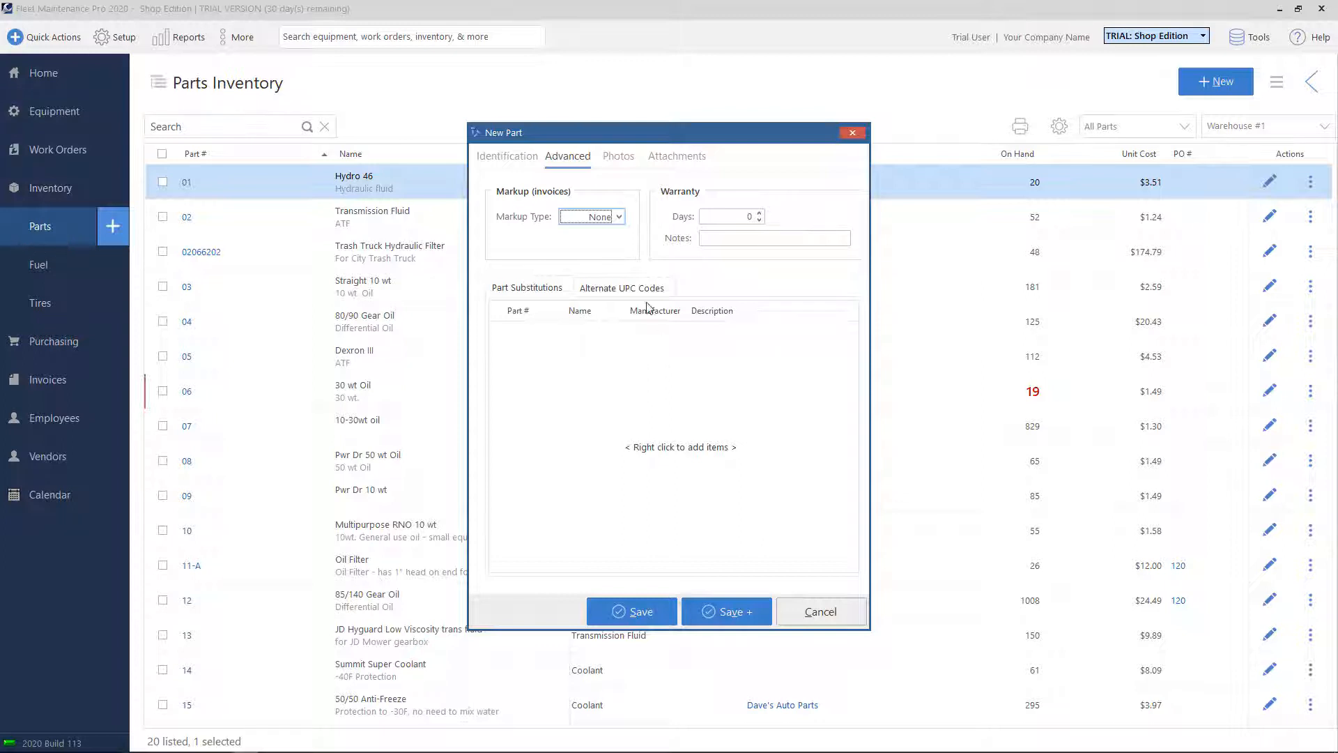
pyautogui.click(617, 155)
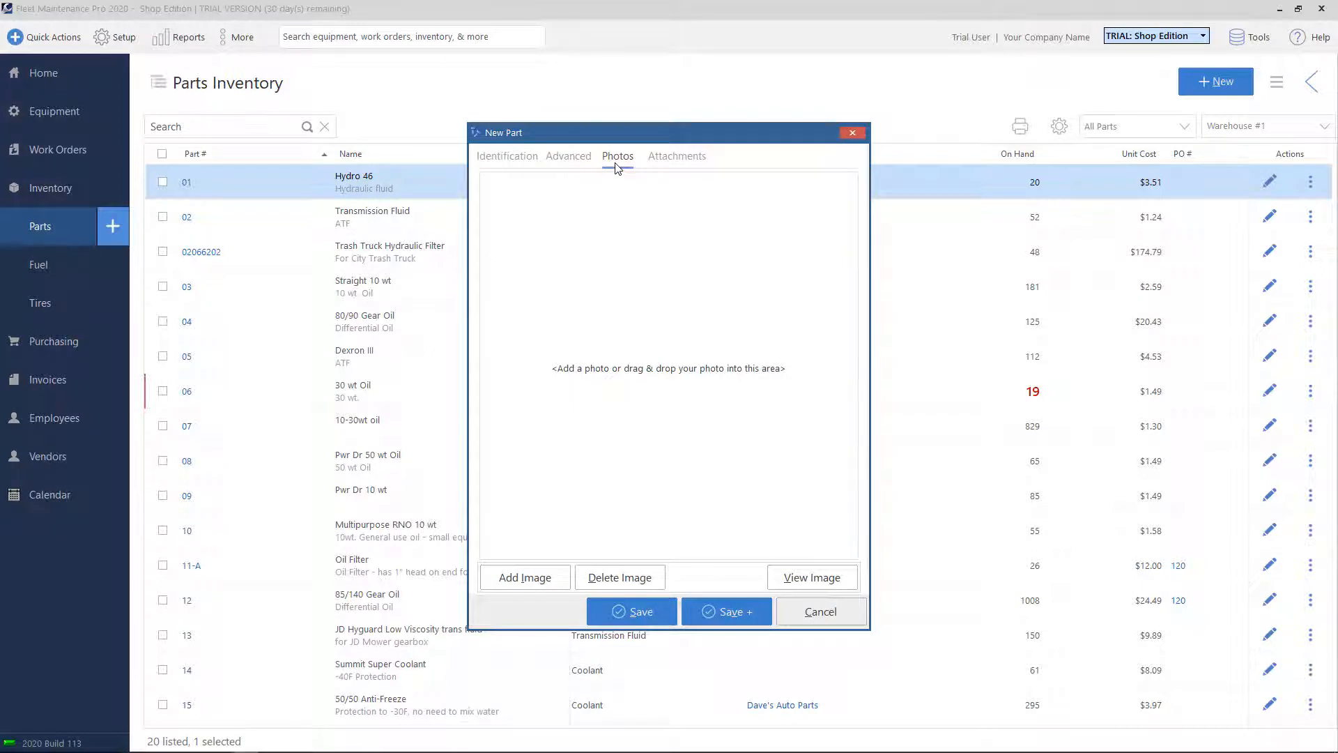
pyautogui.click(676, 155)
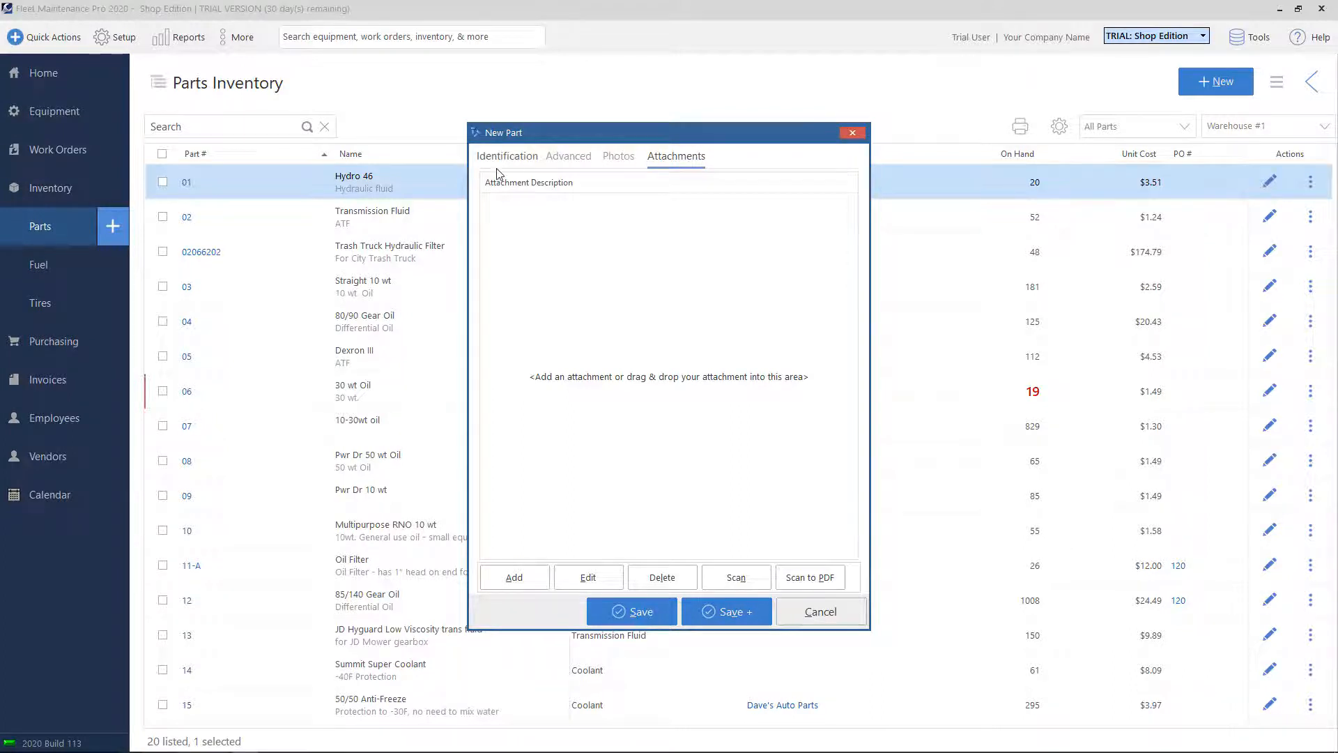
pyautogui.click(506, 154)
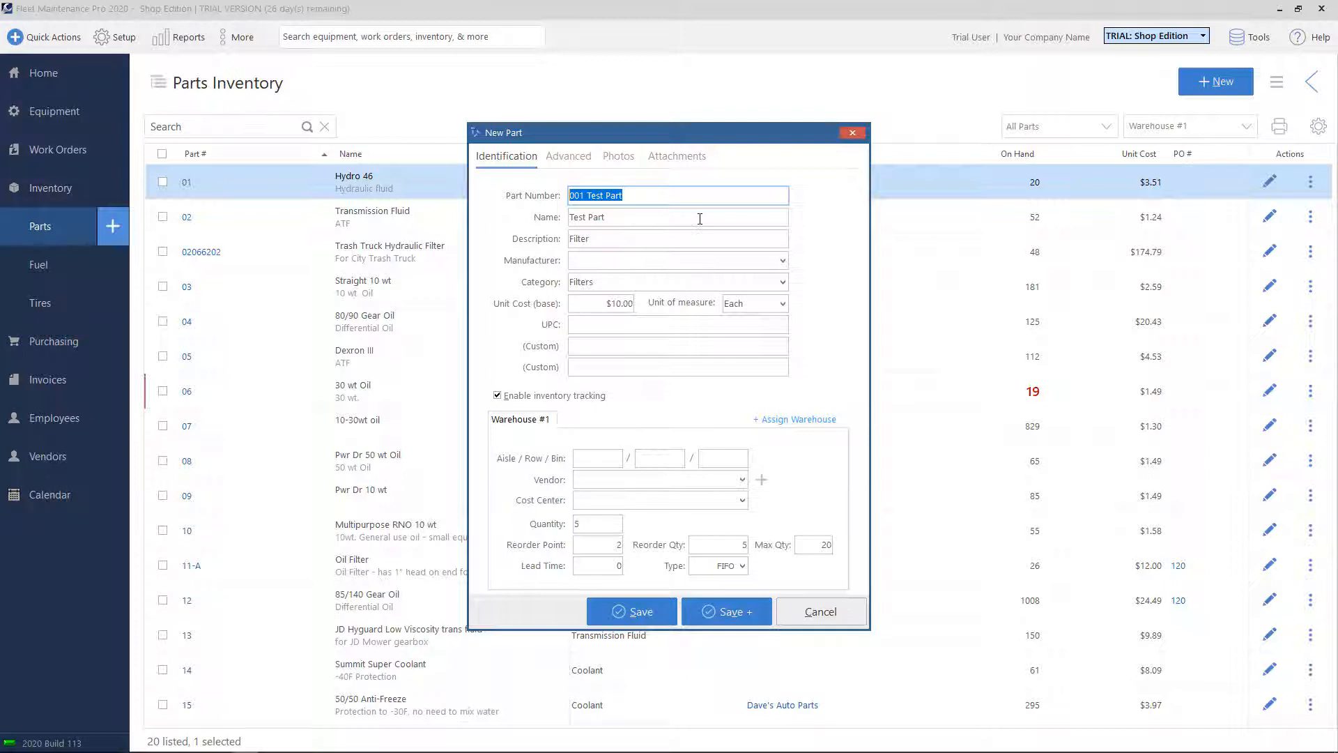
pyautogui.moveTo(631, 611)
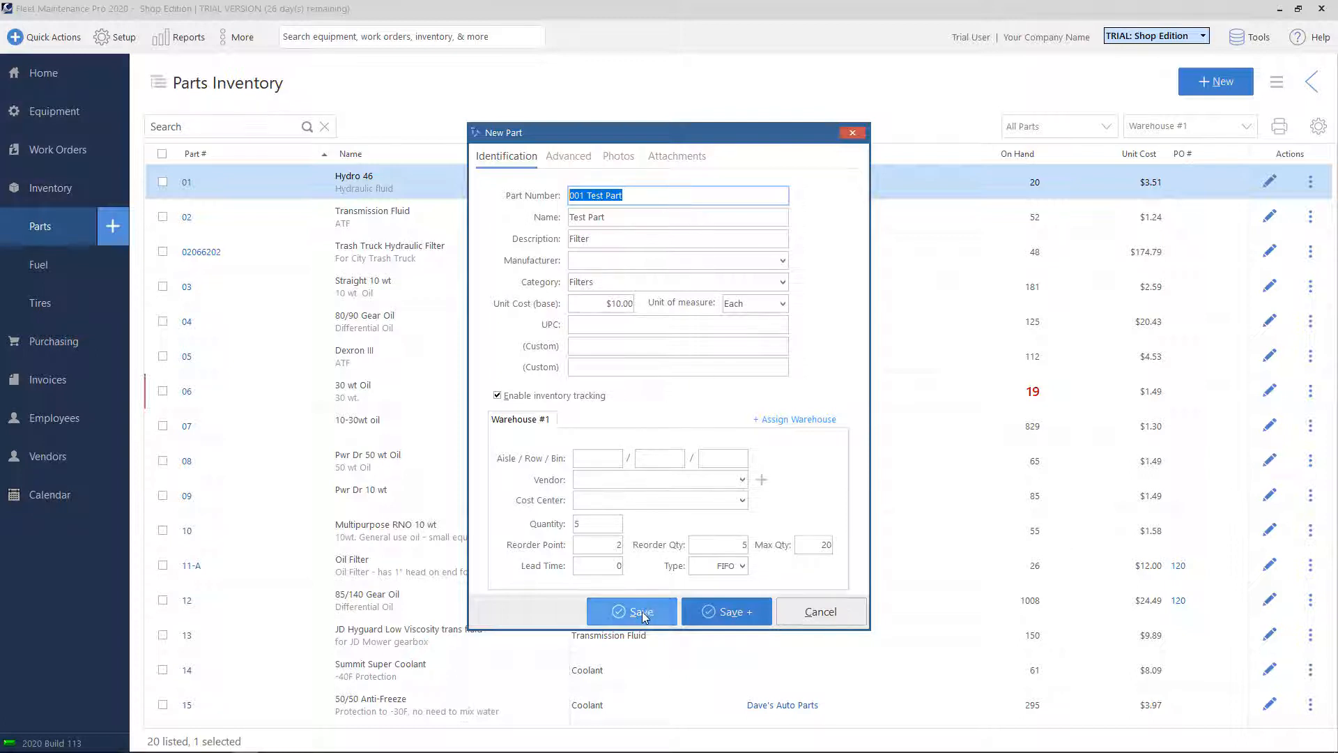
# Save 001 Test Part to the parts inventory and briefly check its Edit Part details.
pyautogui.click(630, 610)
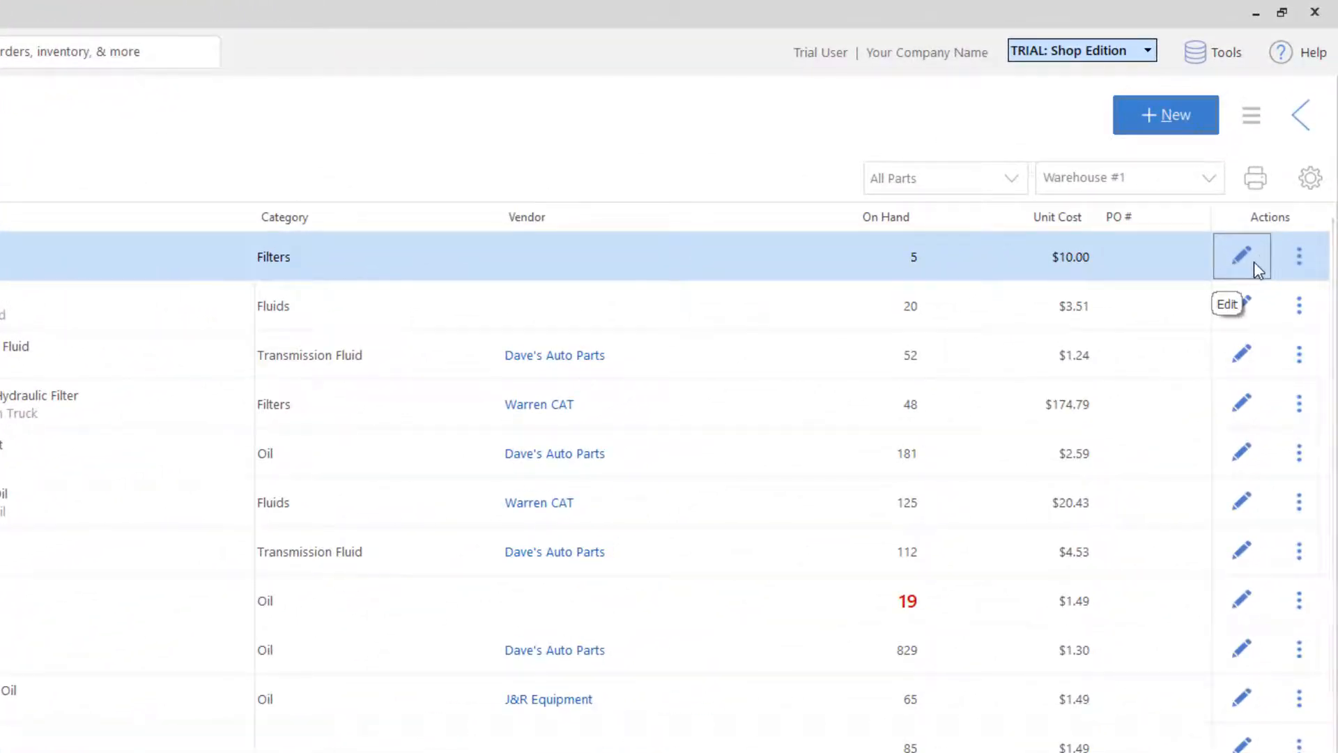
pyautogui.click(1242, 257)
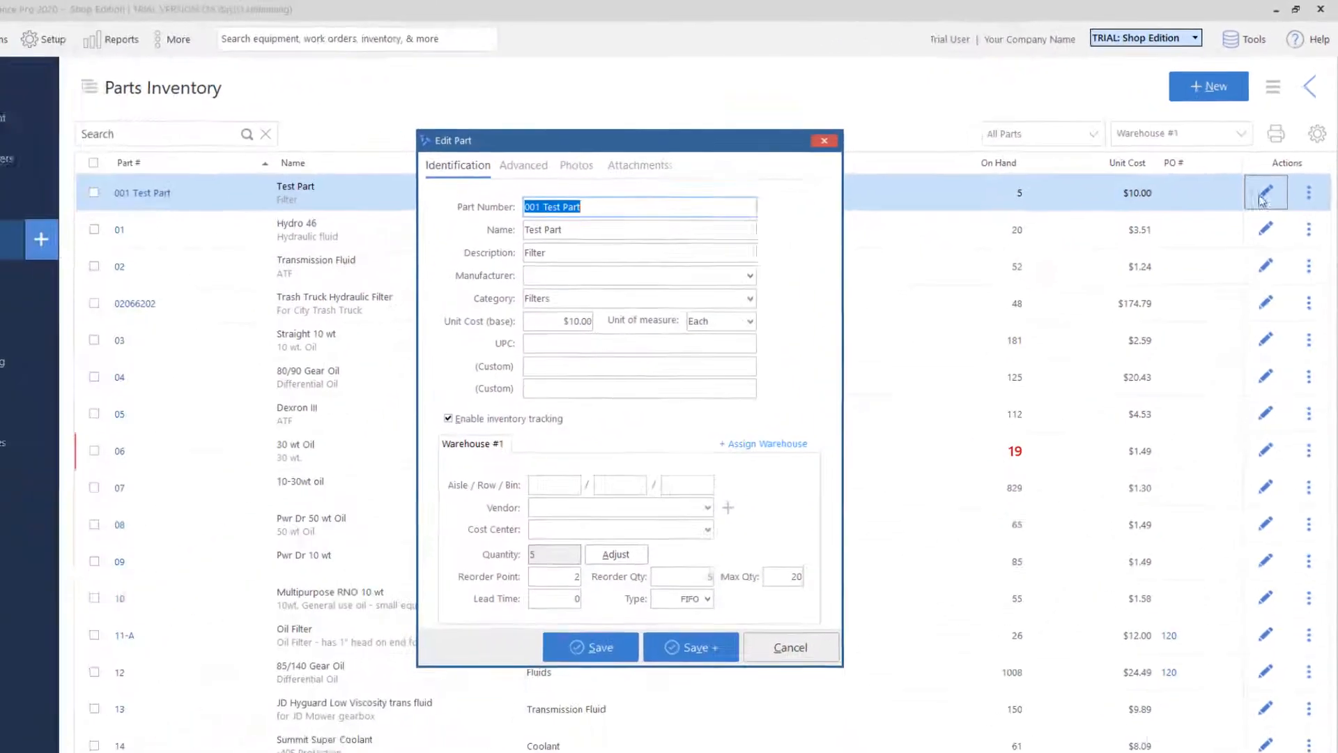
pyautogui.click(789, 646)
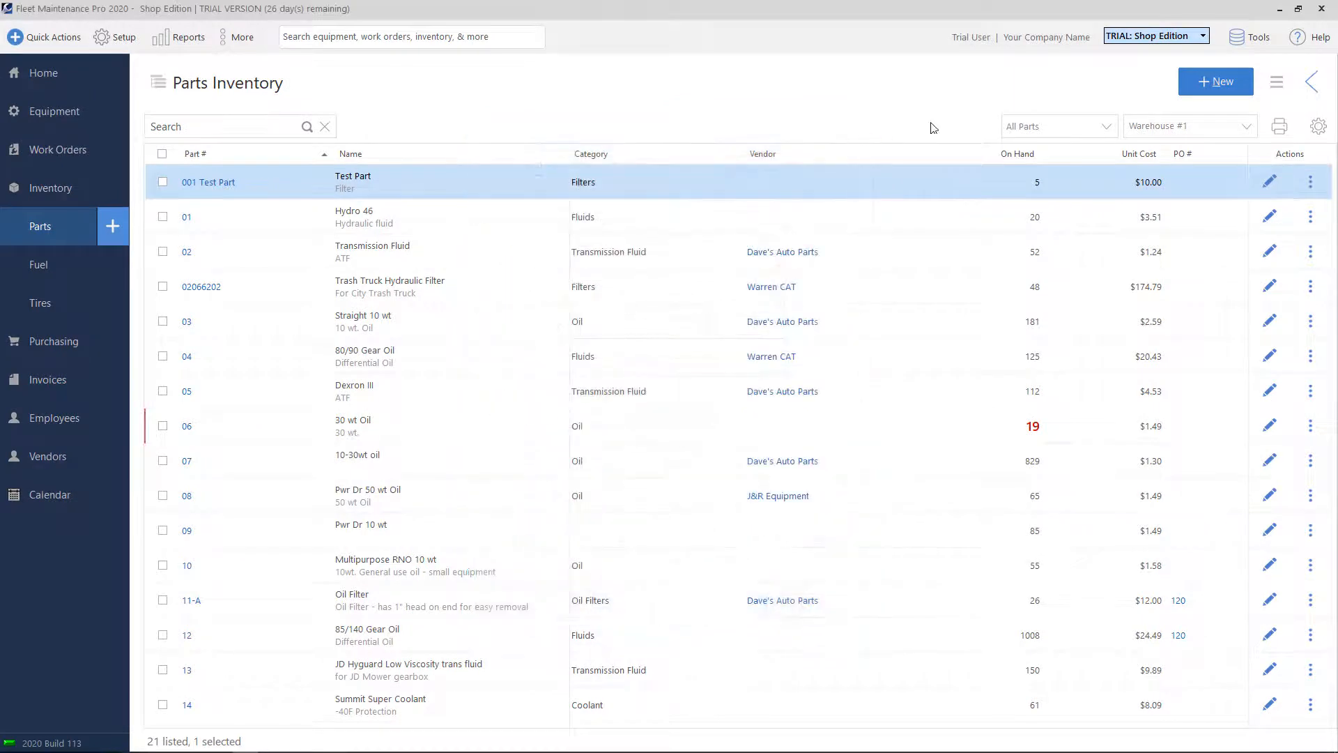
pyautogui.moveTo(899, 96)
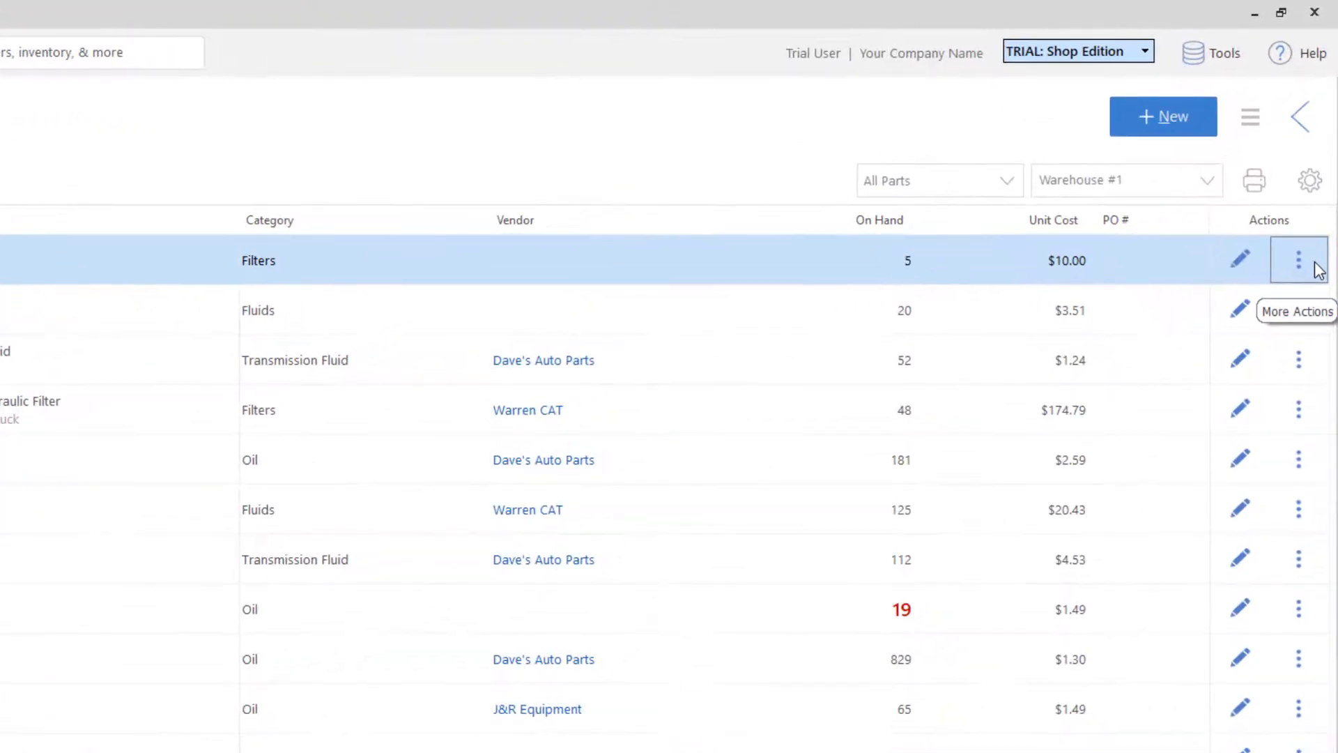
# Peek at Test Part's More Actions list and dismiss it.
pyautogui.click(1298, 261)
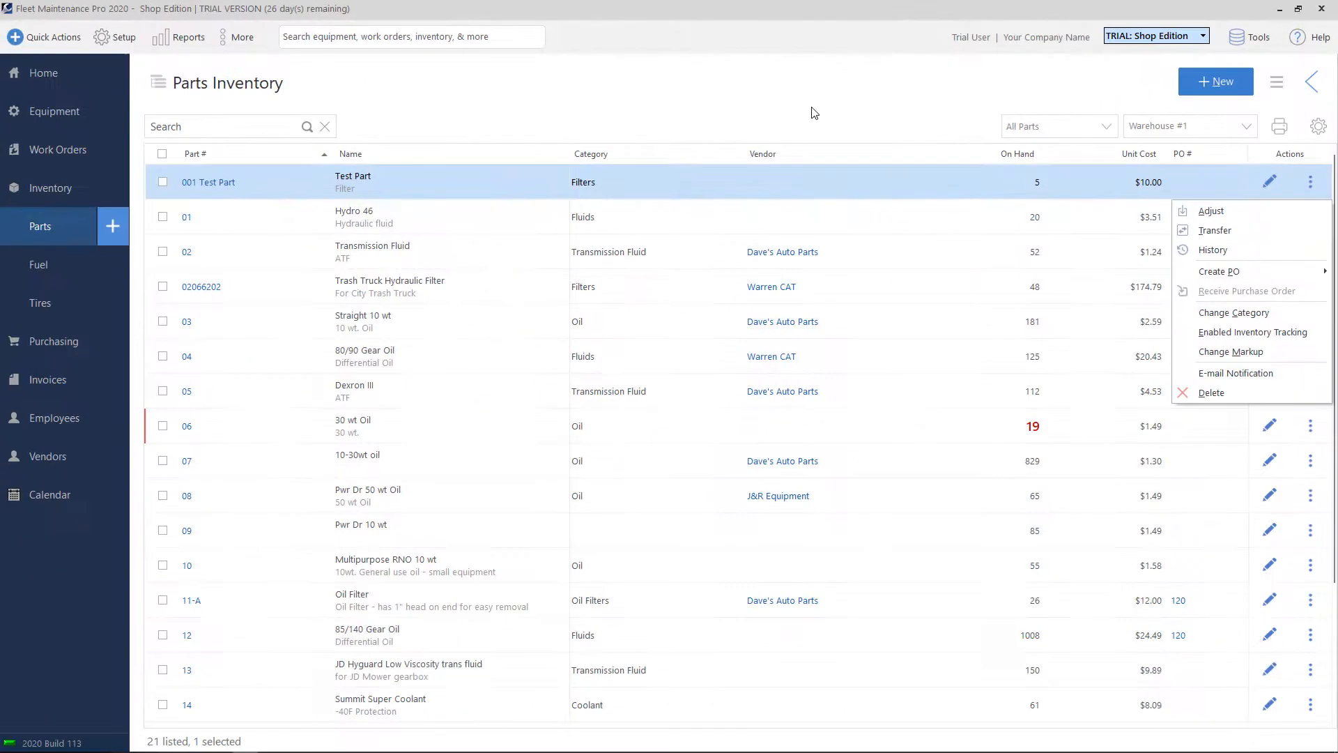
pyautogui.click(811, 111)
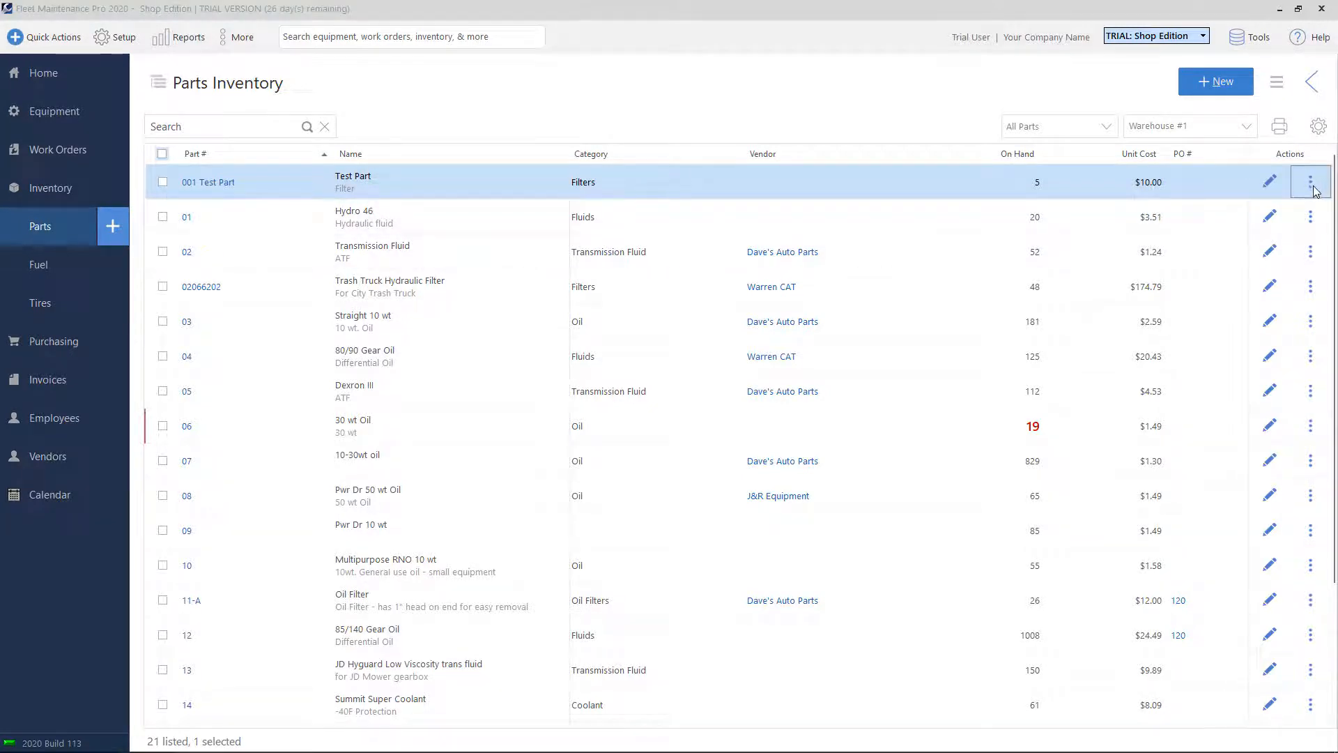
# Start a stock adjustment for Test Part, keeping the type as Receipt.
pyautogui.click(1310, 181)
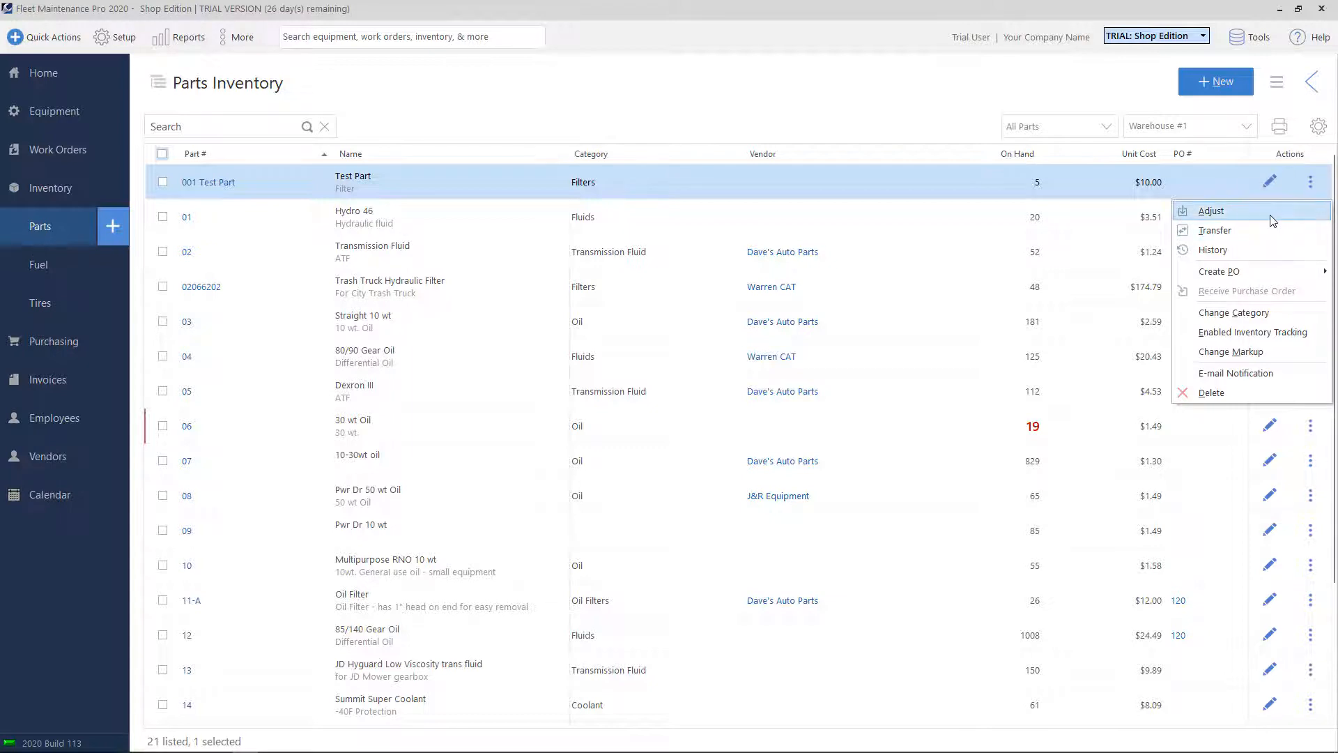
pyautogui.click(1209, 211)
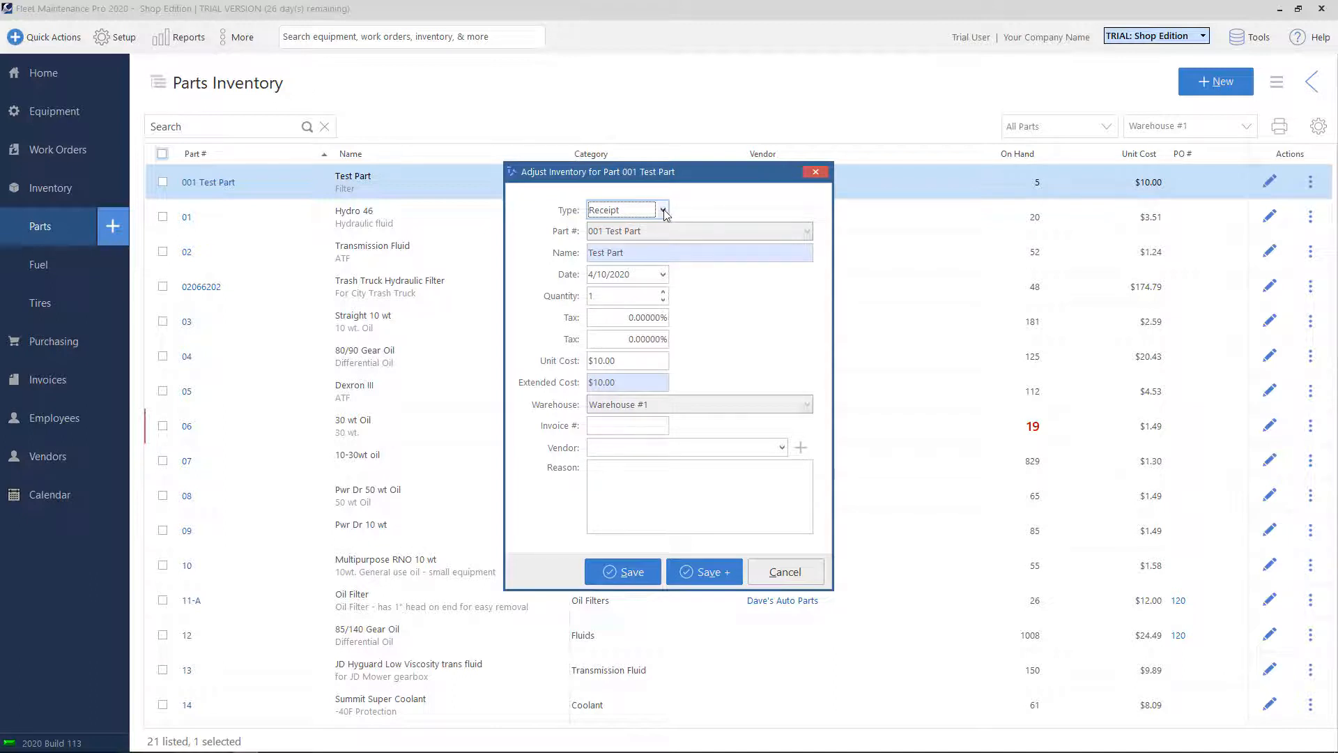
pyautogui.click(662, 209)
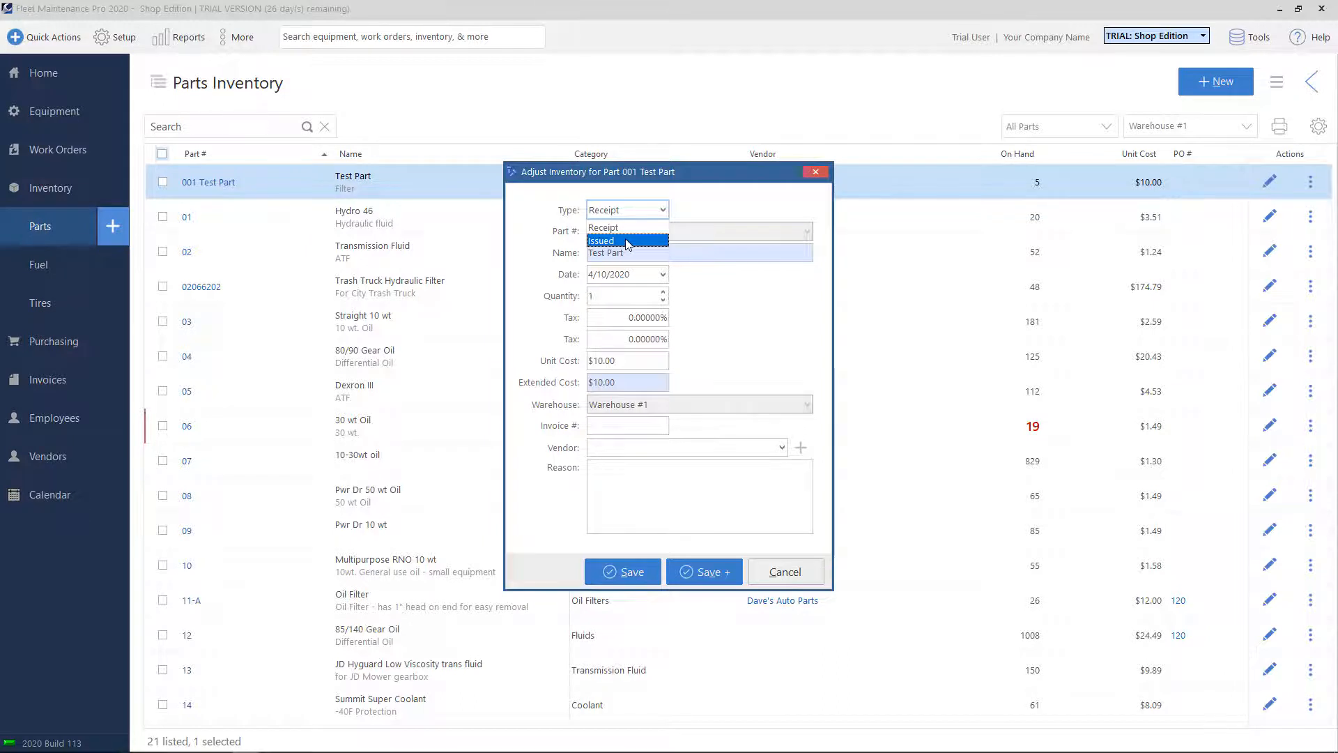
pyautogui.click(614, 227)
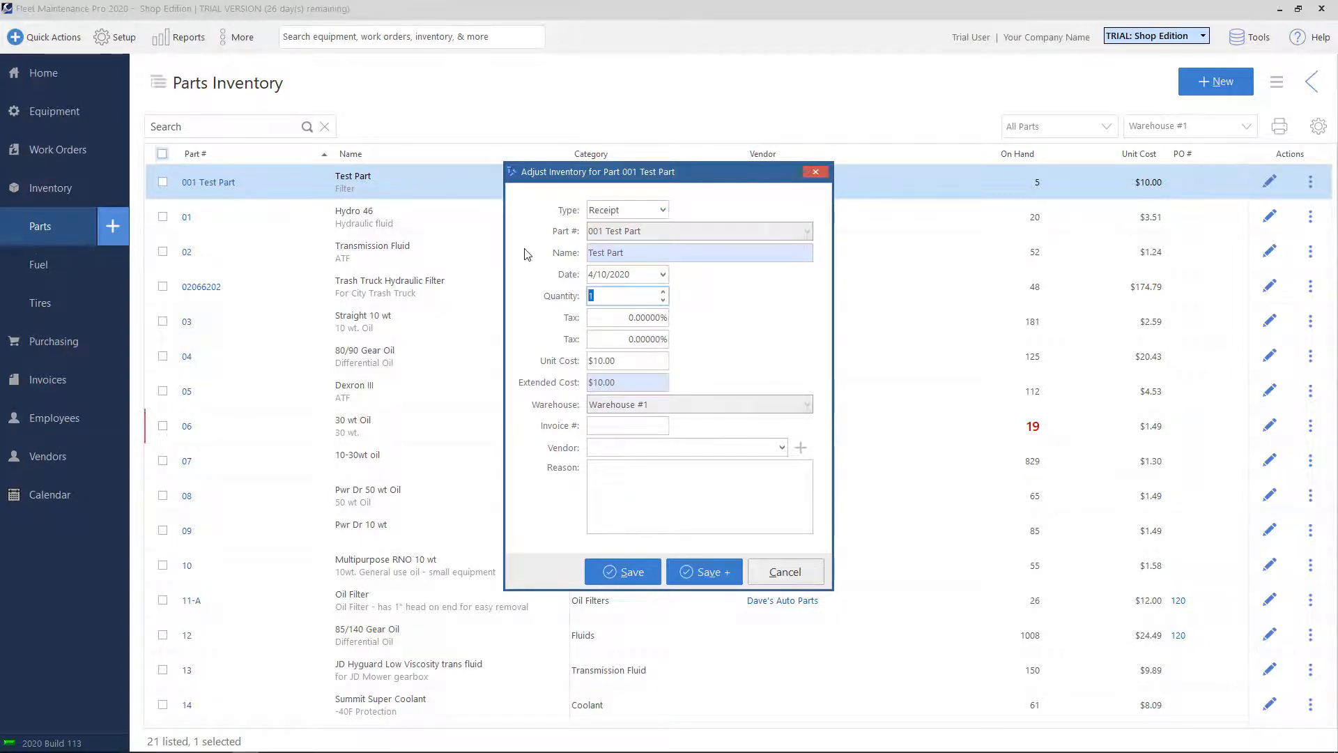
# Record a receipt of 10 units at $15.00 and save it, raising stock to 15.
pyautogui.write('10')
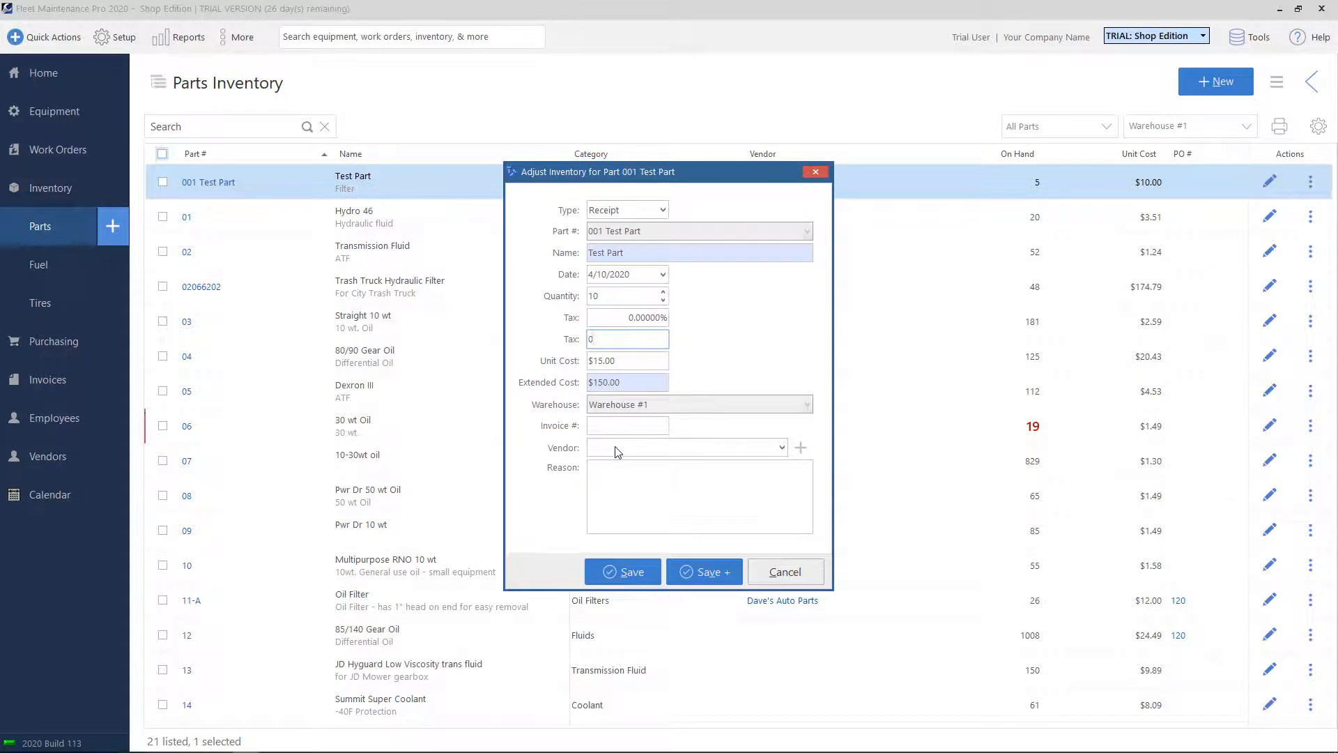
pyautogui.click(627, 339)
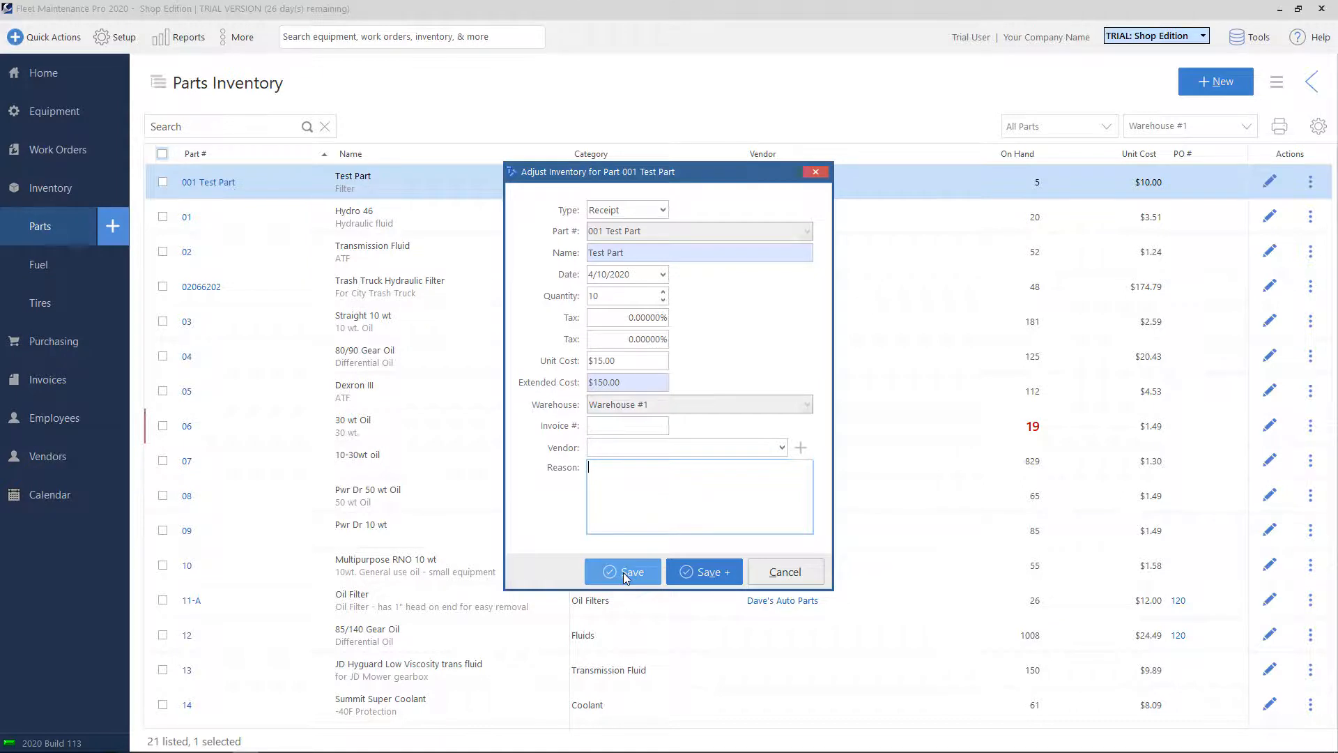
pyautogui.click(623, 571)
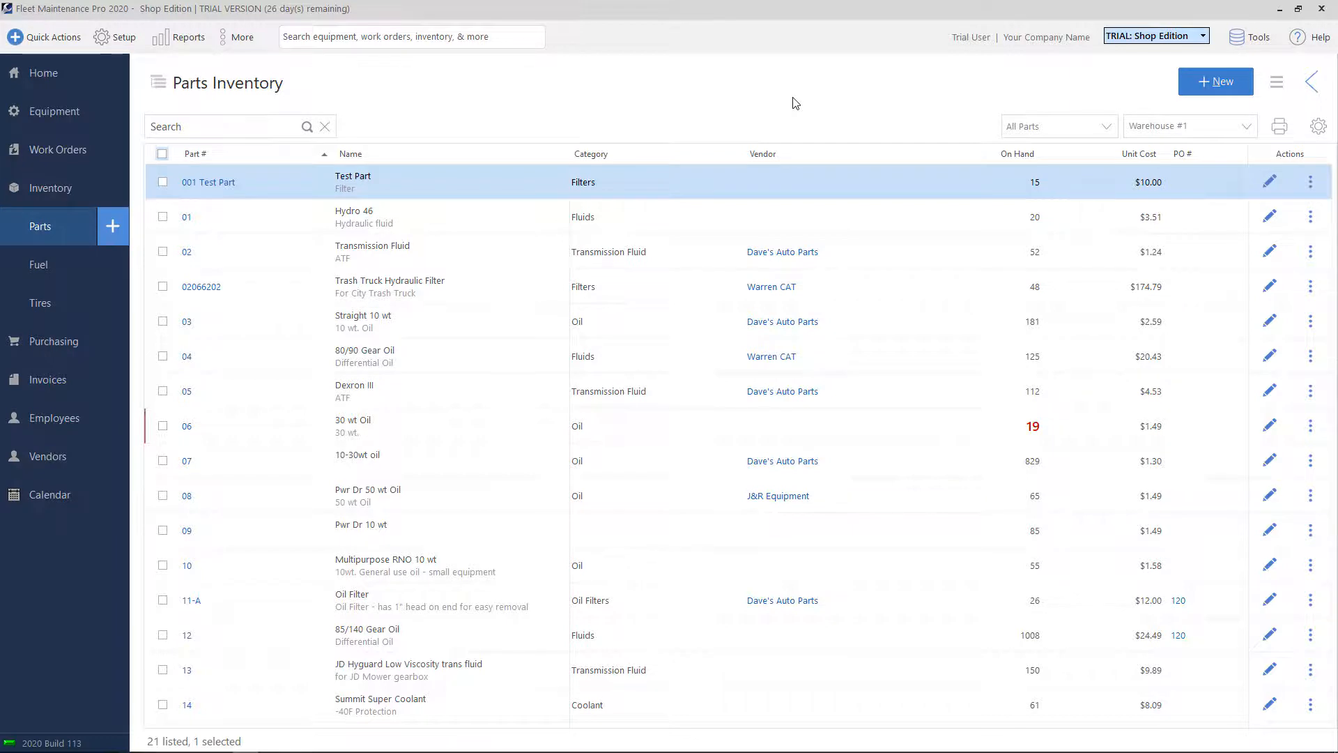
pyautogui.moveTo(1053, 188)
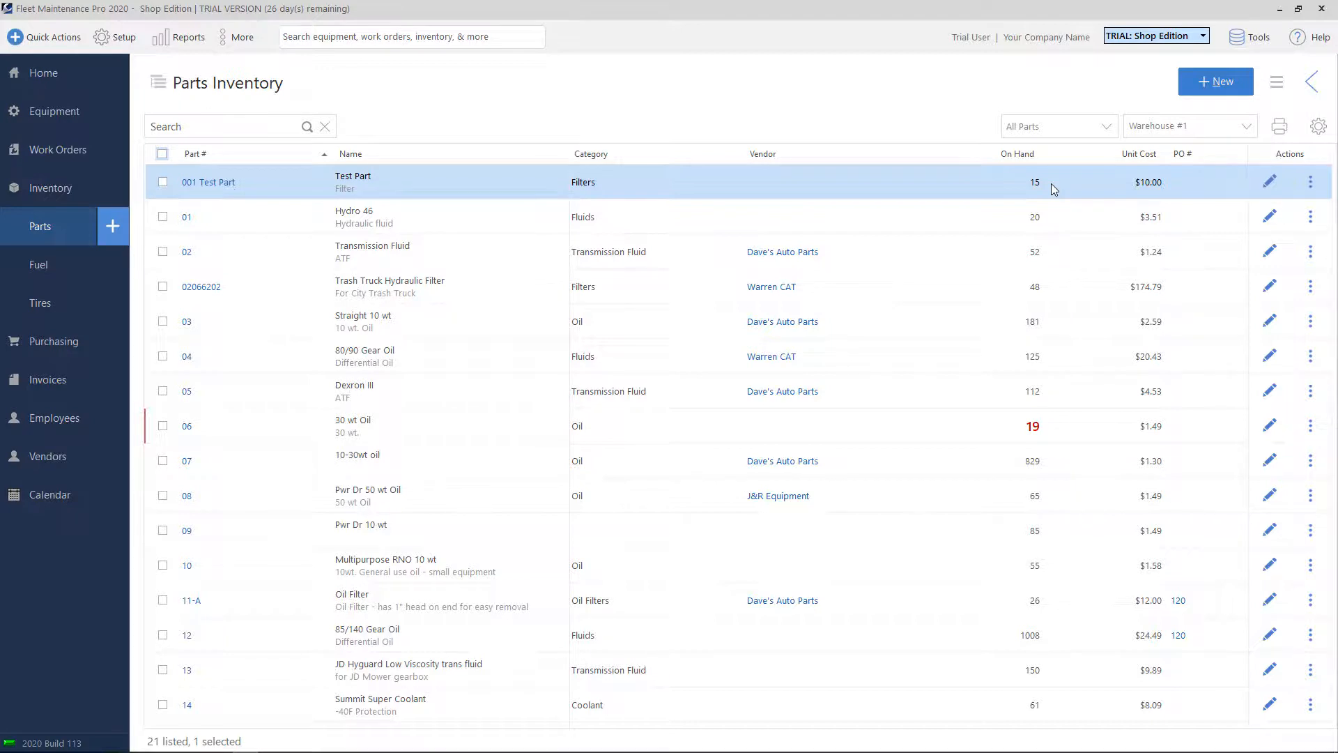
pyautogui.moveTo(1053, 190)
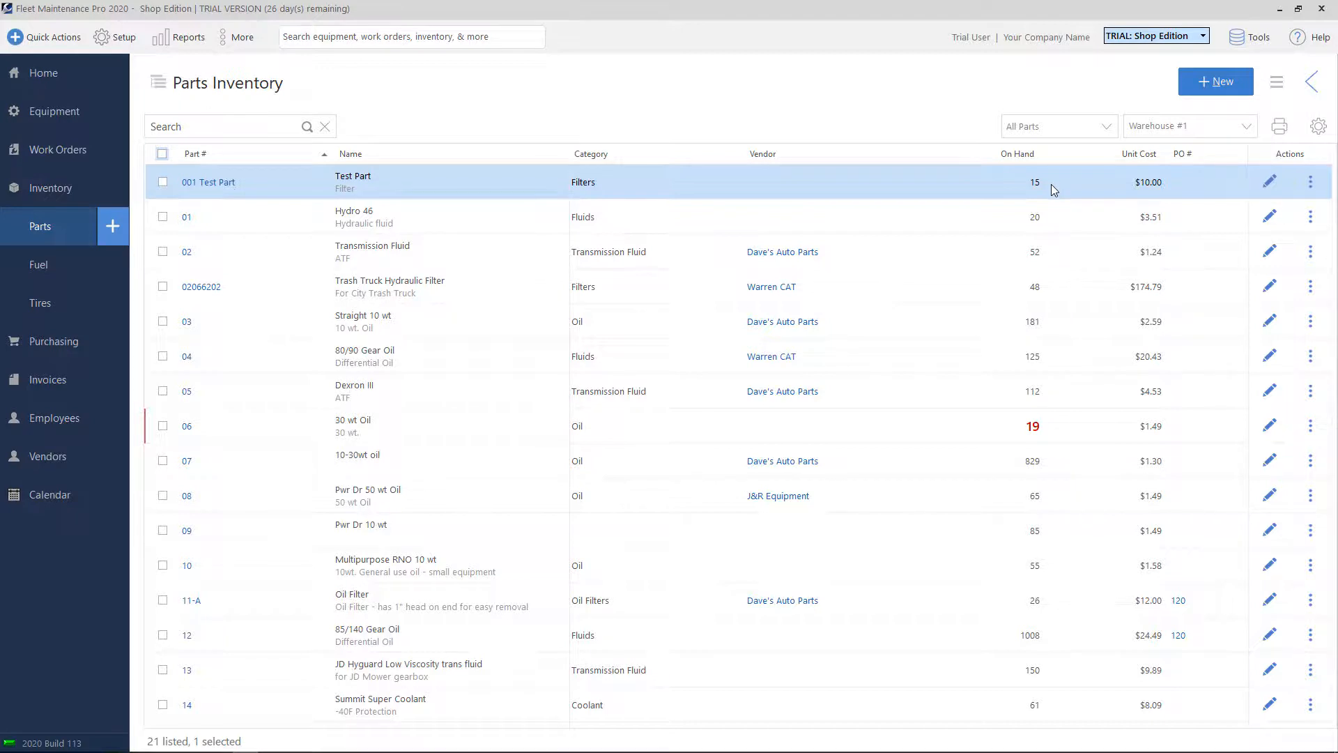
pyautogui.moveTo(1310, 181)
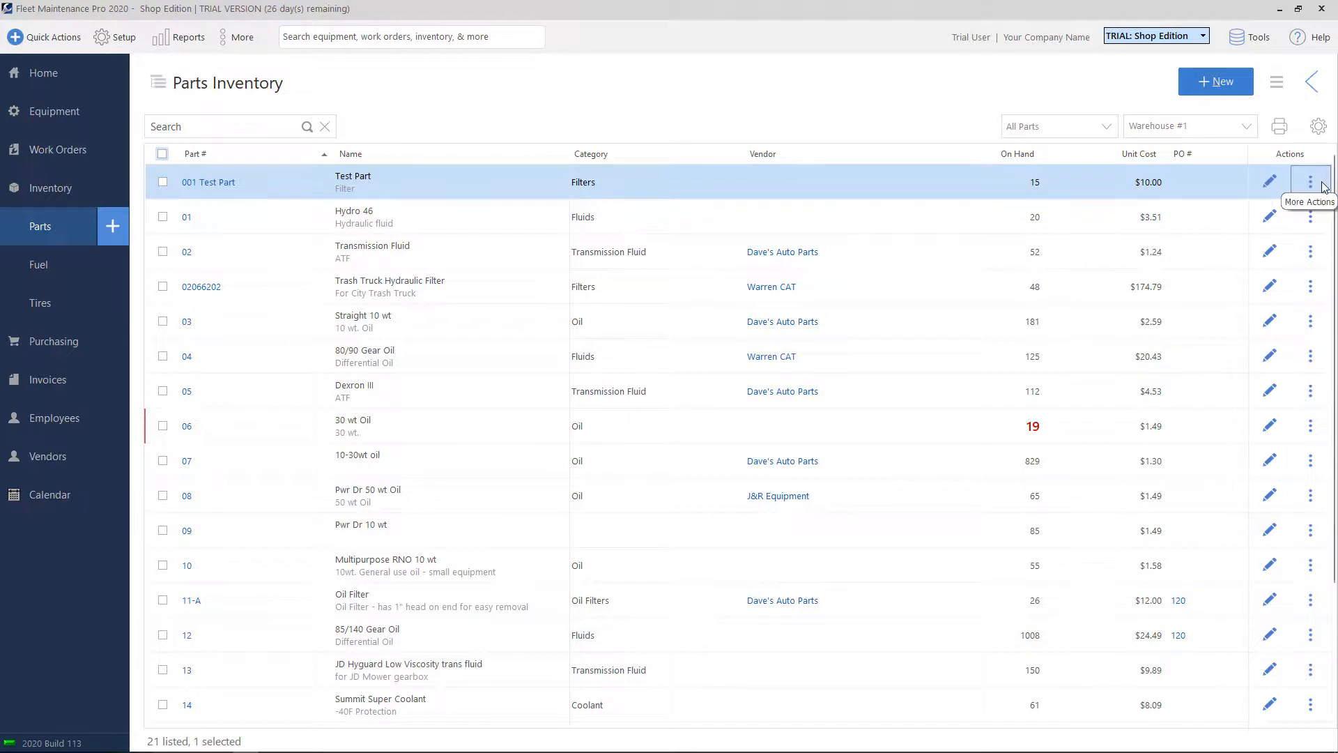
# Bring up the More Actions list for 001 Test Part.
pyautogui.click(1310, 181)
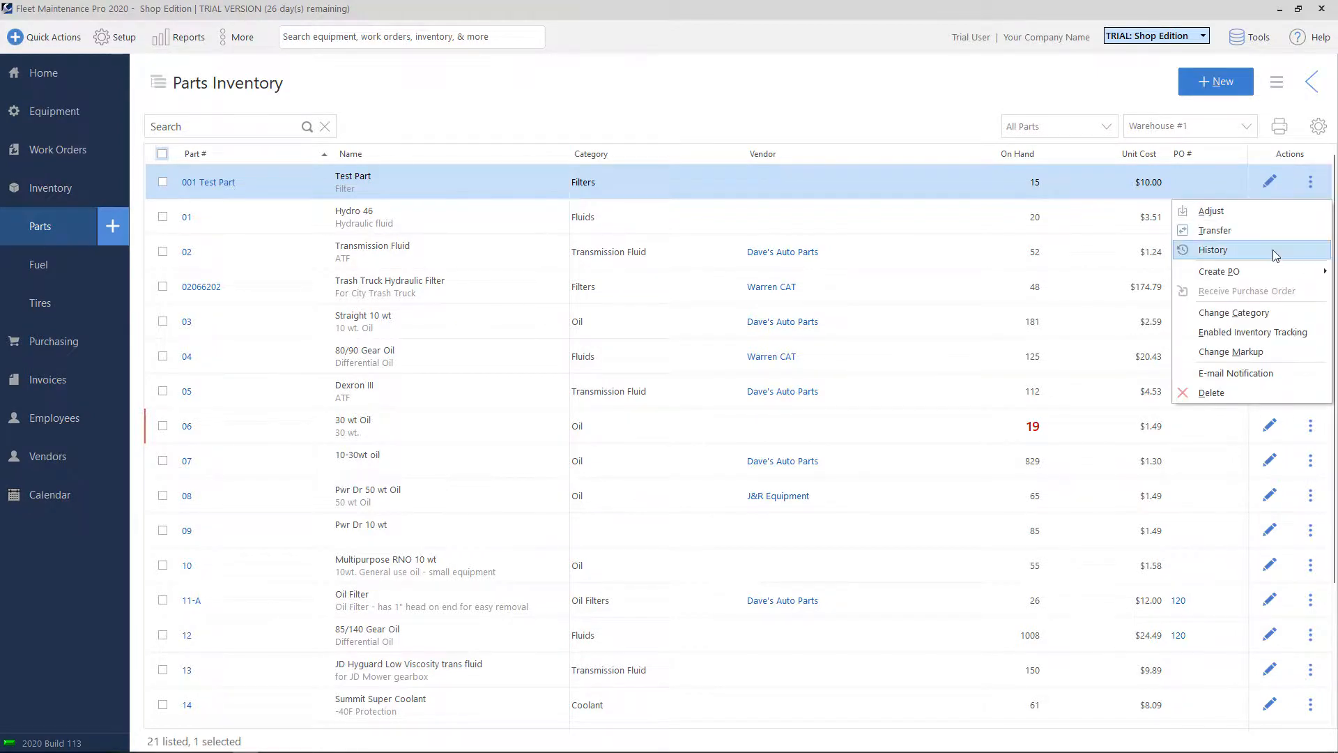
# View Test Part's history with its two receipts, check Usage, and return to Stock Adjustments.
pyautogui.click(1213, 250)
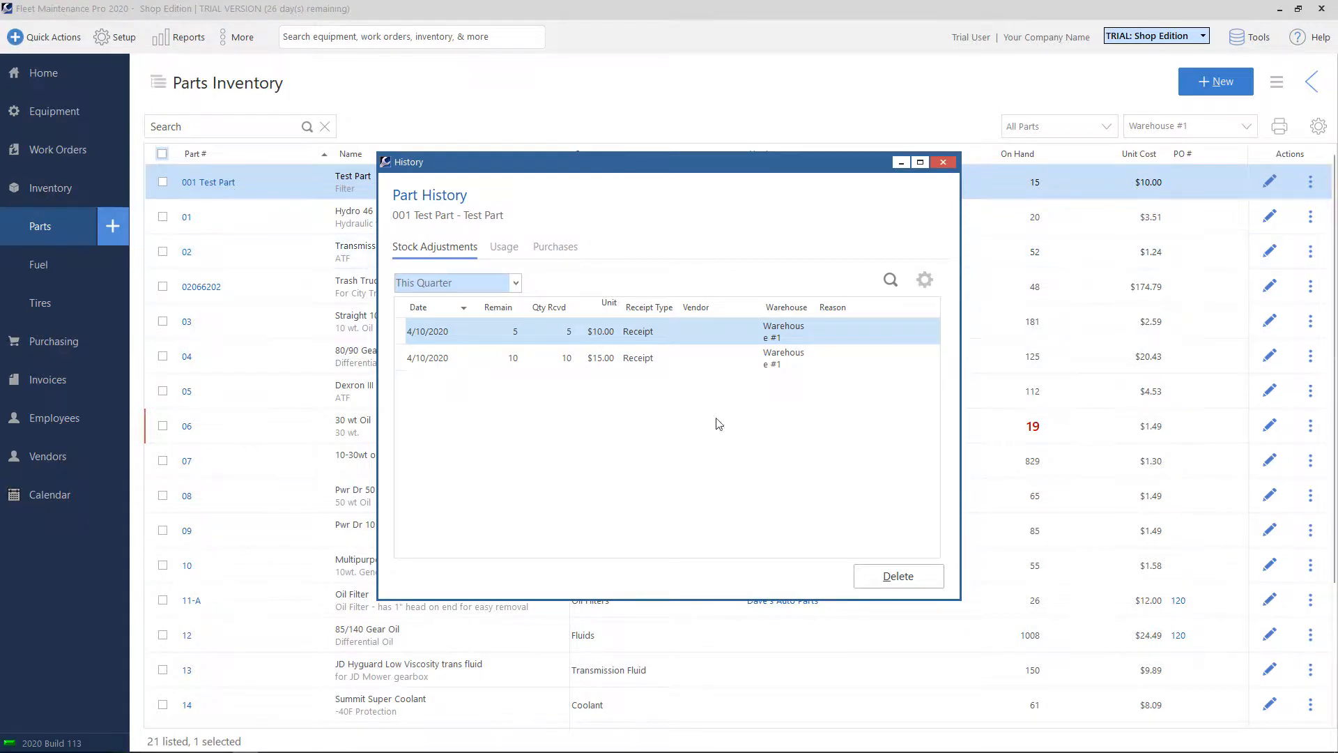
pyautogui.moveTo(485, 337)
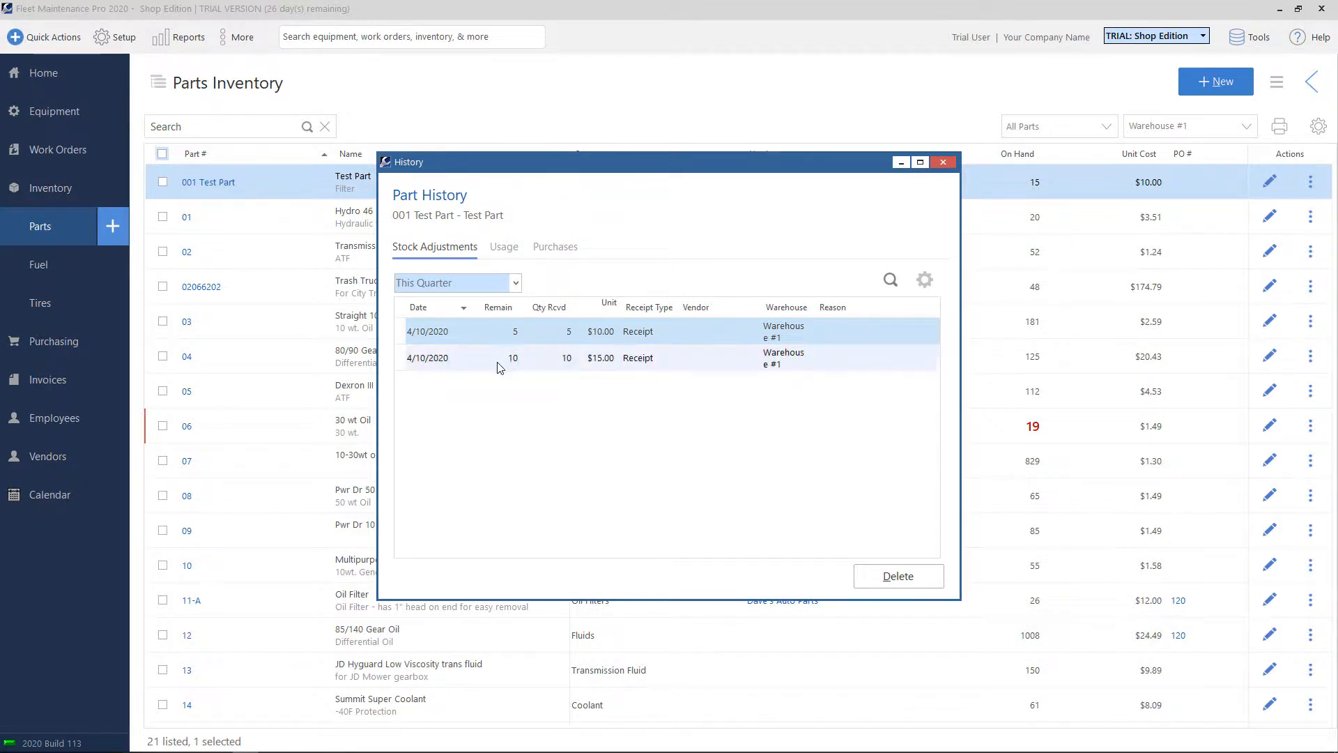
pyautogui.click(512, 358)
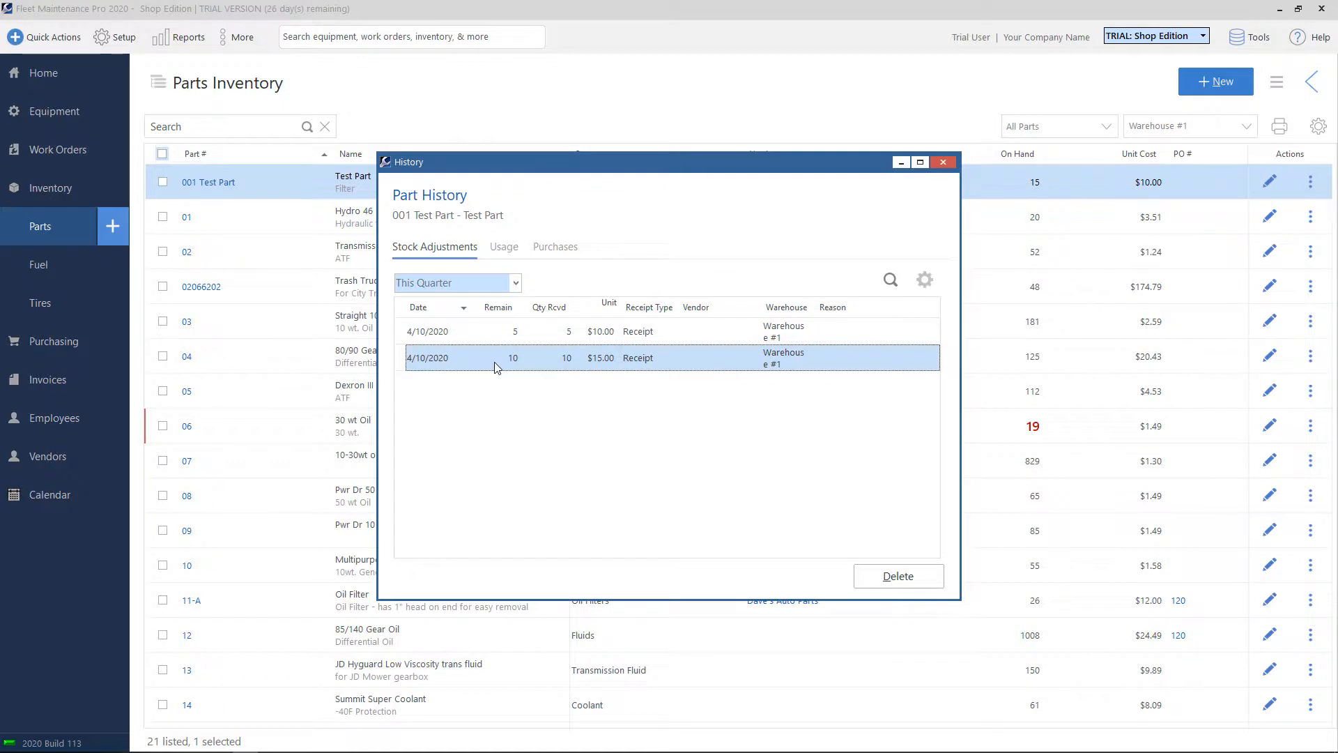
pyautogui.moveTo(609, 367)
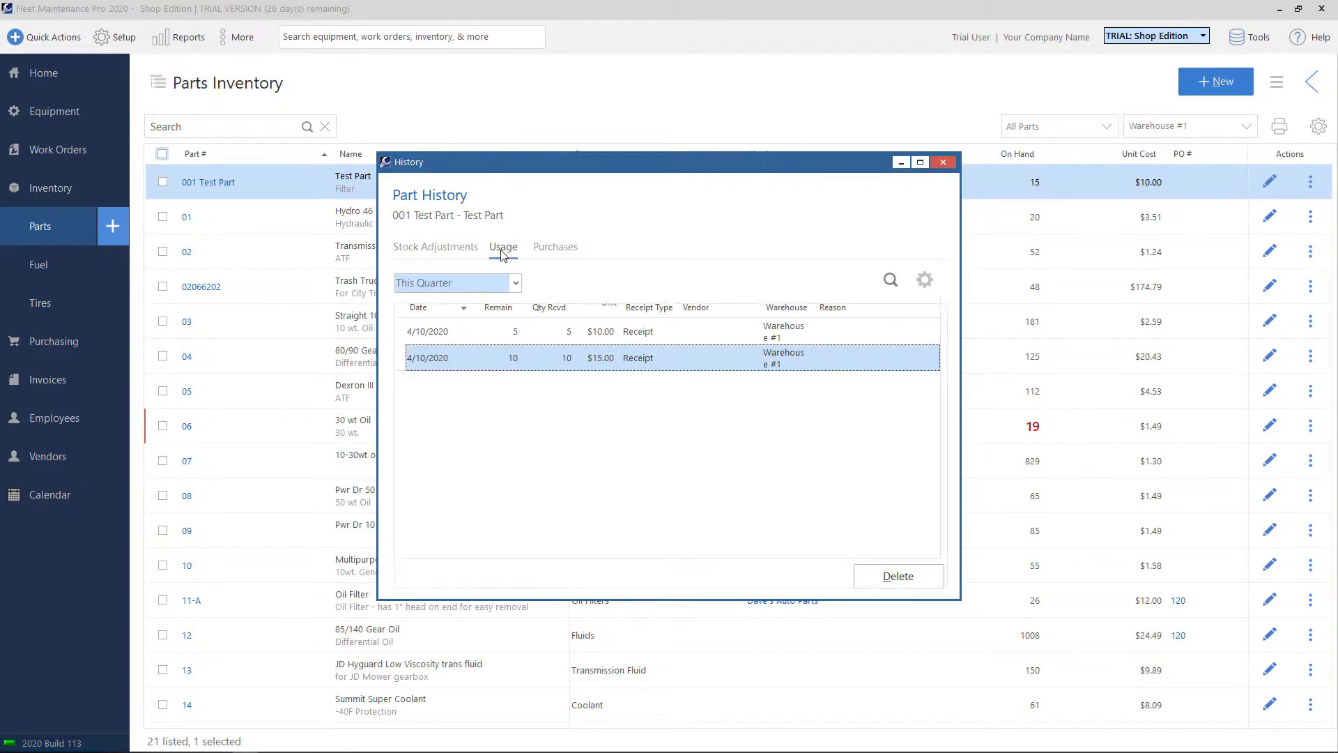
pyautogui.click(503, 247)
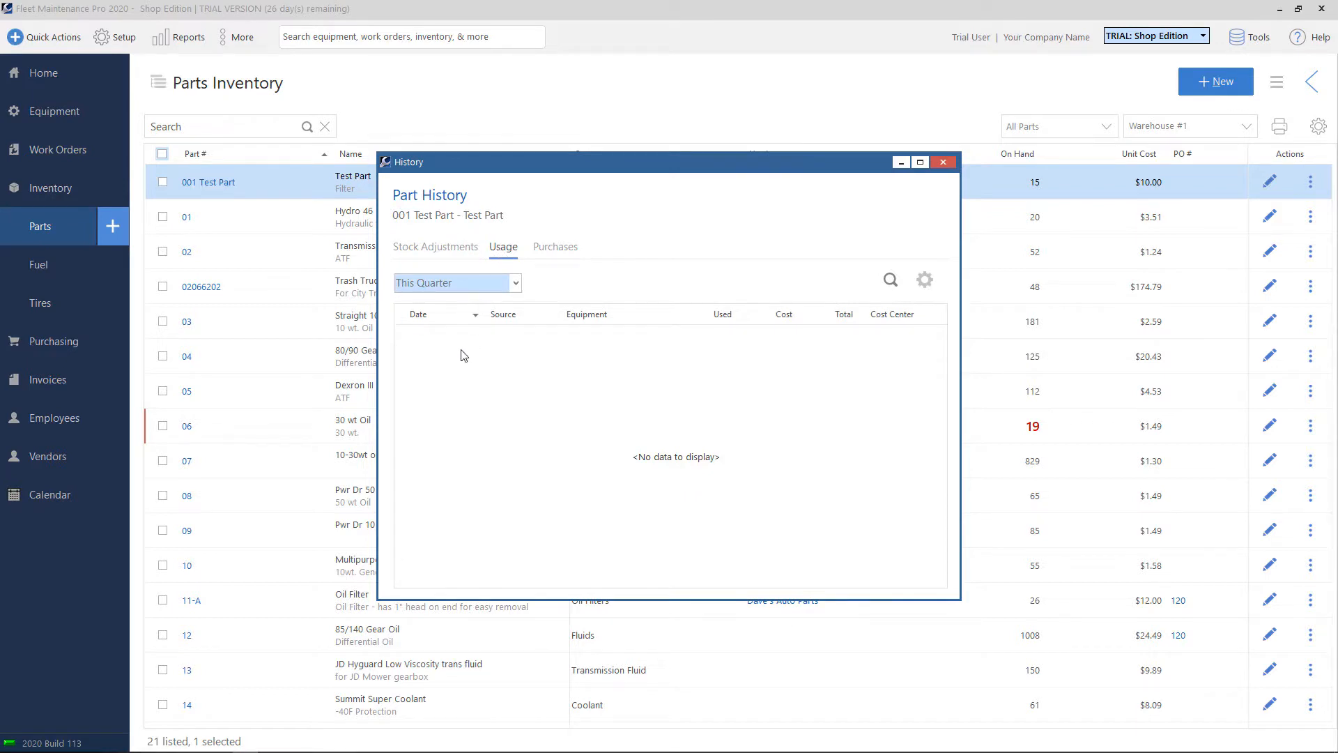
pyautogui.click(435, 247)
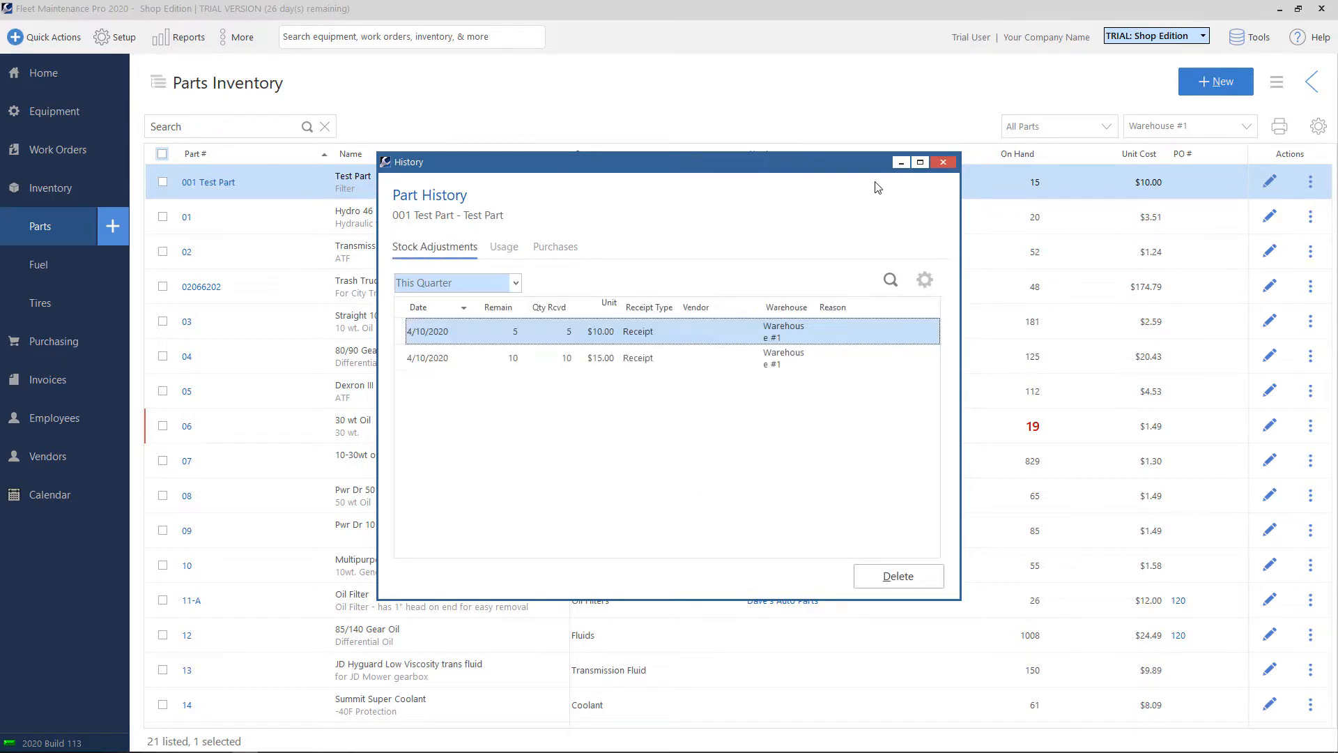